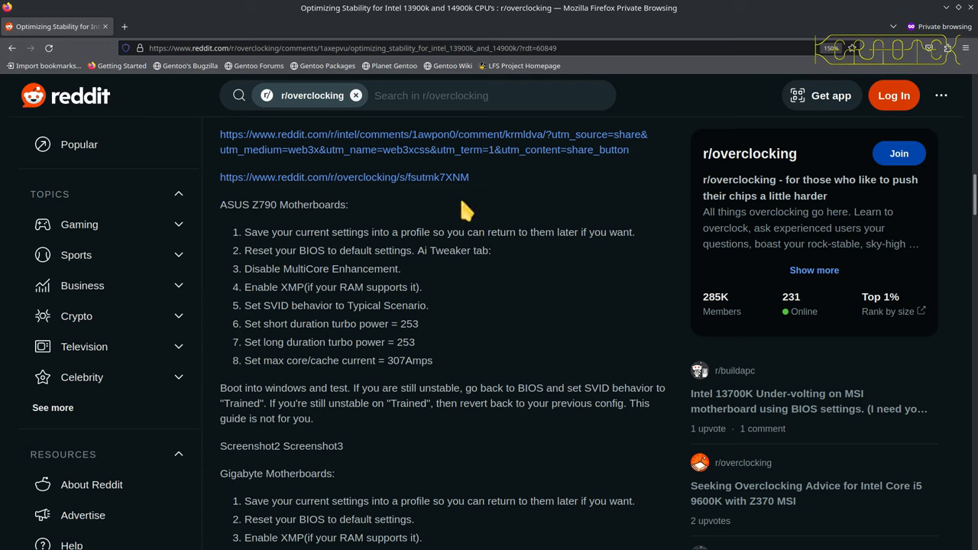
mouse_move(480, 220)
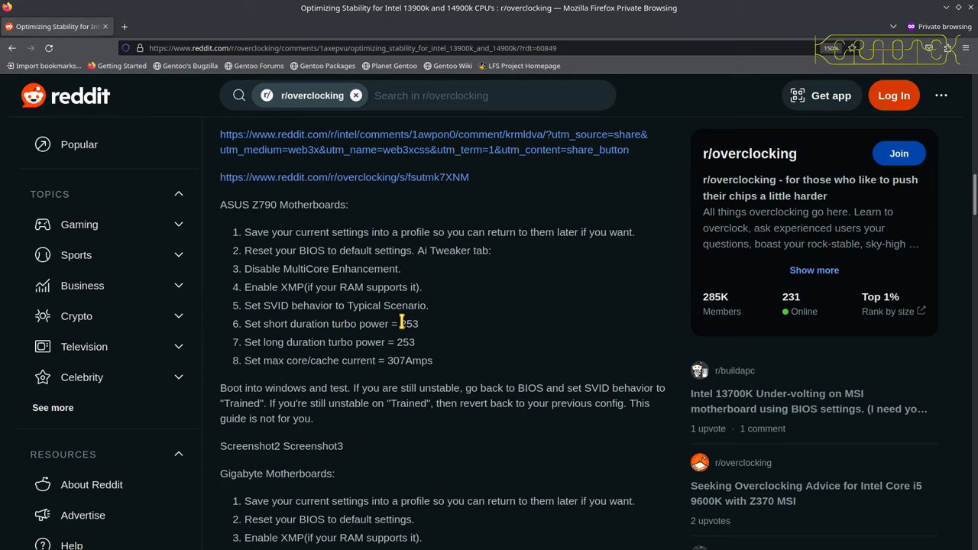
- Highlight the post's 253 W short turbo power, 307 A max core current and 13900K/14900K models
double_click(407, 324)
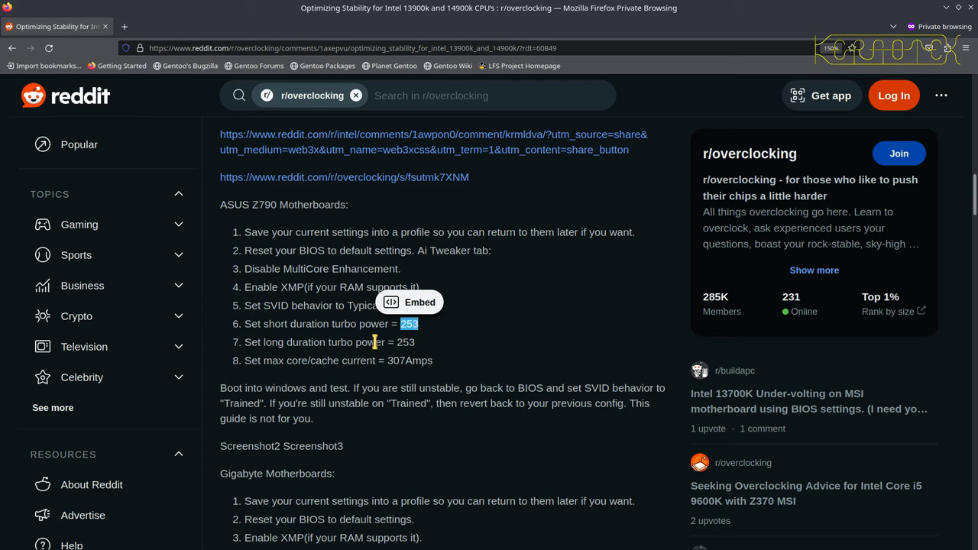
mouse_move(427, 354)
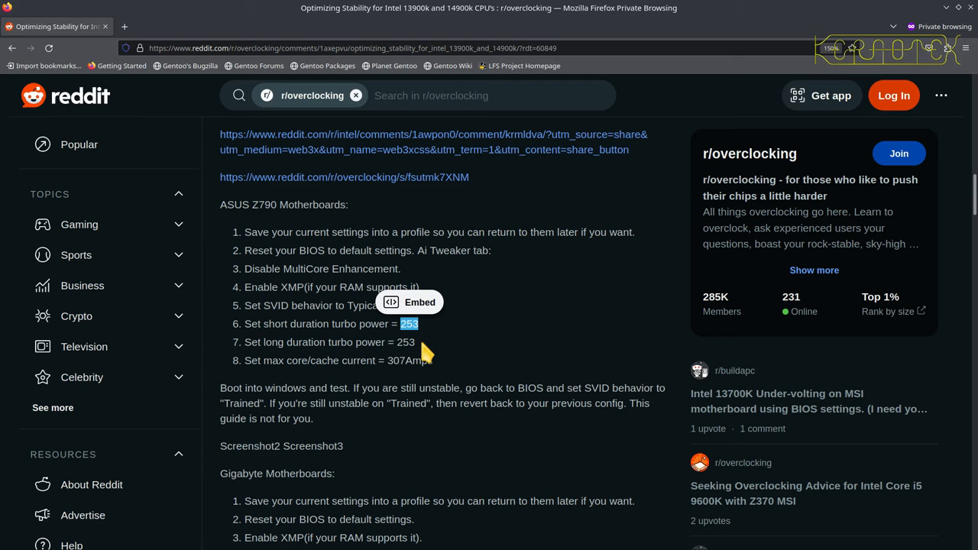
left_click_drag(416, 324, 430, 361)
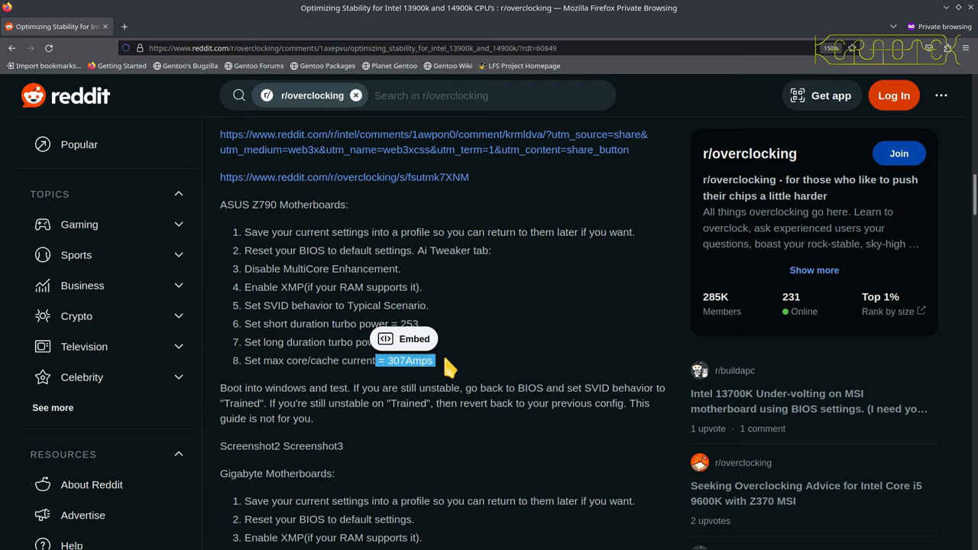
mouse_move(453, 308)
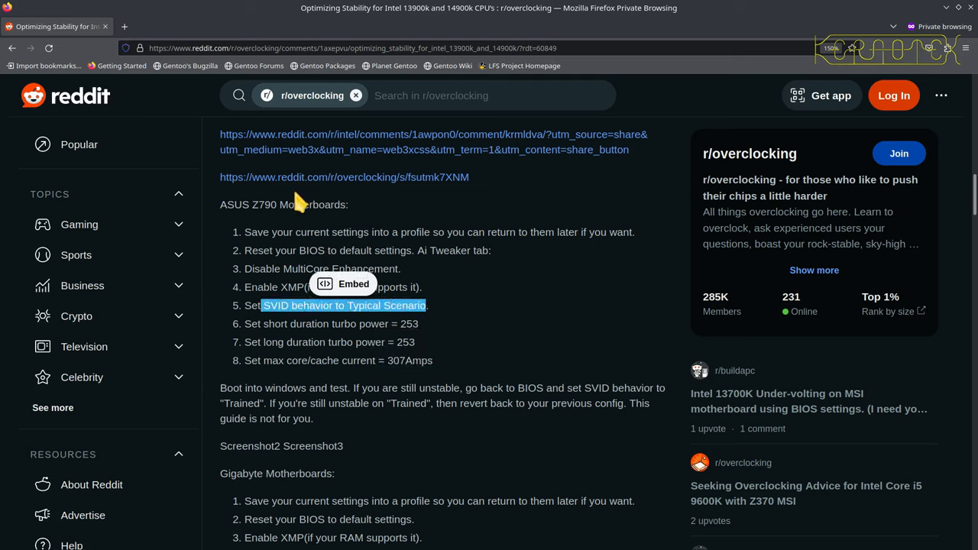
mouse_move(489, 298)
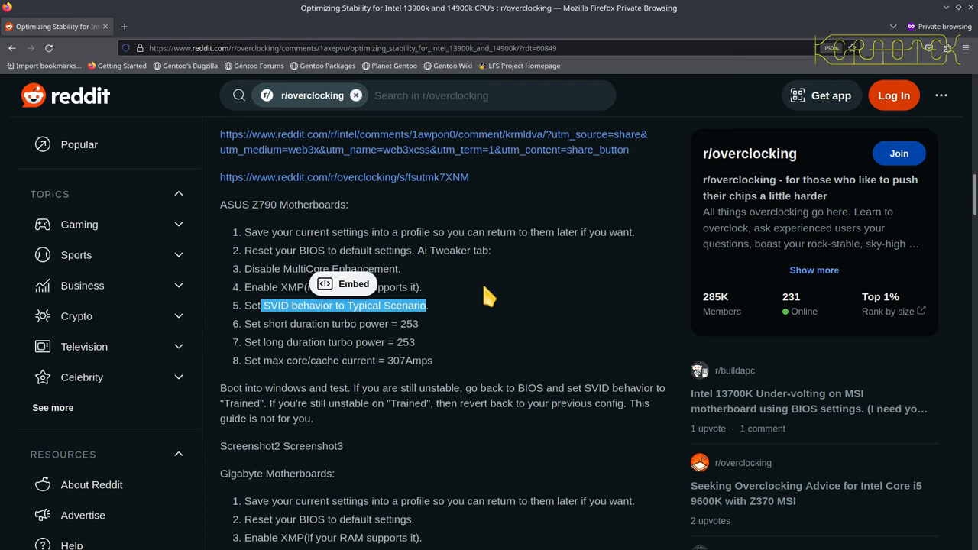
mouse_move(446, 319)
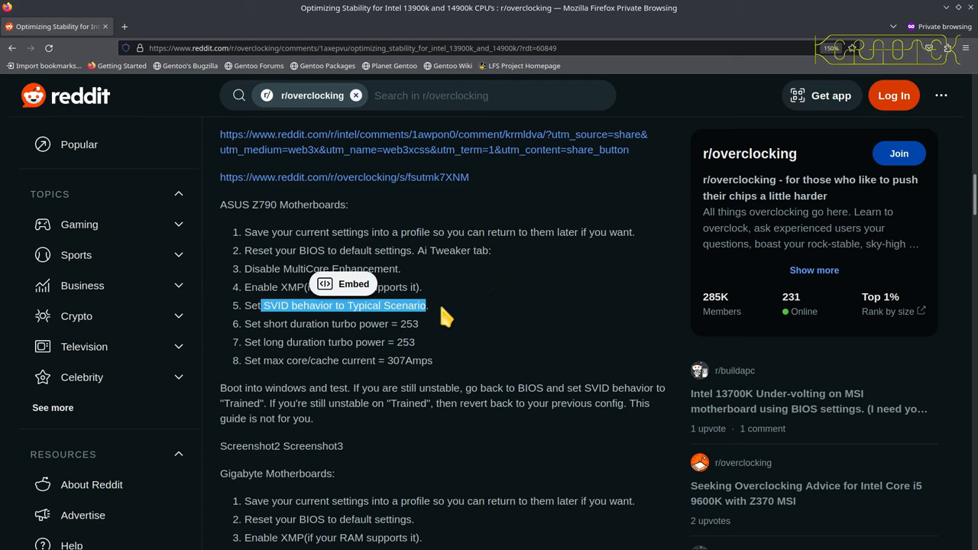
mouse_move(394, 342)
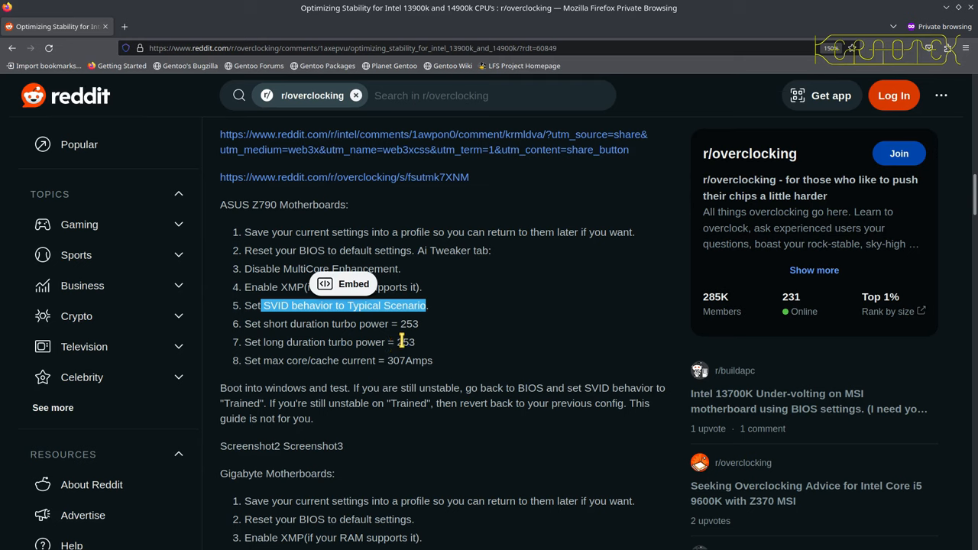
mouse_move(405, 342)
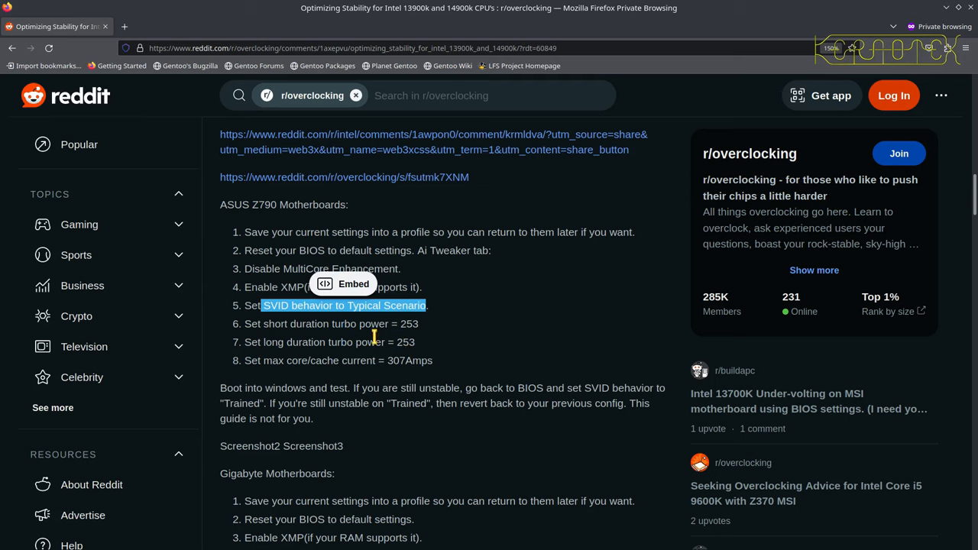
mouse_move(359, 342)
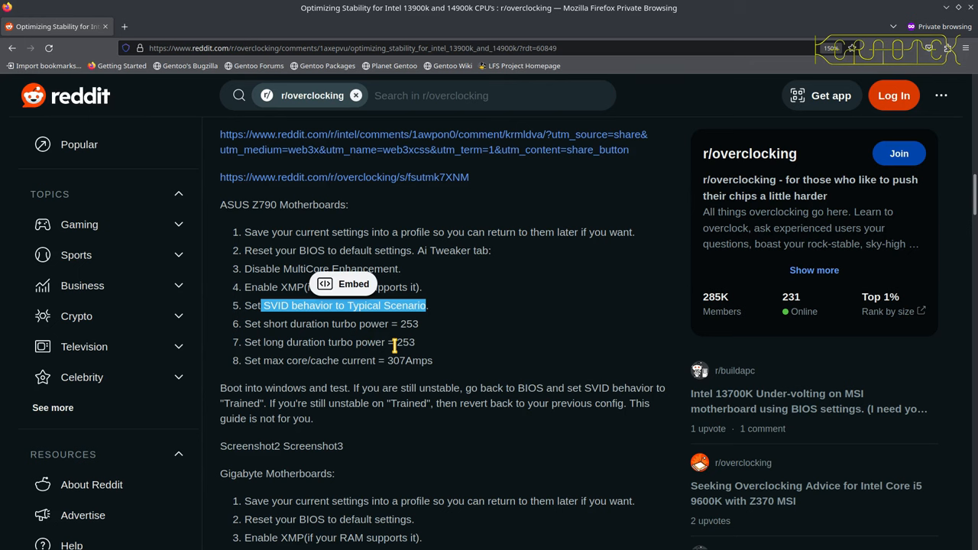
scroll("down", 3)
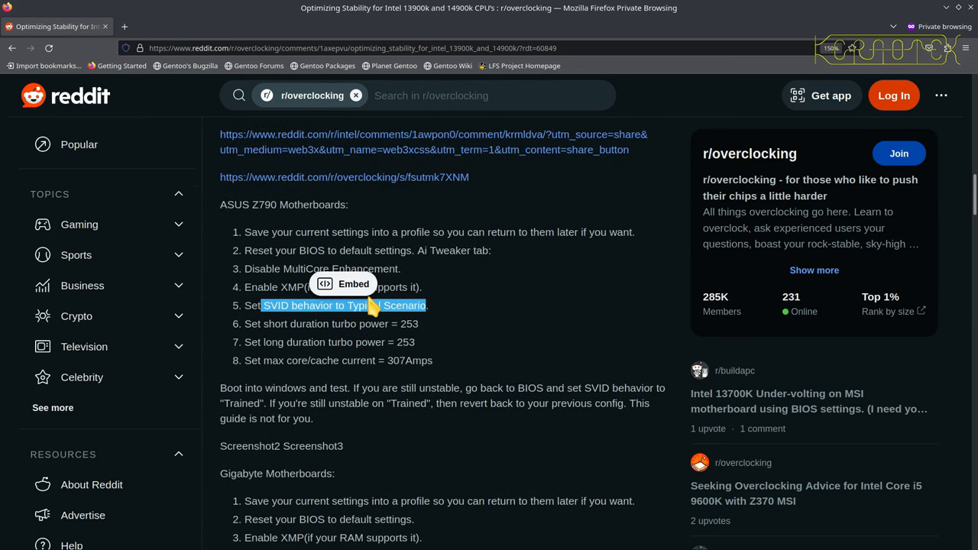
mouse_move(395, 365)
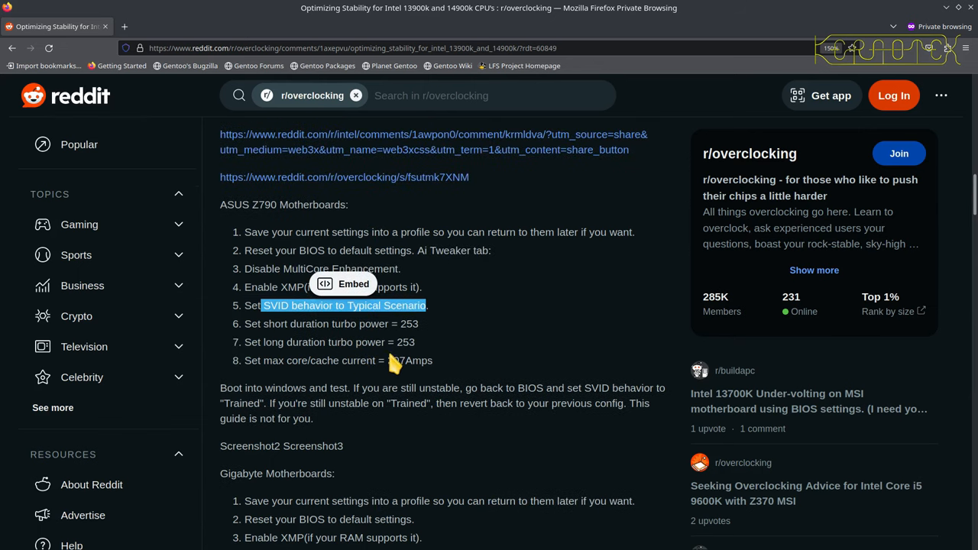
double_click(410, 360)
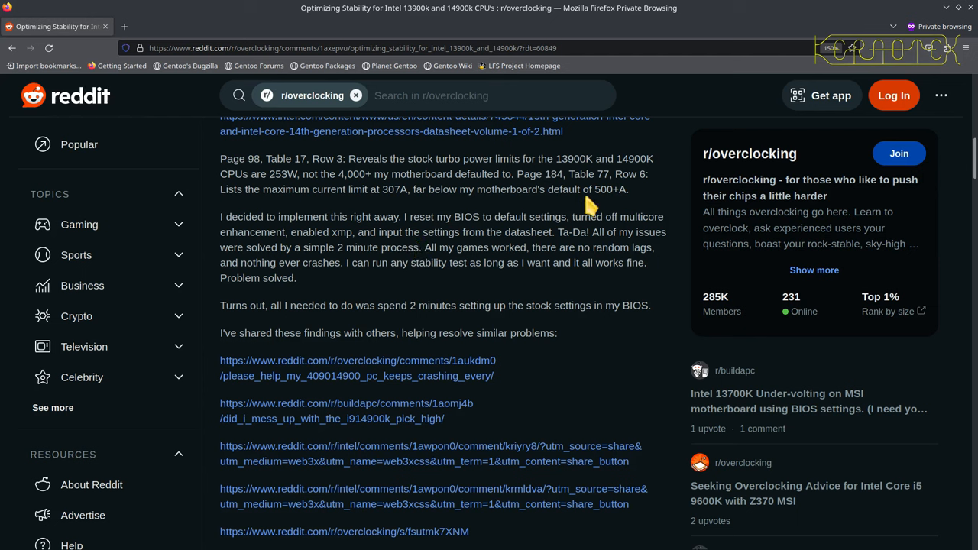
mouse_move(512, 212)
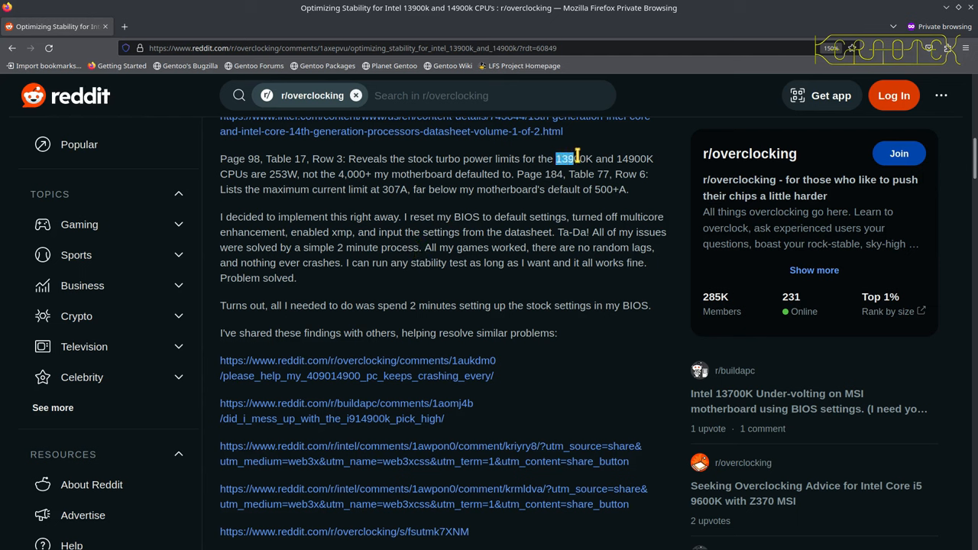
left_click_drag(562, 157, 654, 158)
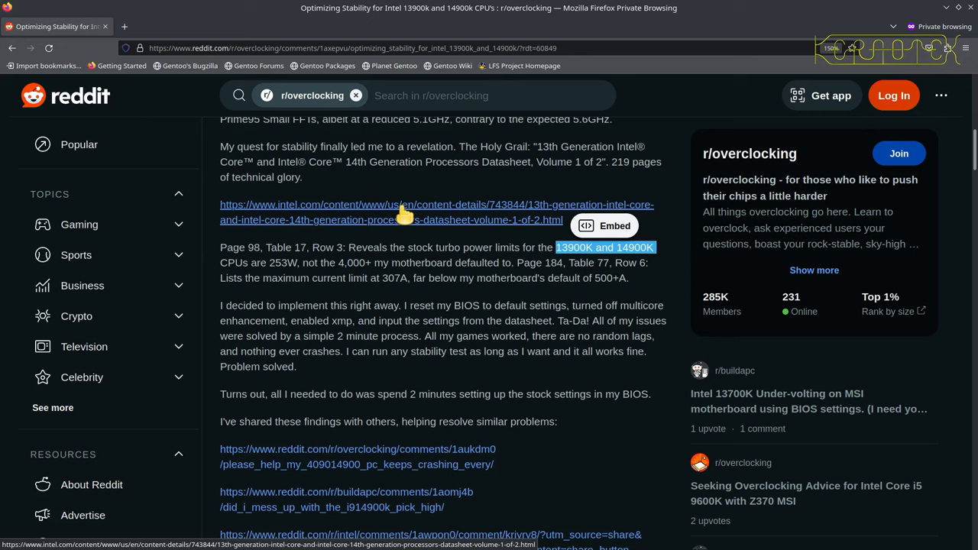
mouse_move(396, 168)
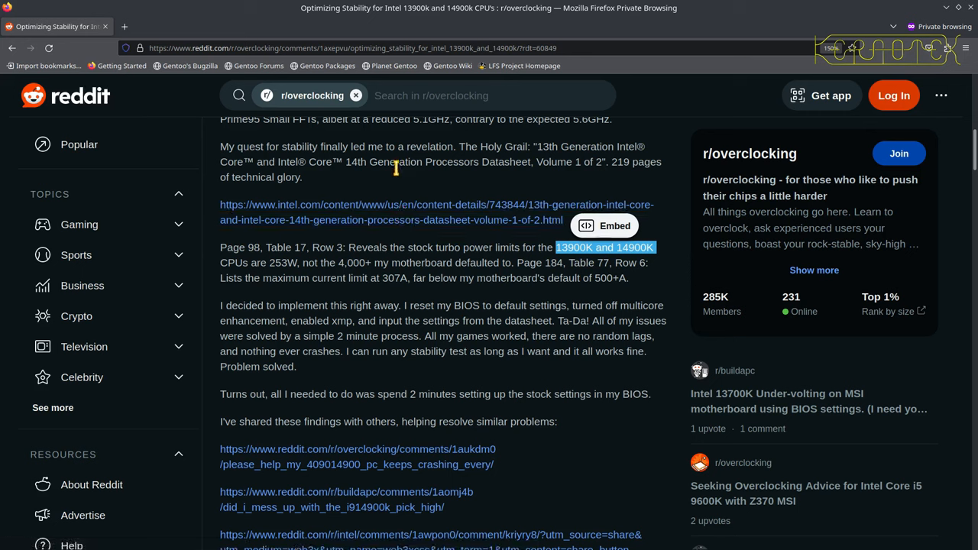
mouse_move(379, 243)
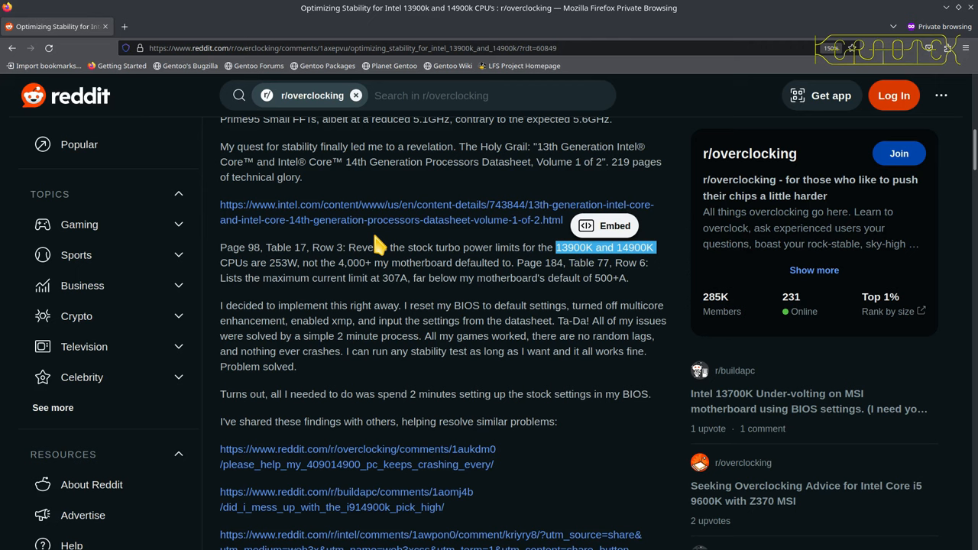
- Review the 307 A core current, the next BIOS photos and the Package Power Limit 2 step further down
scroll("down", 3)
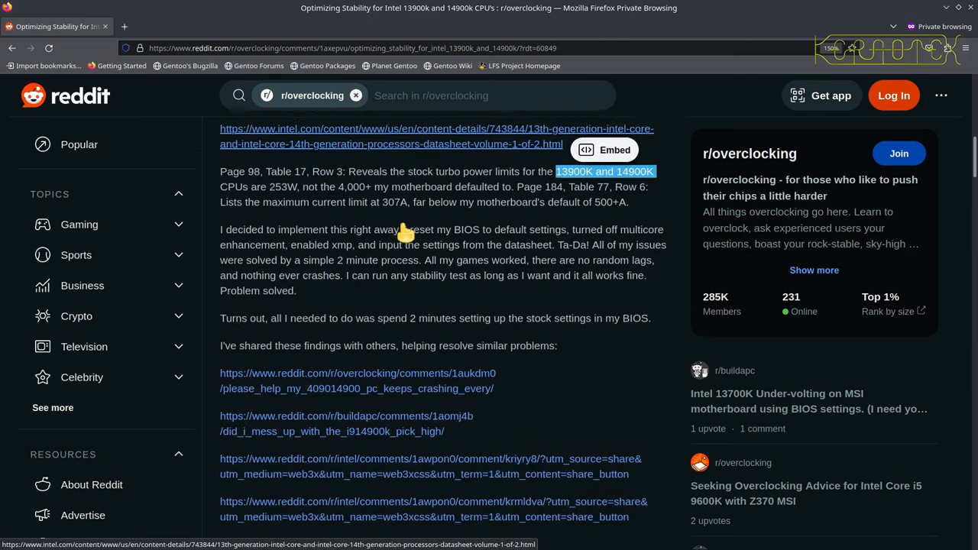
scroll("down", 3)
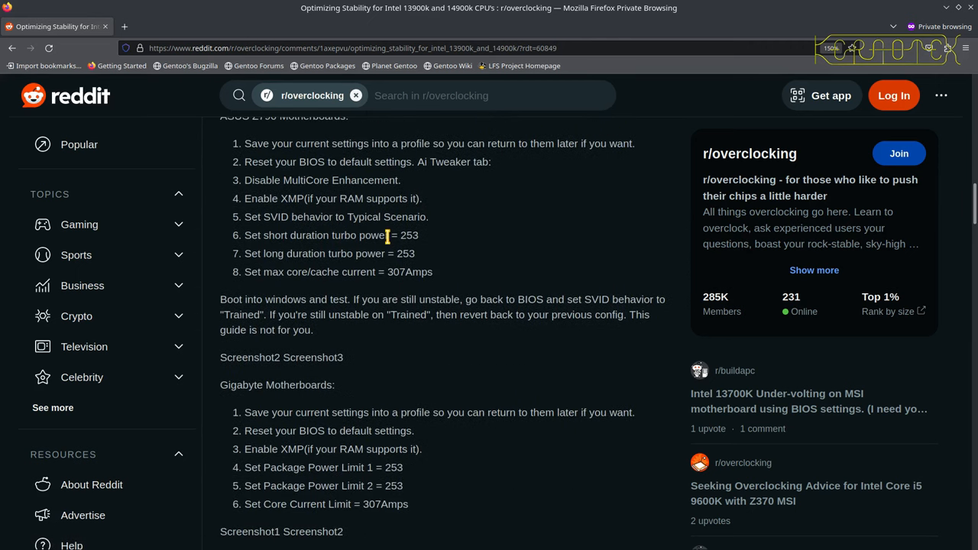
left_click_drag(391, 235, 419, 235)
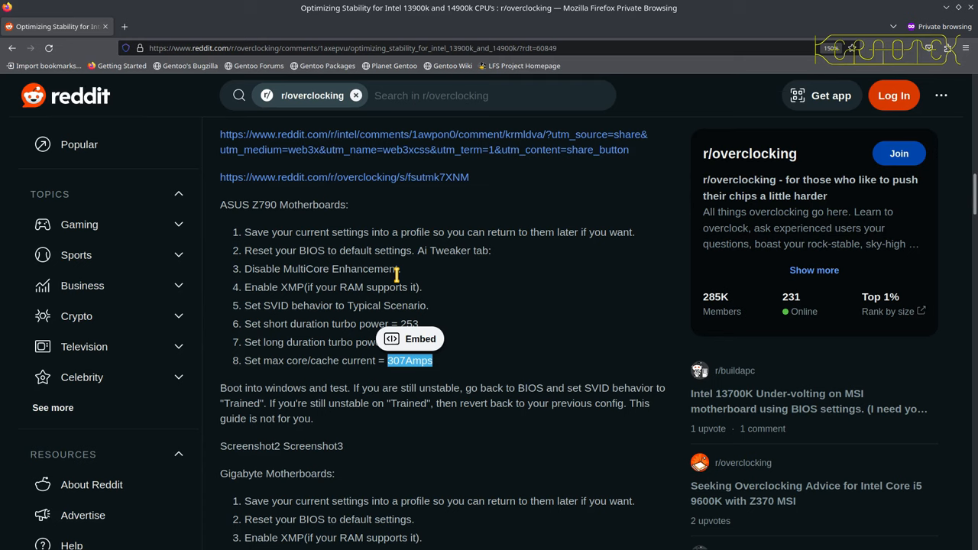
mouse_move(458, 366)
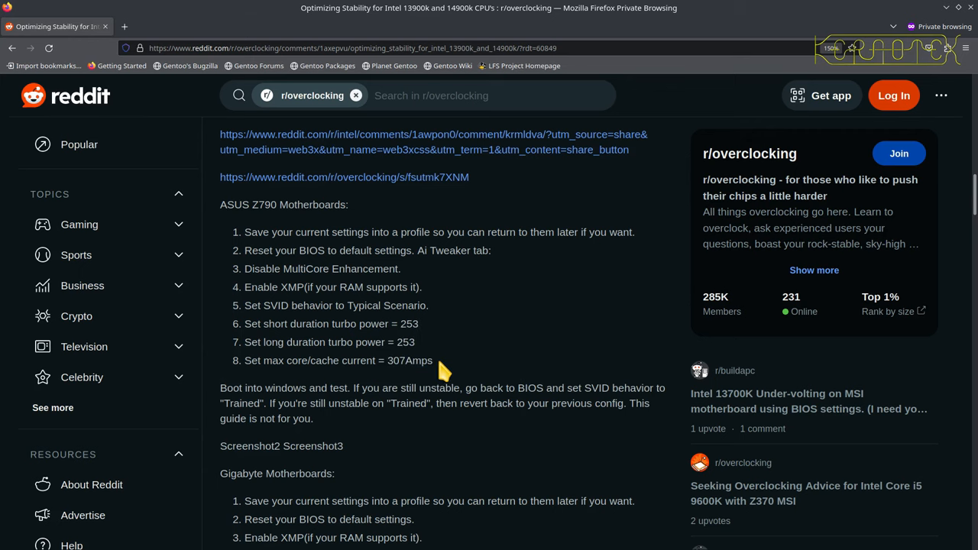
scroll("down", 3)
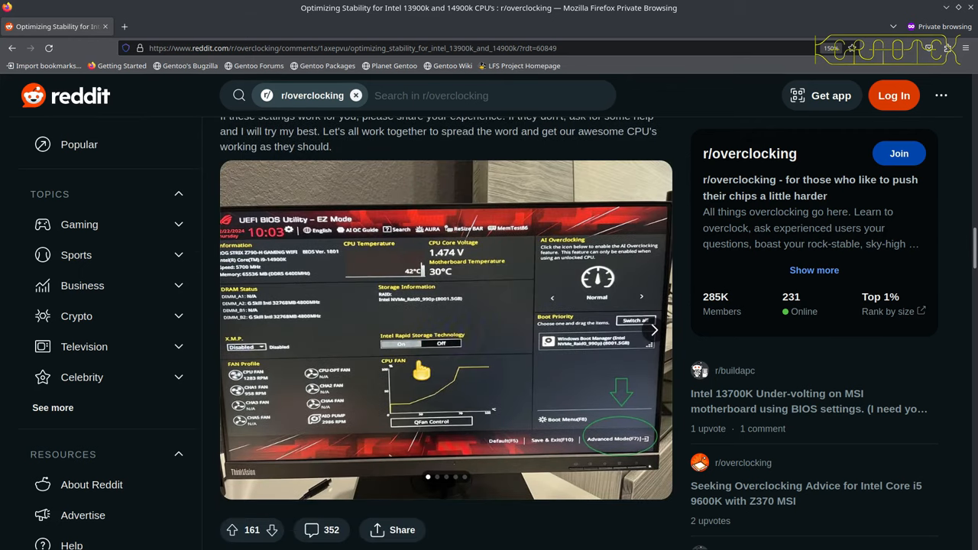
left_click(654, 330)
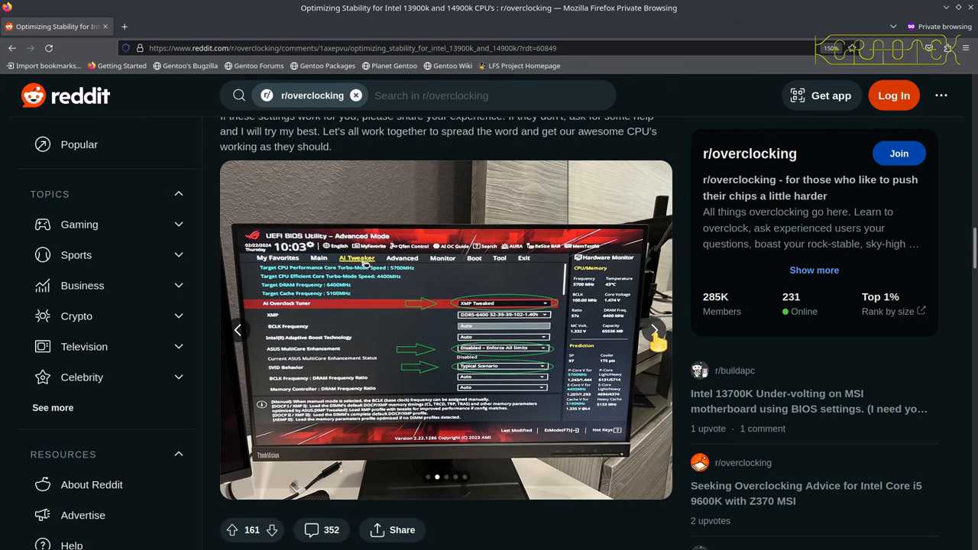
left_click(654, 330)
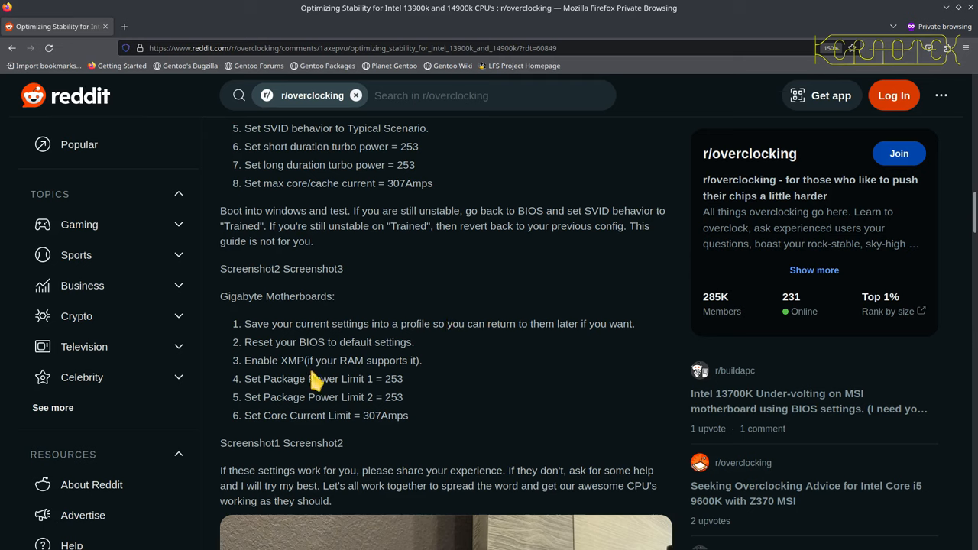
double_click(313, 379)
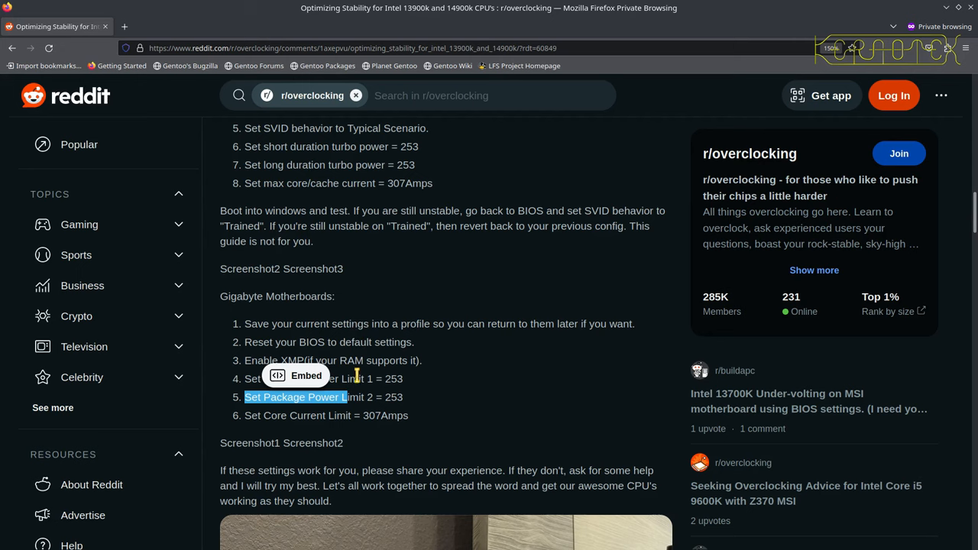
left_click(296, 376)
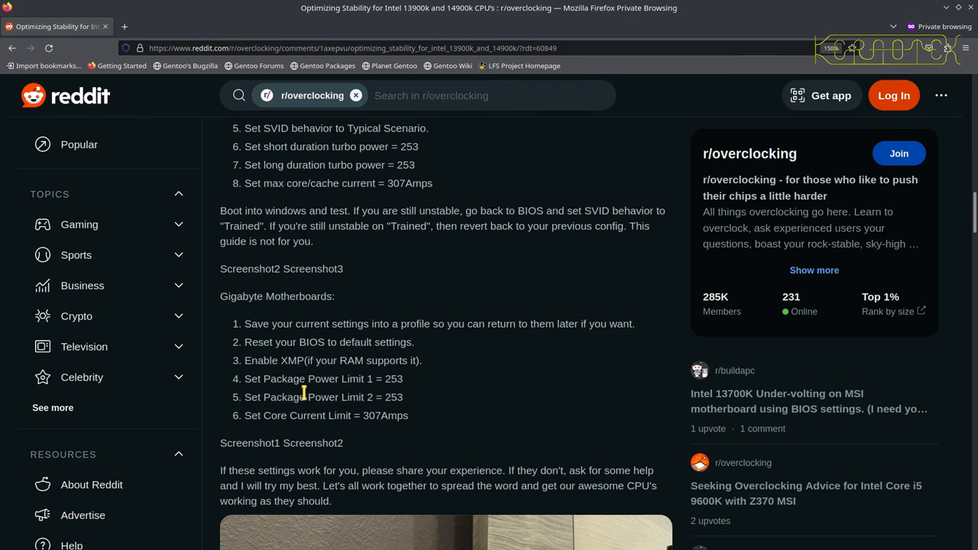
mouse_move(361, 379)
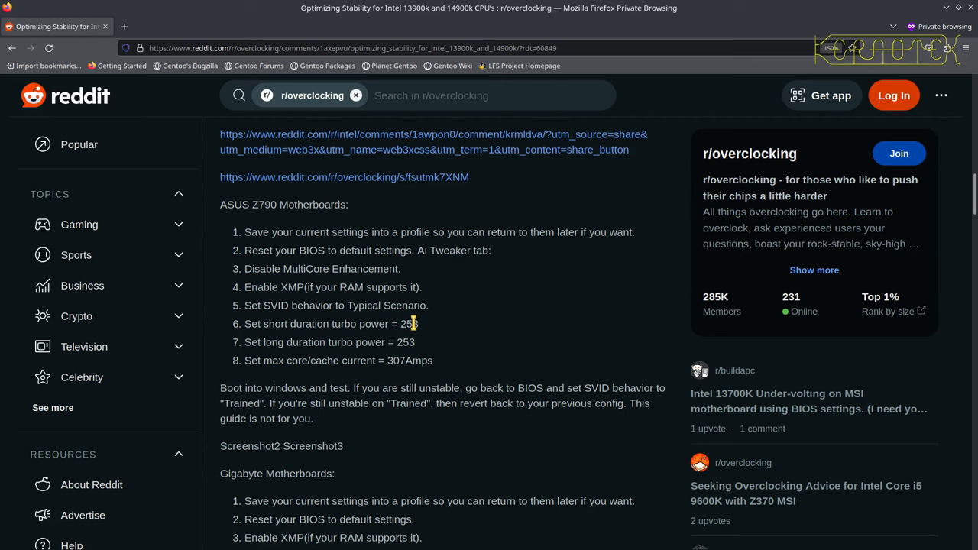
scroll("down", 3)
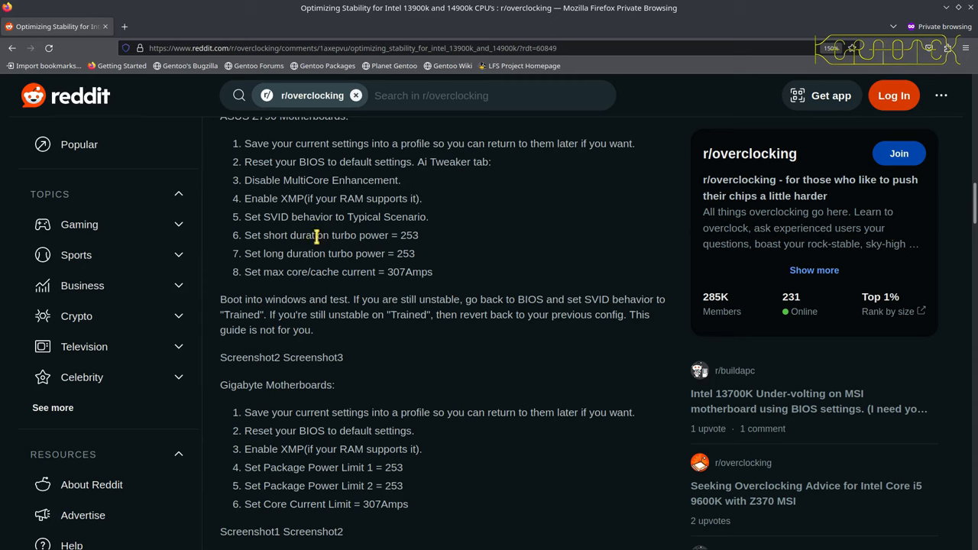
mouse_move(450, 244)
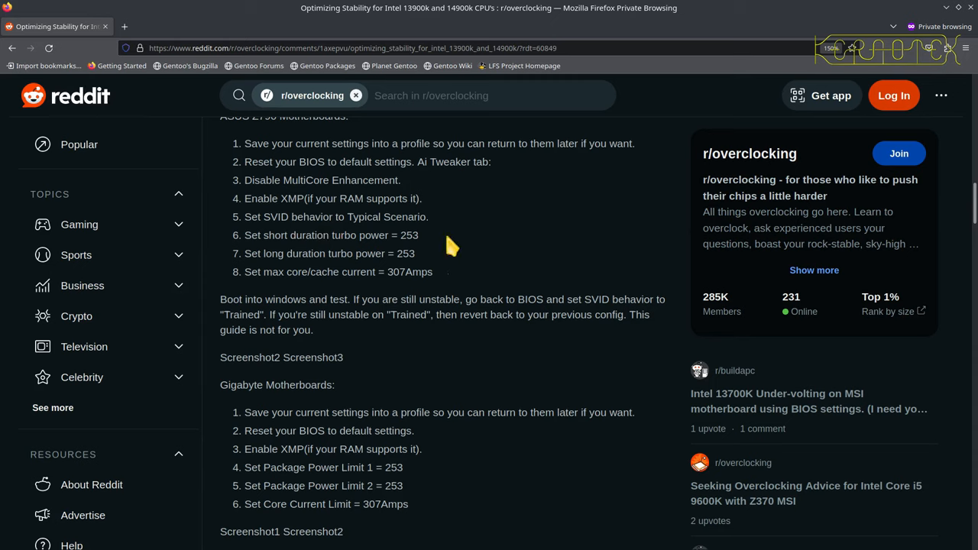
double_click(410, 235)
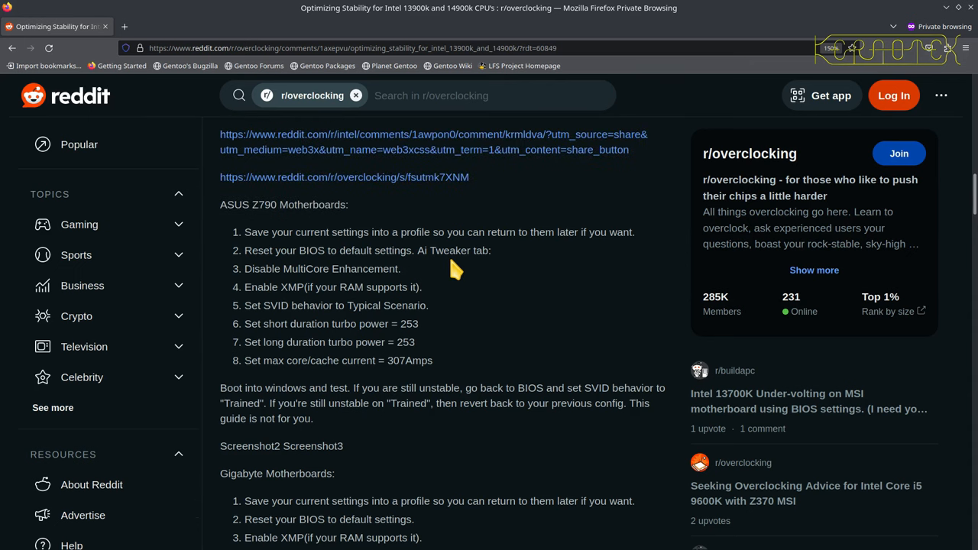
mouse_move(694, 196)
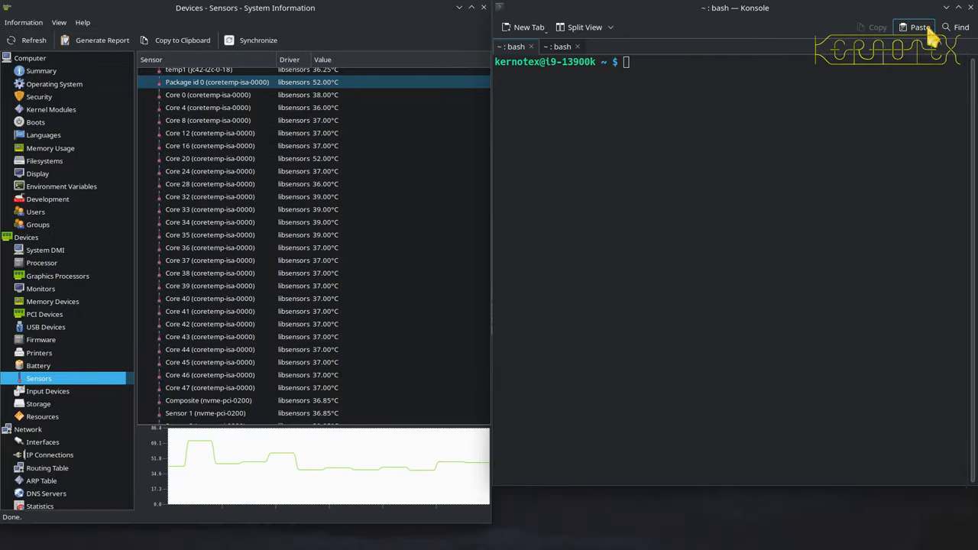
mouse_move(691, 252)
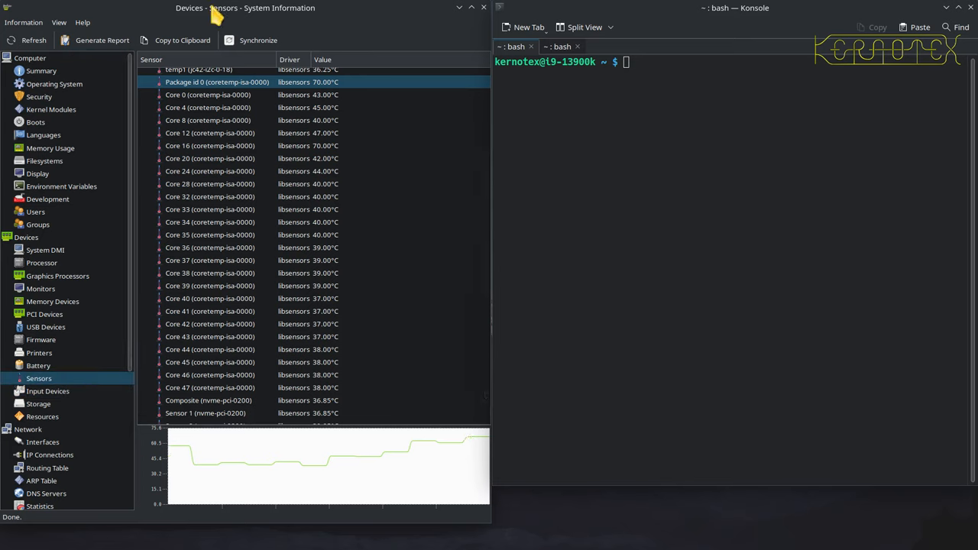
mouse_move(296, 52)
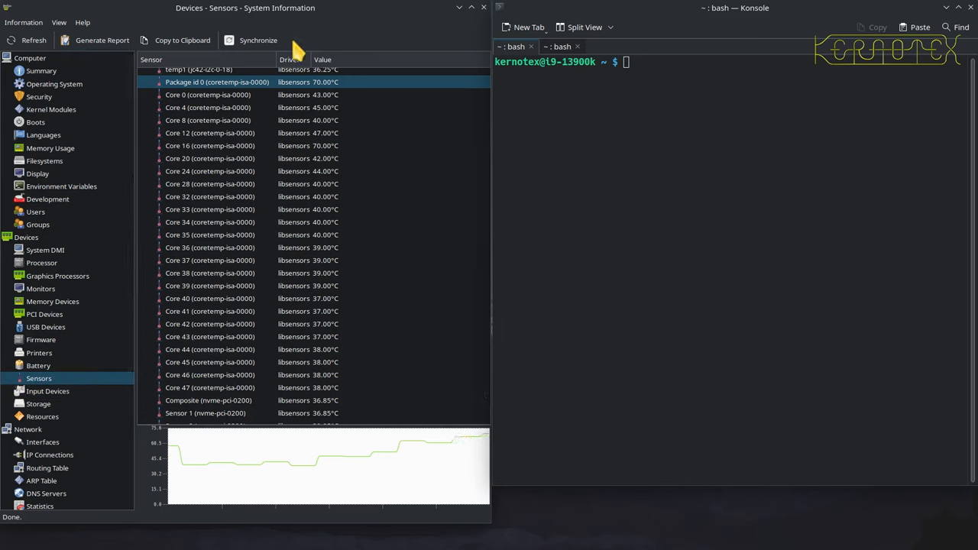
- Check the package and Core 28, 8, 37, 32 and 0 temperature readings in the sensor list
left_click(208, 95)
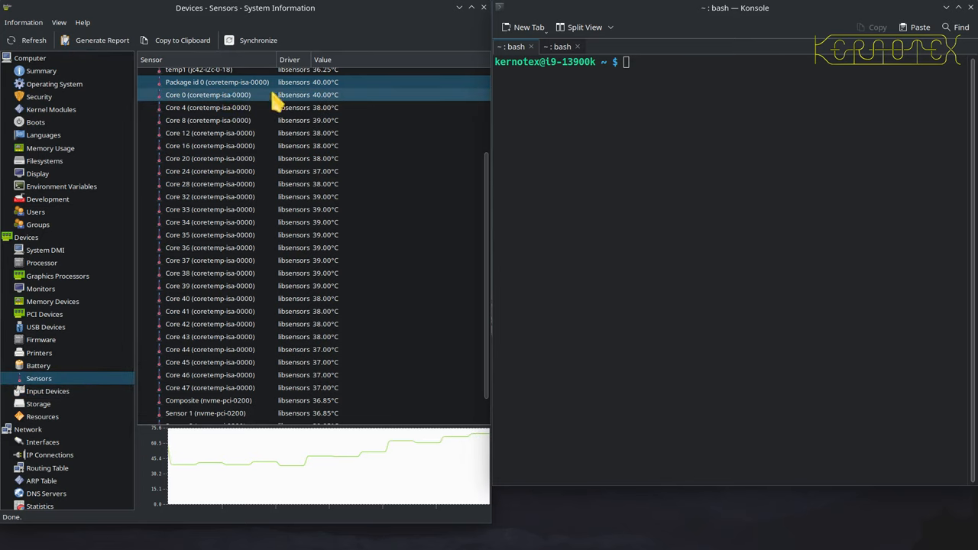
mouse_move(333, 106)
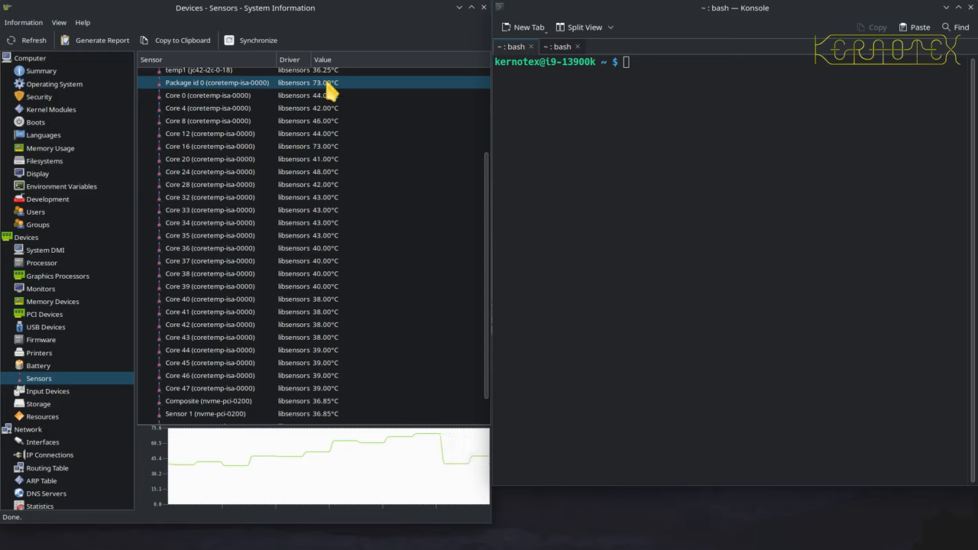
left_click(208, 95)
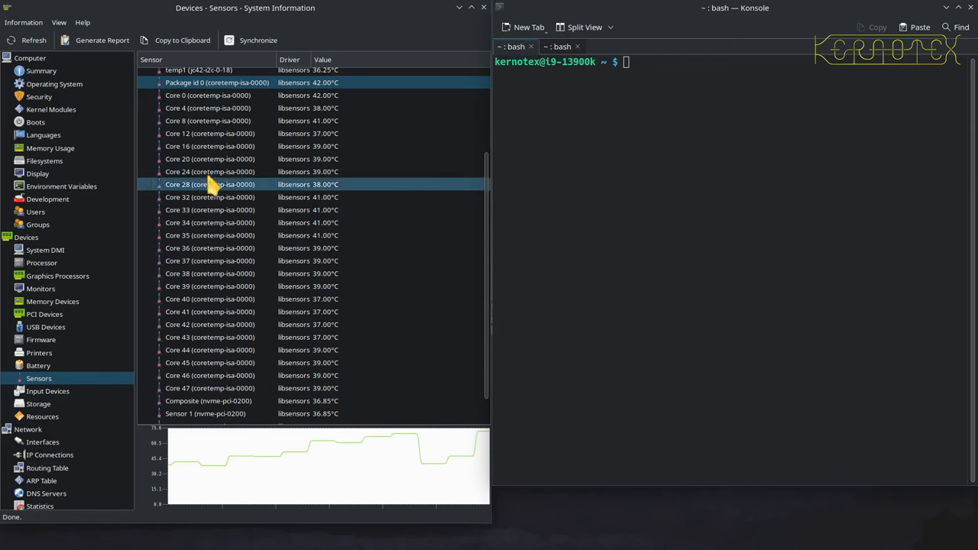
left_click(208, 120)
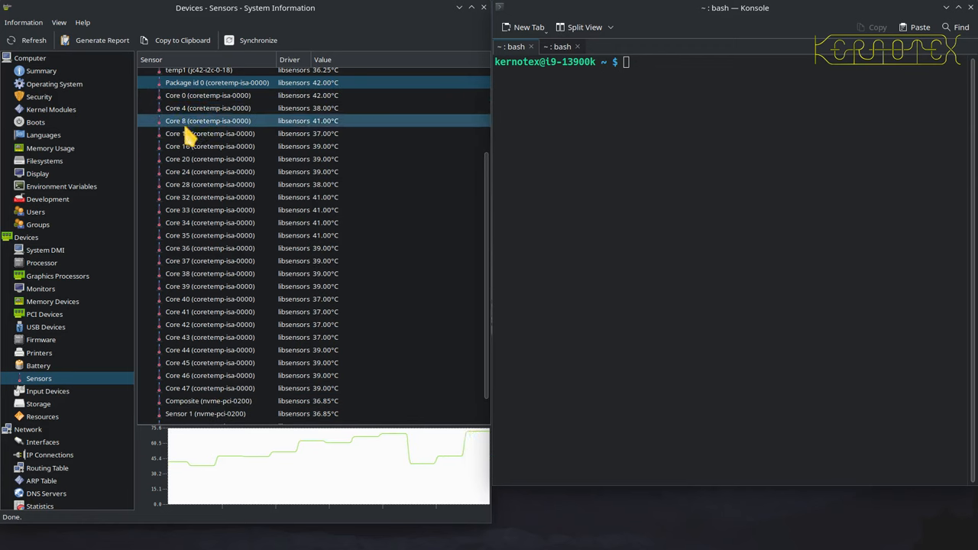
left_click(211, 147)
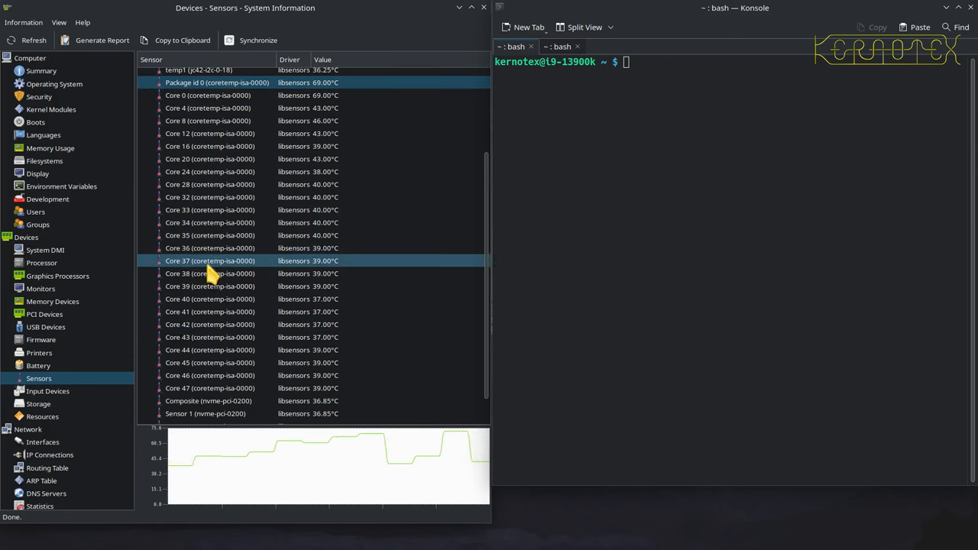
left_click(210, 388)
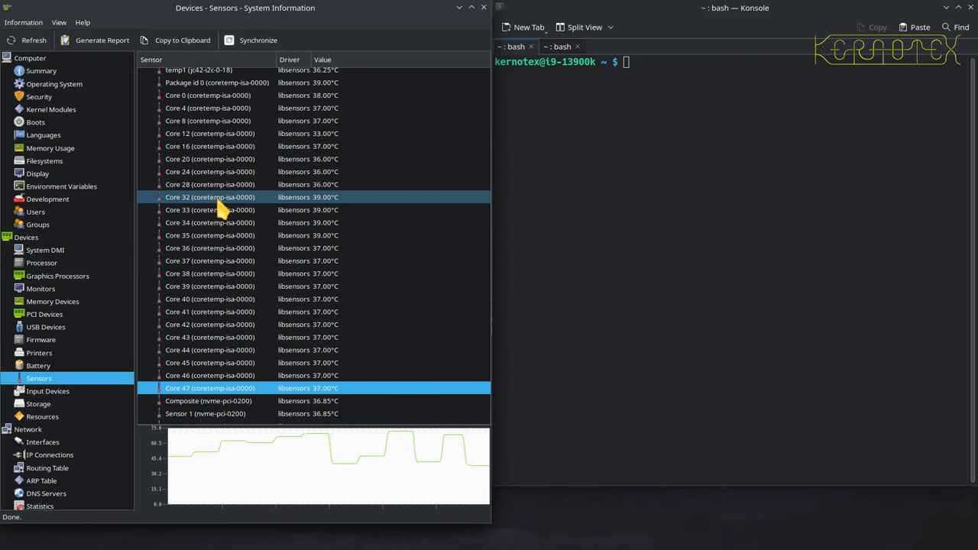
left_click(222, 197)
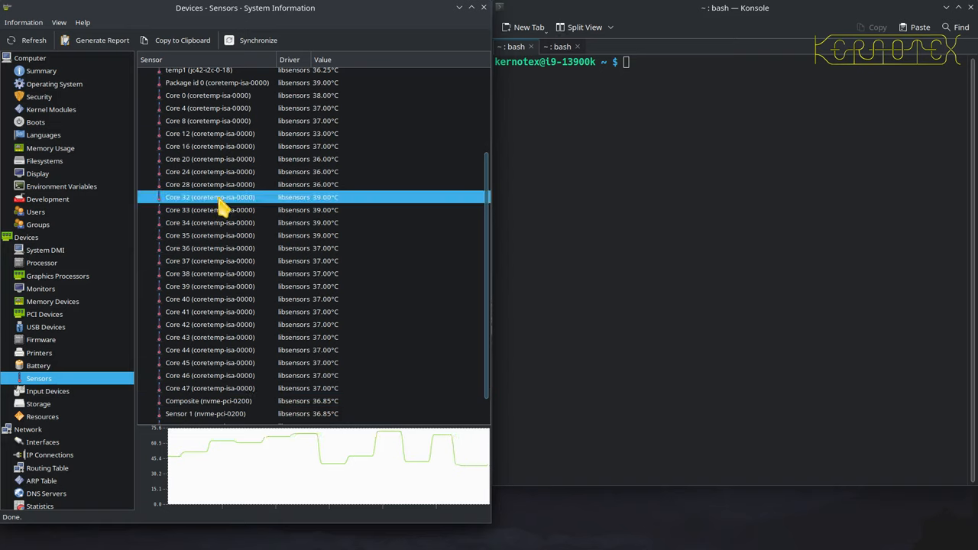
left_click(207, 95)
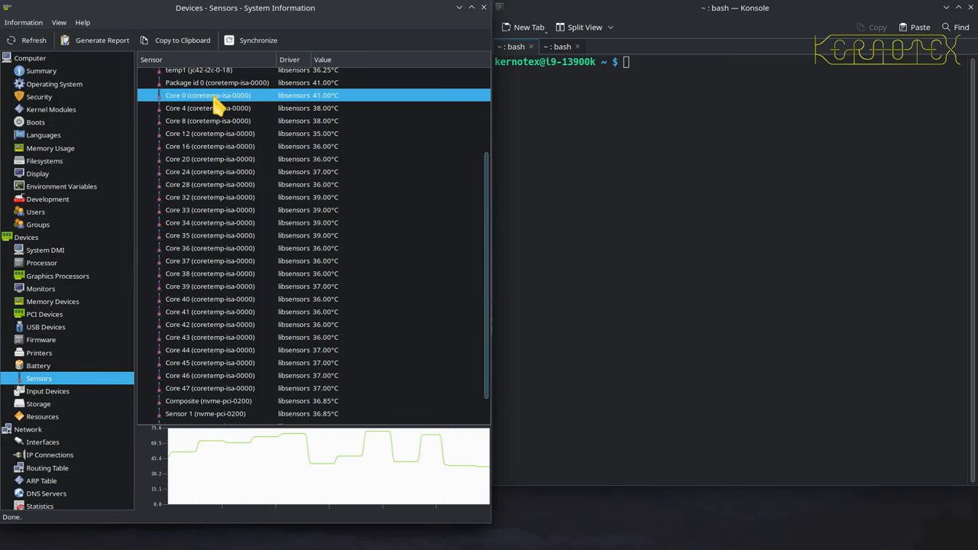
left_click(211, 209)
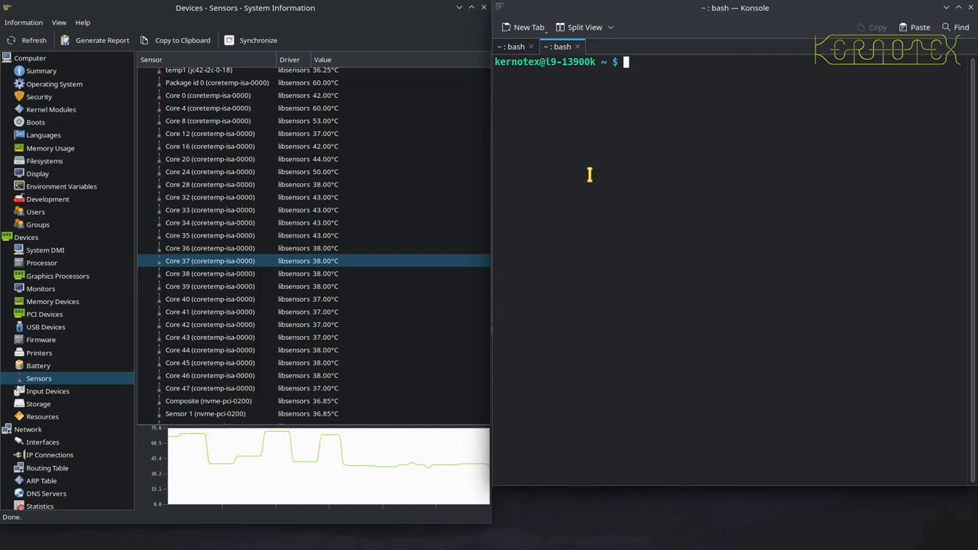
- Print watch-scaling-freq.sh with cat and prepare the bash command to run it
type("cat")
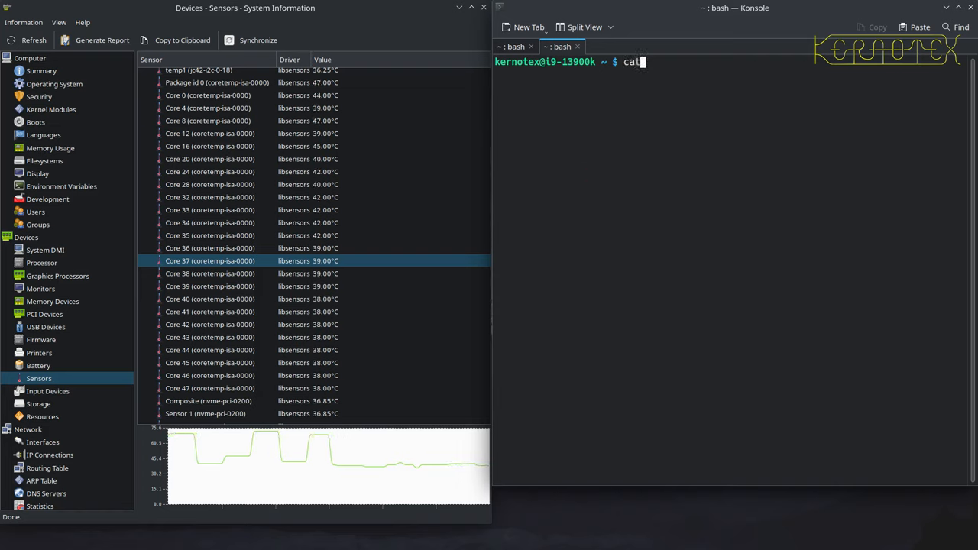
type("\" \"")
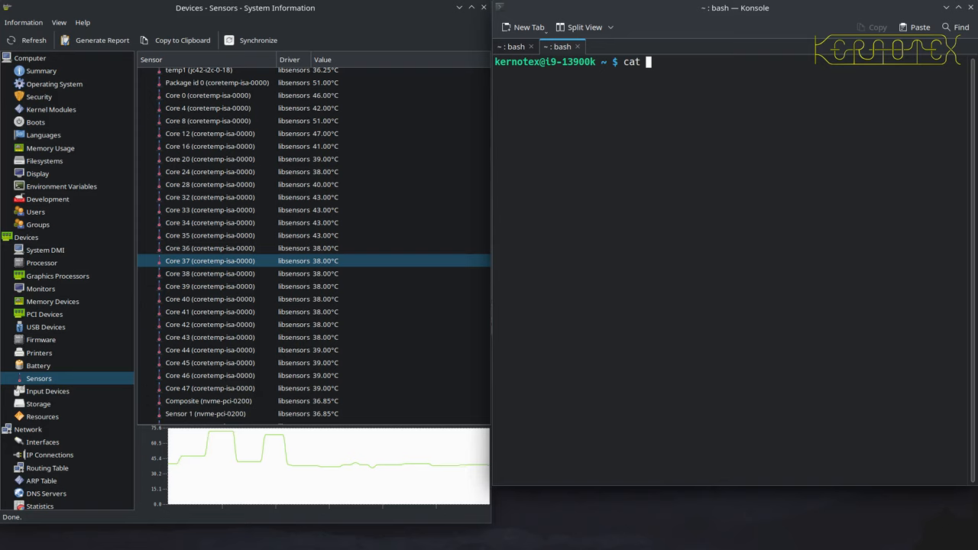
type("wat")
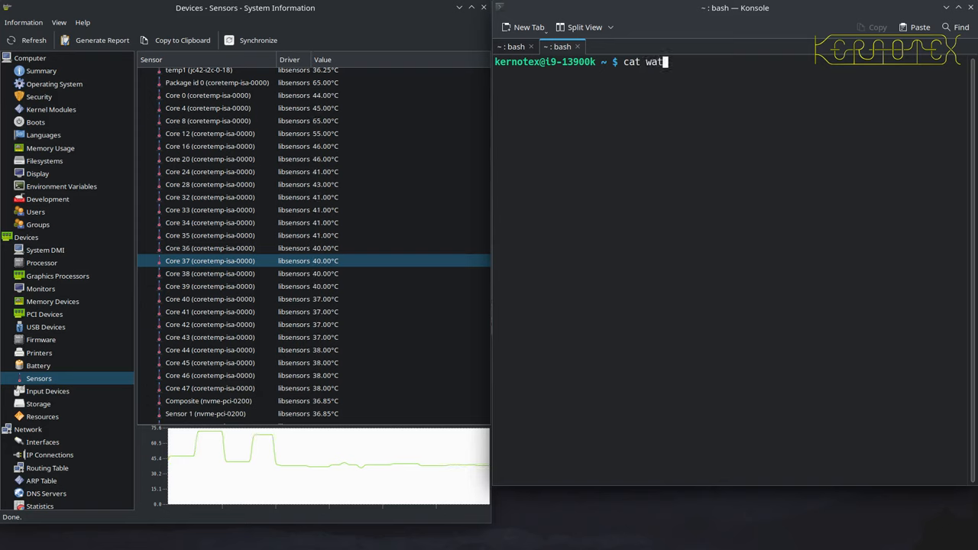
type("ch-scaling-freq.sh")
type("./")
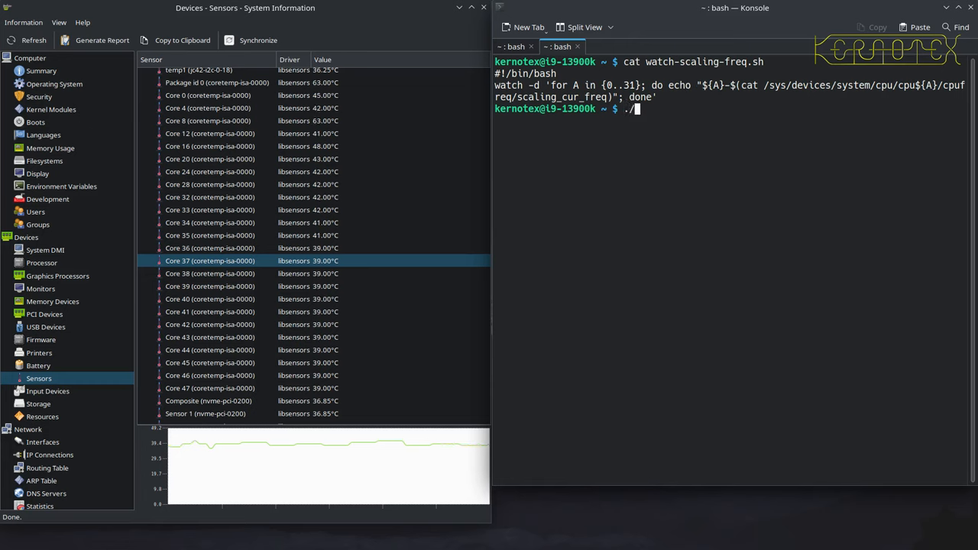
type("wa")
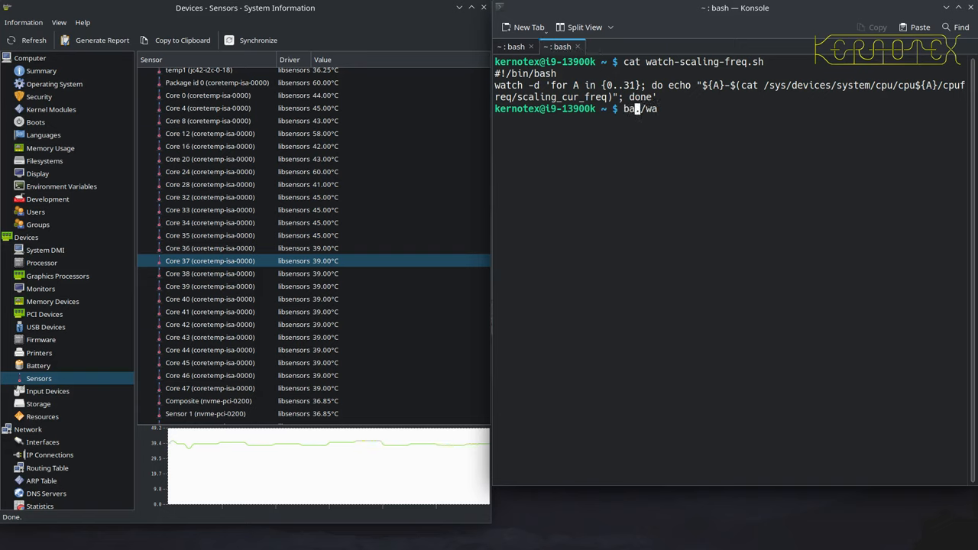
type("sh .")
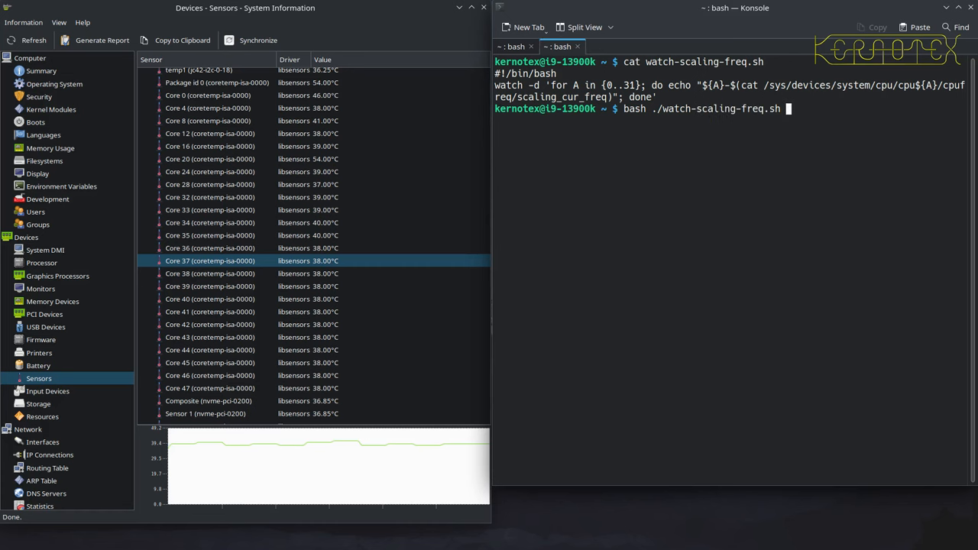
- Run bash ./watch-scaling-freq.sh to watch live scaling frequencies of CPU threads 0–31
key("Return")
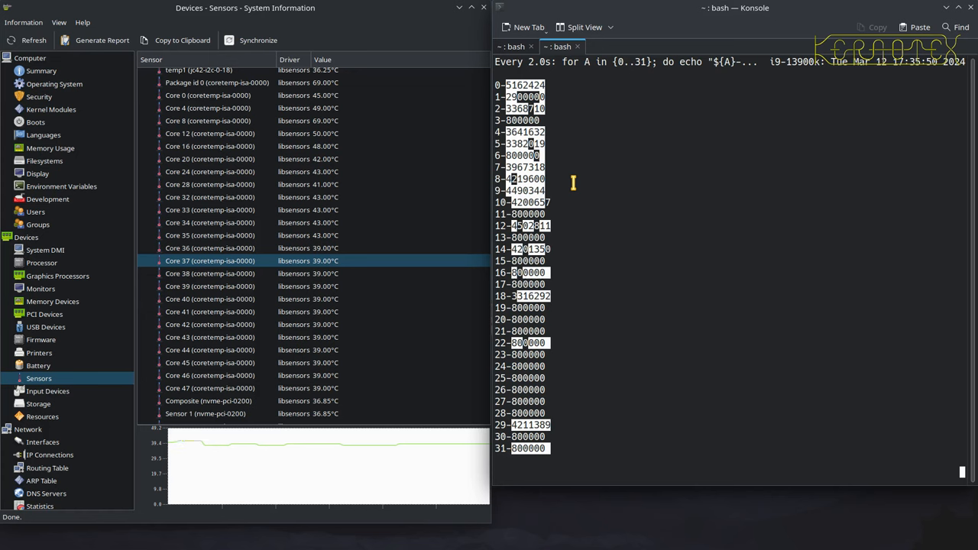
mouse_move(577, 160)
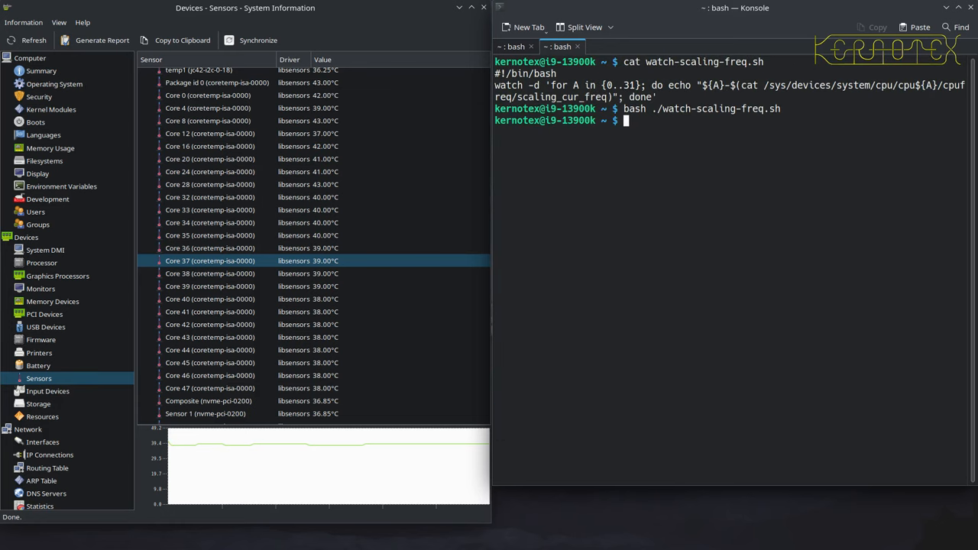
- Print watch-throttle-count.sh with cat and run it with bash to watch per-core throttle counts
type("cat watch-throttle-count.sh")
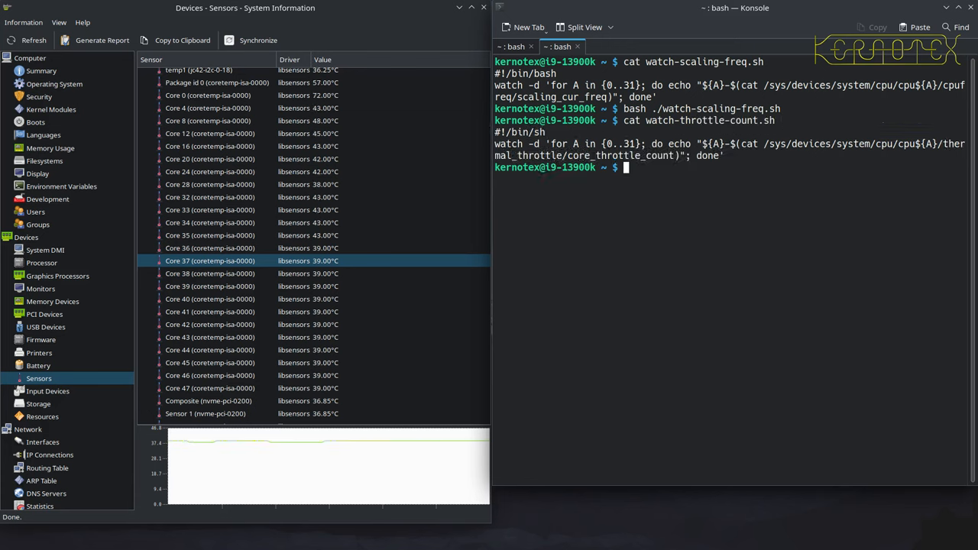
type("cat watch-throttle-count.sh")
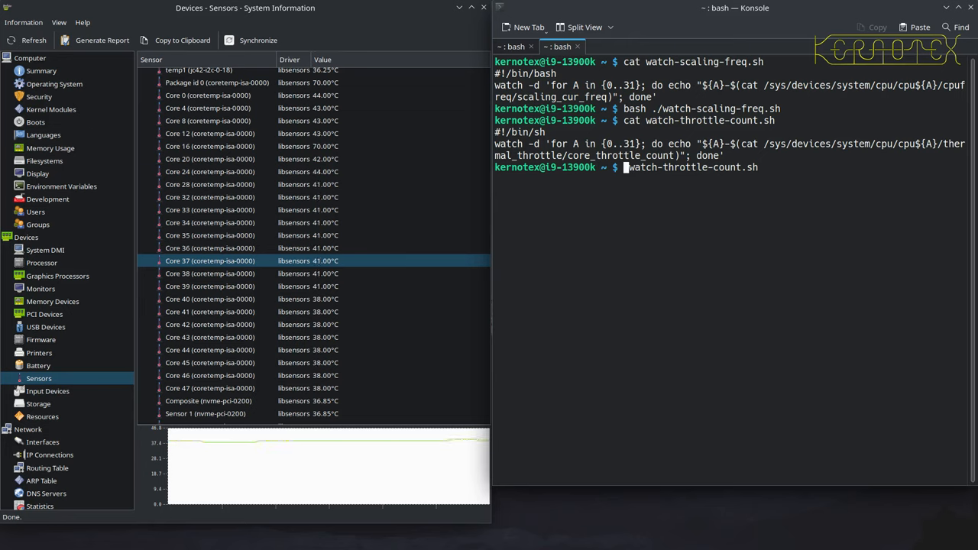
type("bash")
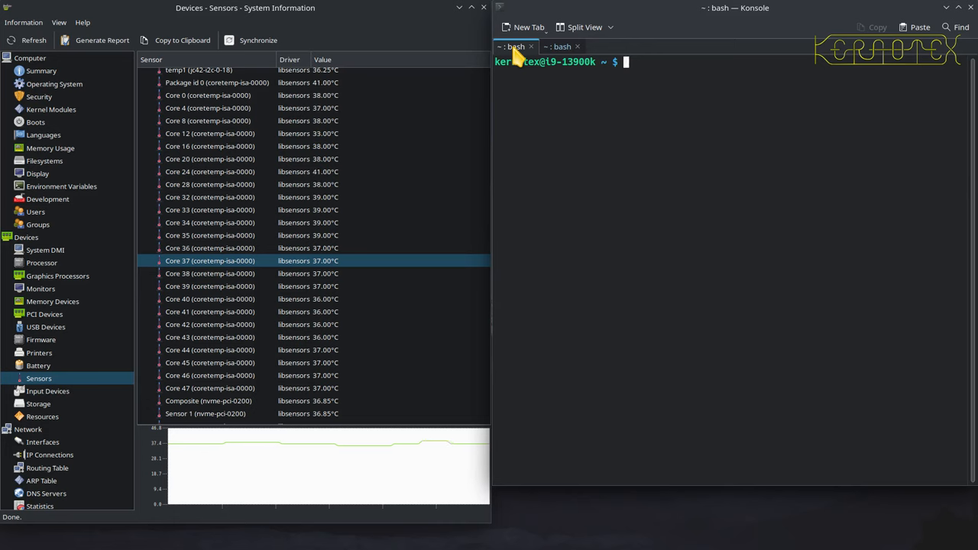
- Print run-povray-benchmark-1080.sh, the timed 1920x1080 POV-Ray benchmark script
type("cat run-povray-benchmark-1080.sh")
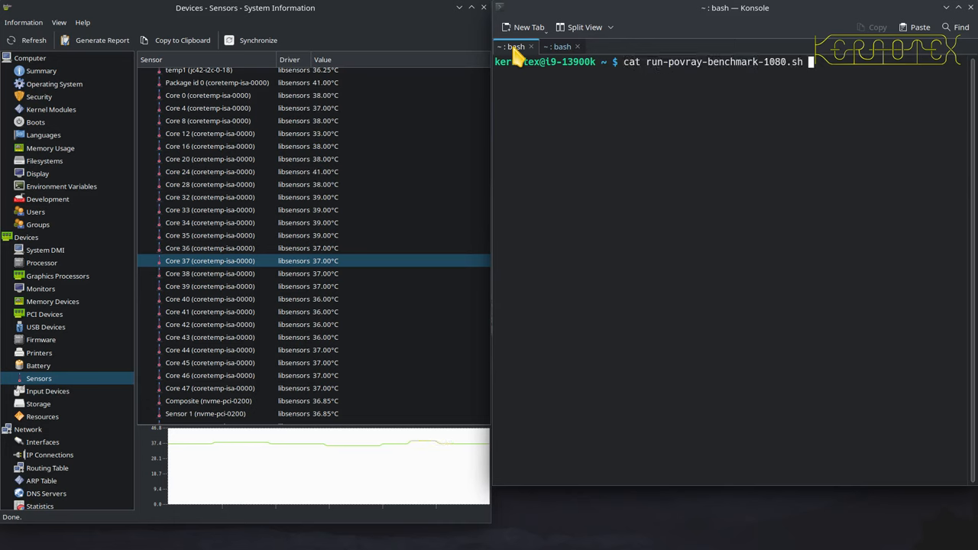
key("Return")
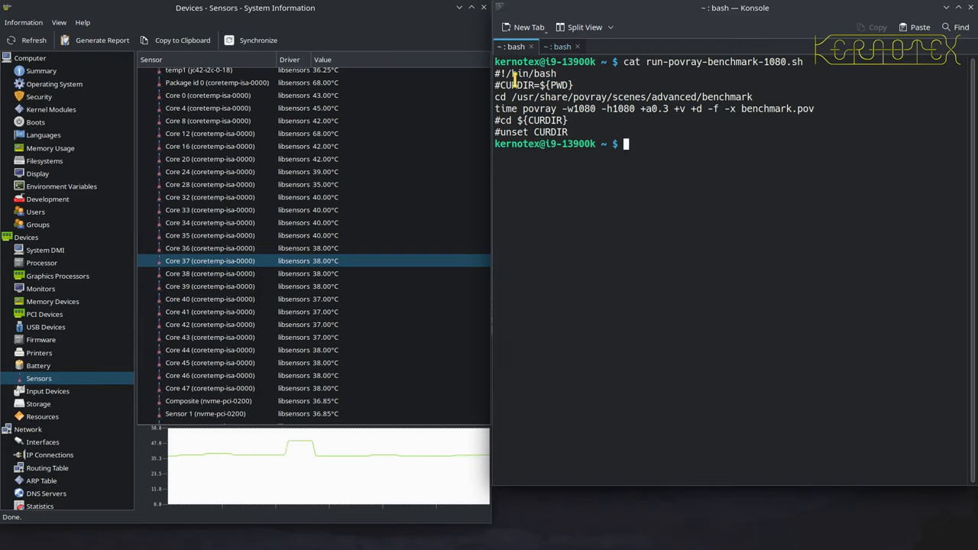
- Pushd into the benchmark scene folder and time a 512-wide povray render of benchmark.pov (~19.8 s)
left_click_drag(512, 97, 756, 98)
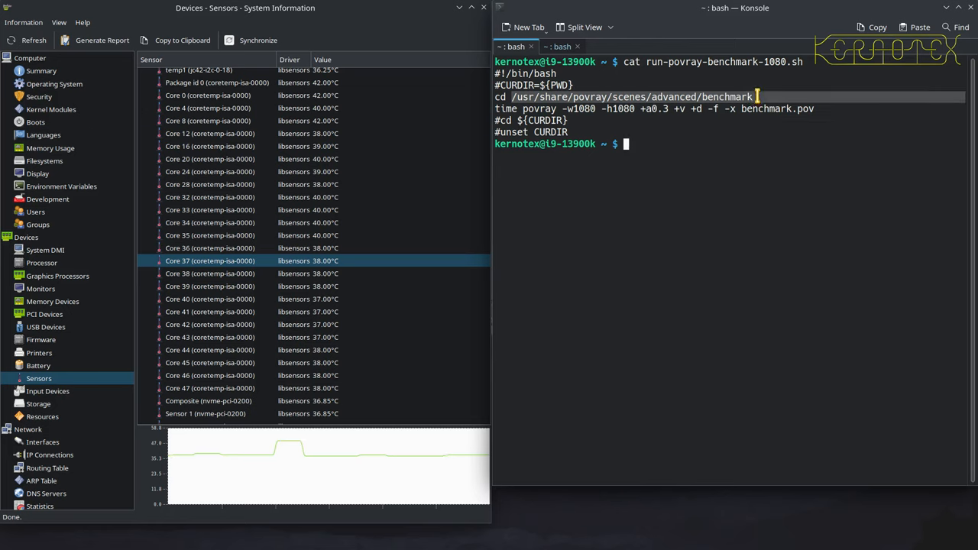
type("pushd /usr/share/povray/scenes/advanced/benchmark")
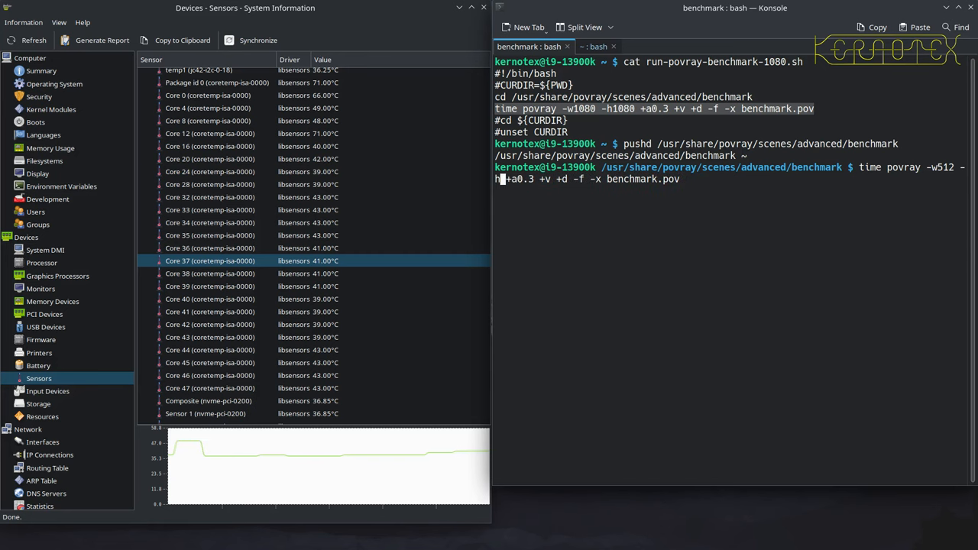
key("Return")
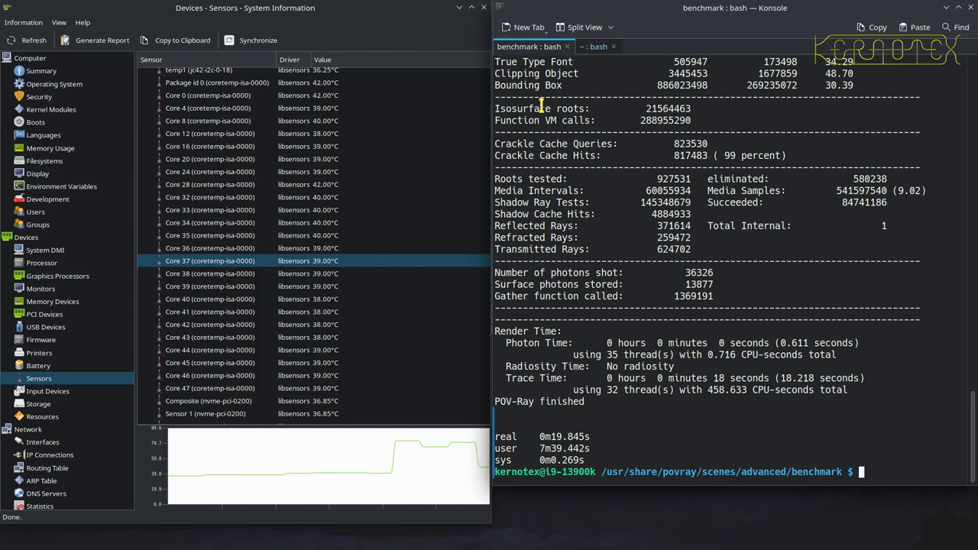
mouse_move(628, 212)
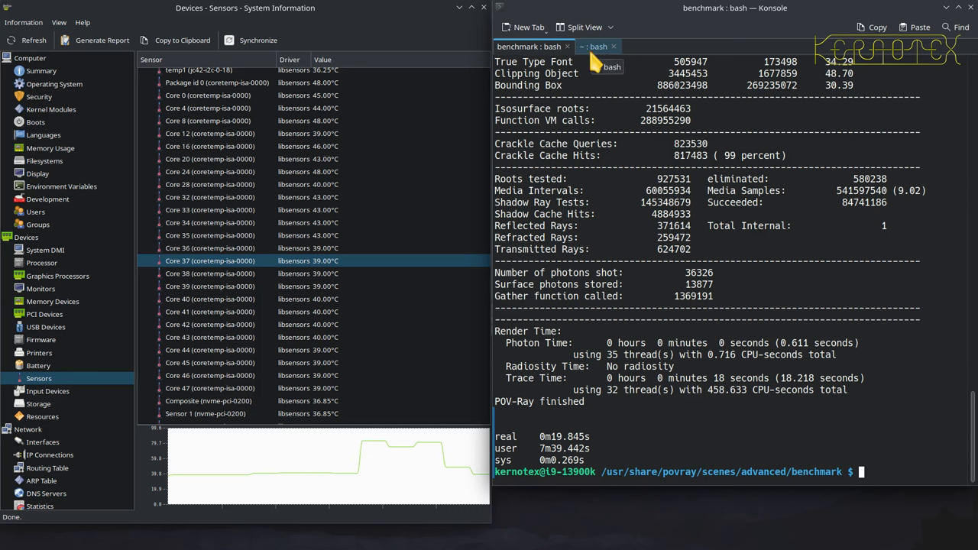
- Popd back home and view the two-second per-CPU throttle count watch showing 251 on CPUs 14–15
type("popd")
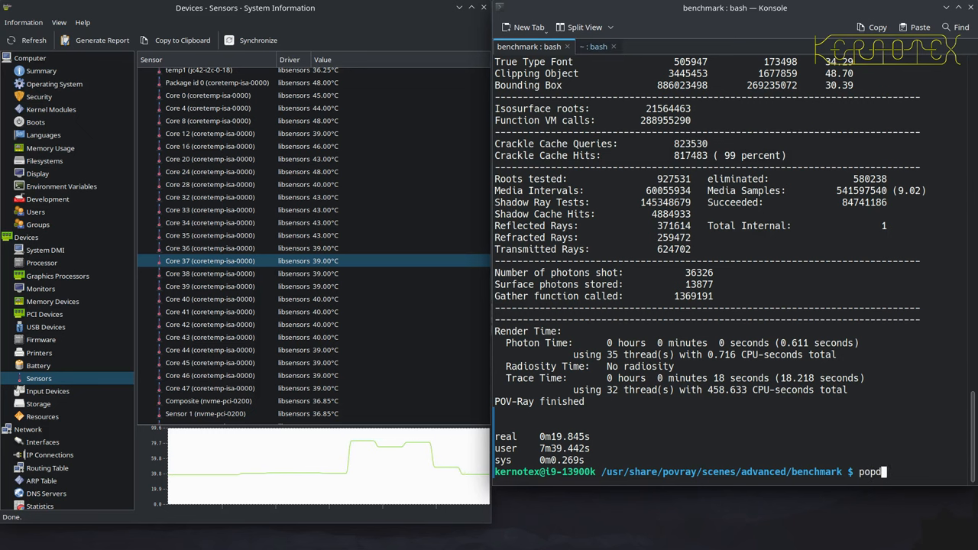
key("Return")
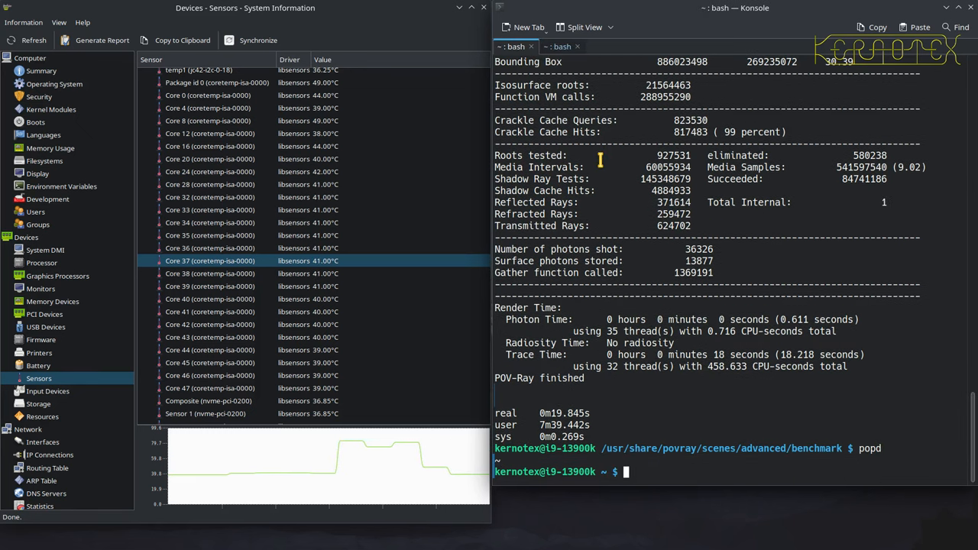
type("pushd /usr/share/povray/scenes/advanced/benchmark")
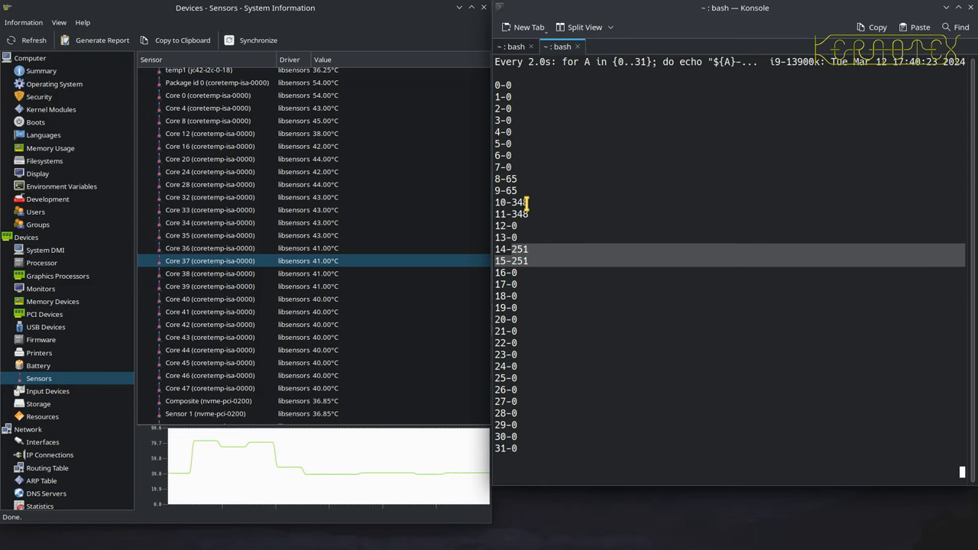
- In the first tab, start the 1080p benchmark with time bash after direct ./ execution is refused
left_click(512, 46)
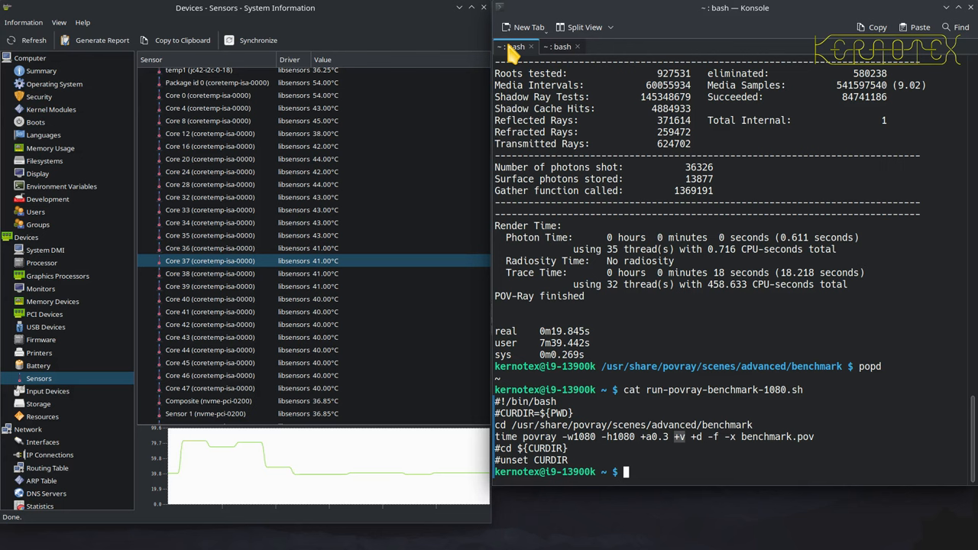
type("cat run-povray-benchmark-1080.sh")
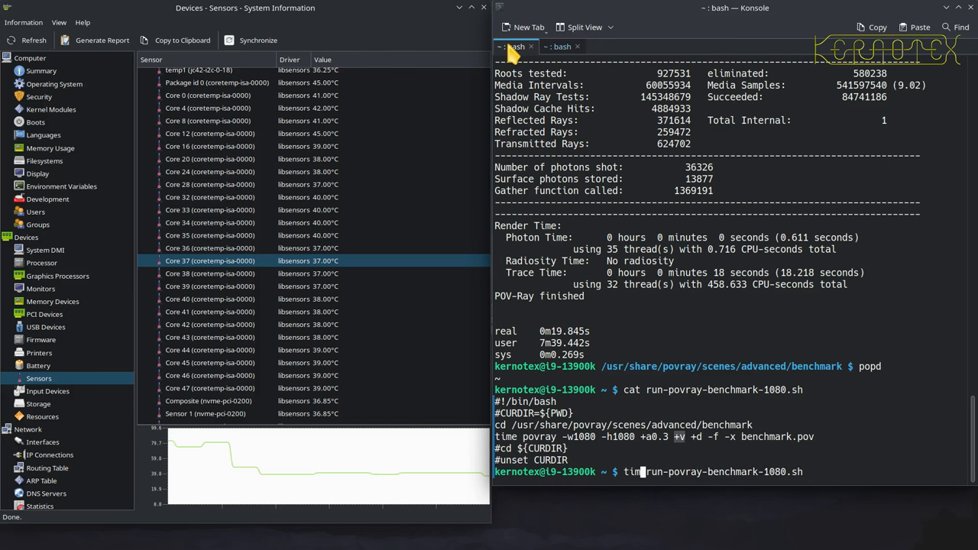
type("./")
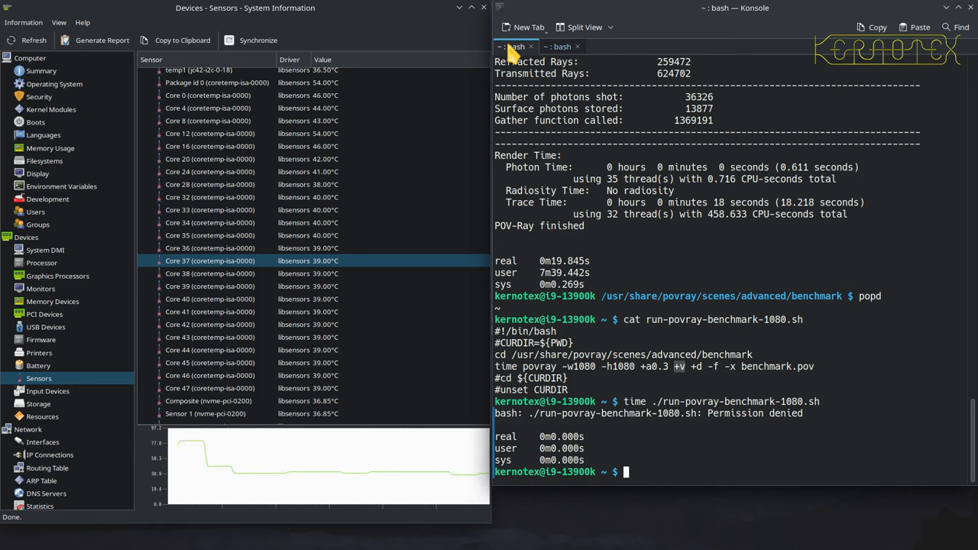
type("time ./run-povray-benchmark-1080.sh")
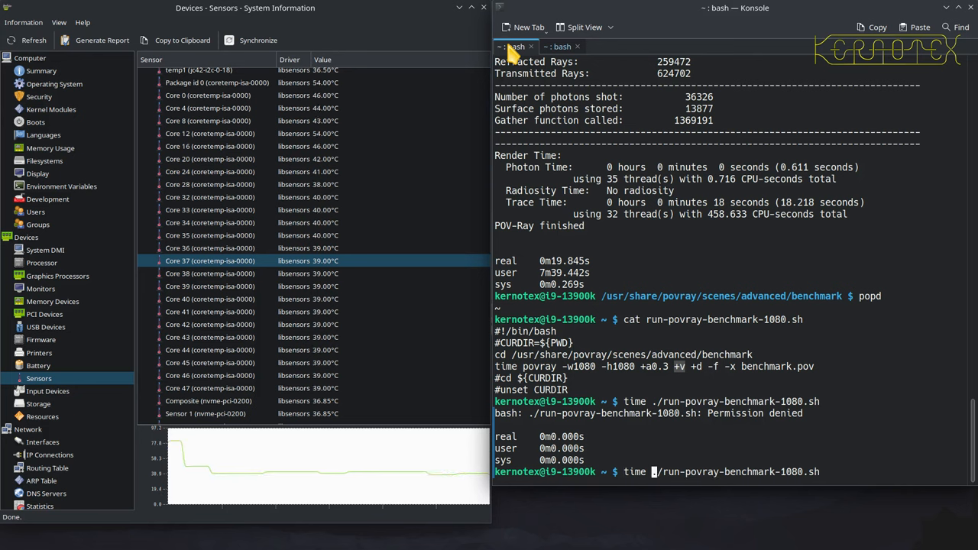
type("bash")
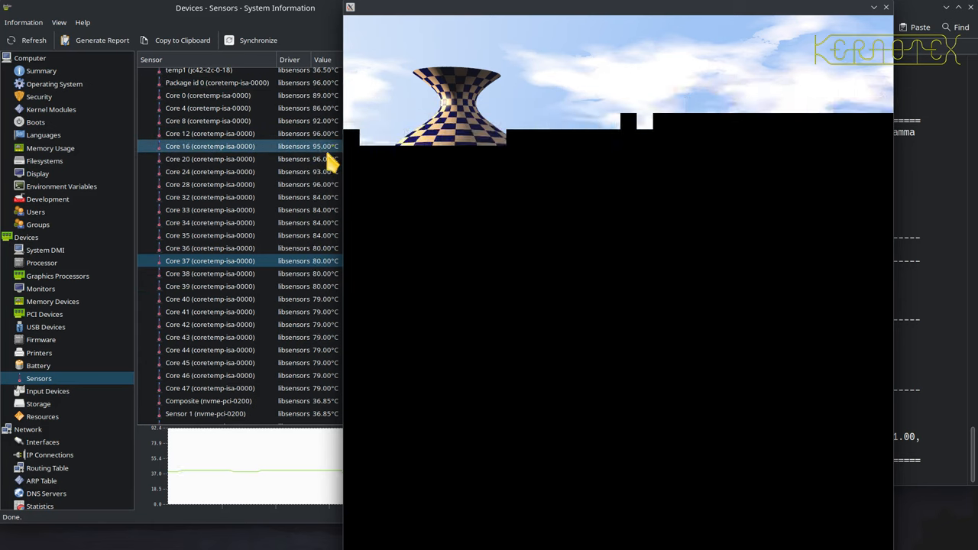
- Keep Konsole above the render preview until the 1080p benchmark finishes in about 1m2.5s real
left_click(211, 159)
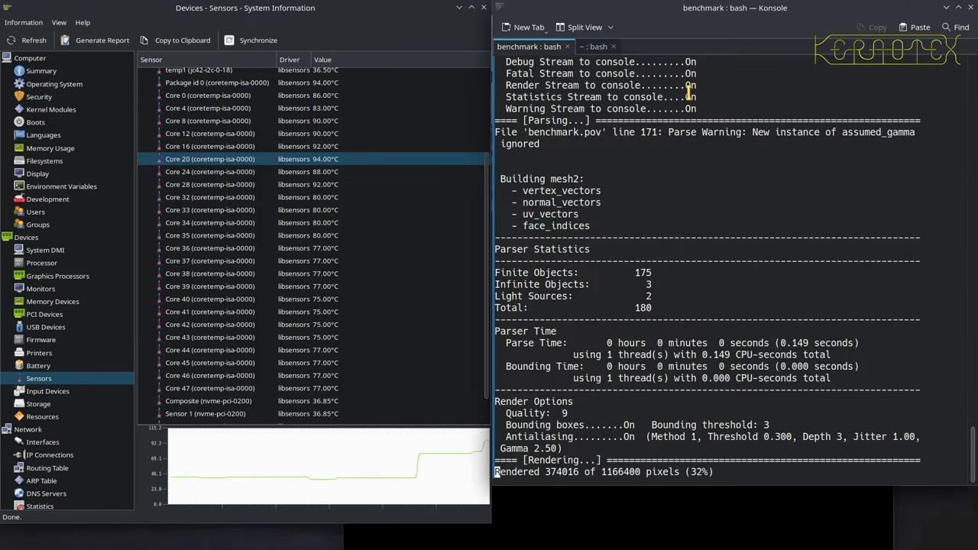
left_click(595, 45)
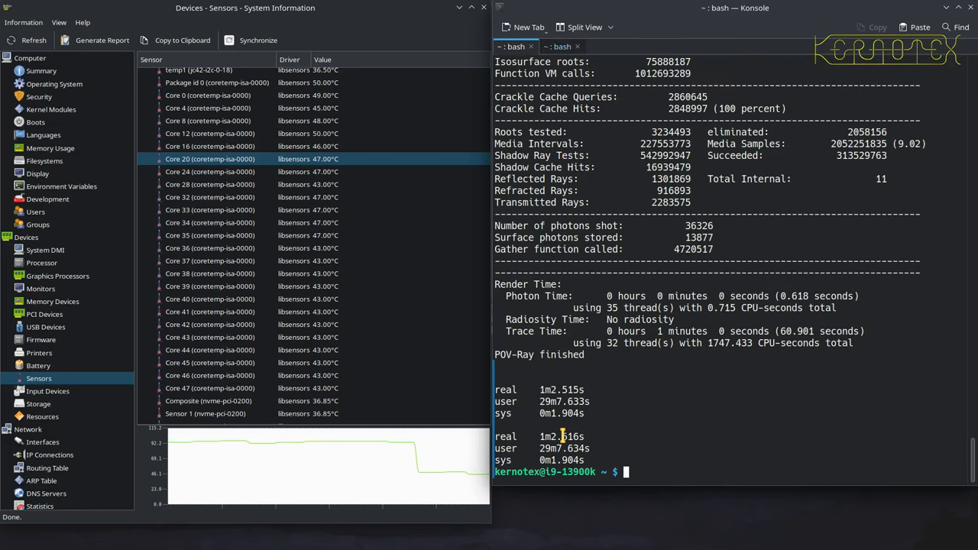
- Rerun time bash ./run-povray-benchmark-1080.sh to completion, about 1m2.8s real and 29m17s user
type("time bash ./run-povray-benchmark-1080.sh")
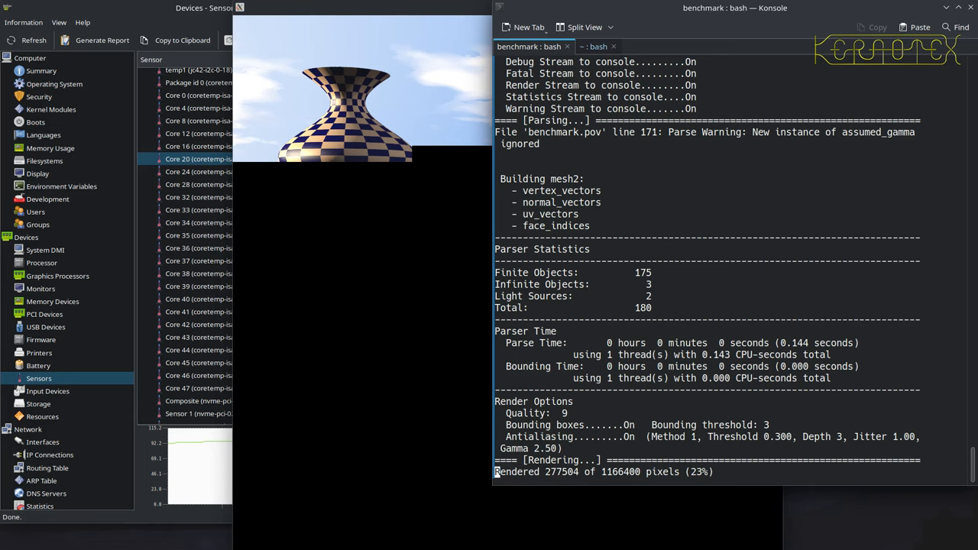
left_click(595, 46)
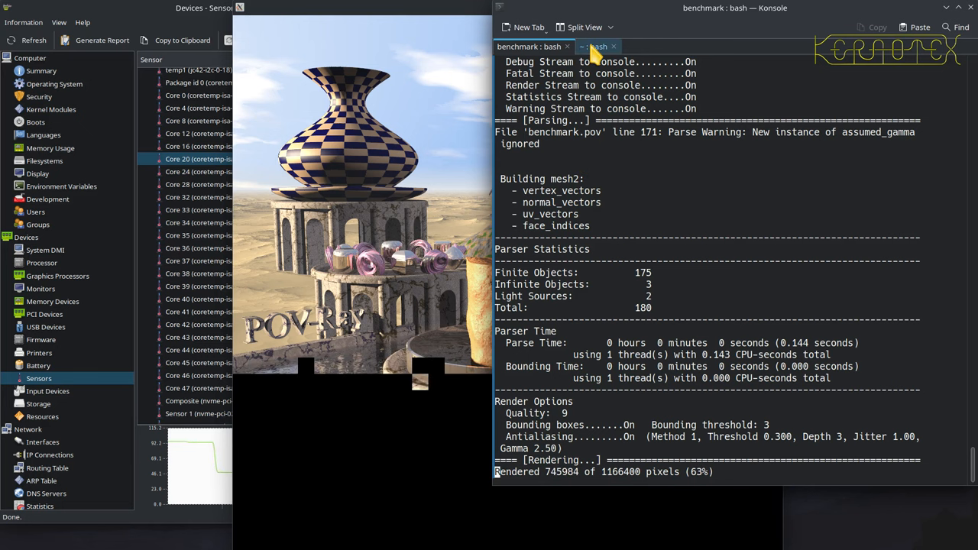
left_click(595, 46)
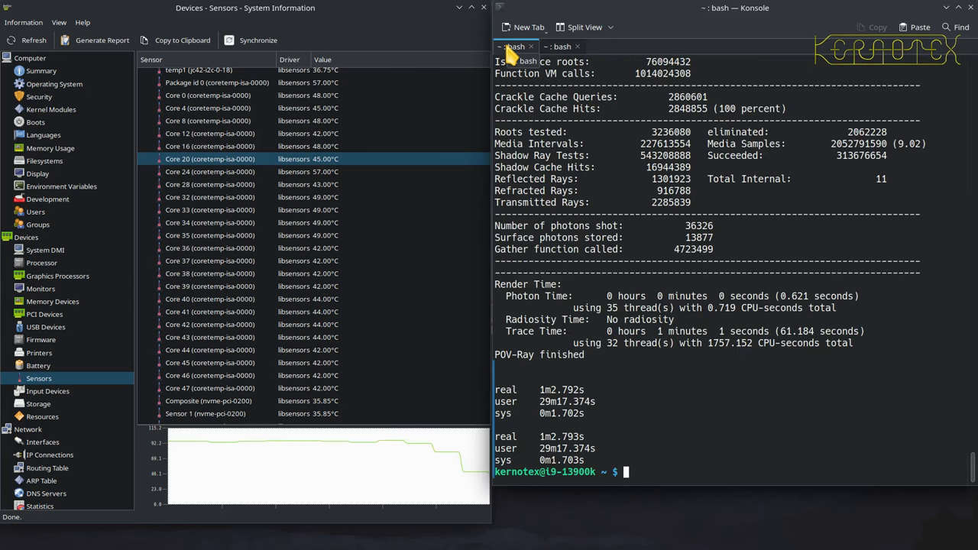
type("time bash ./run-povray-benchmark-1080.sh")
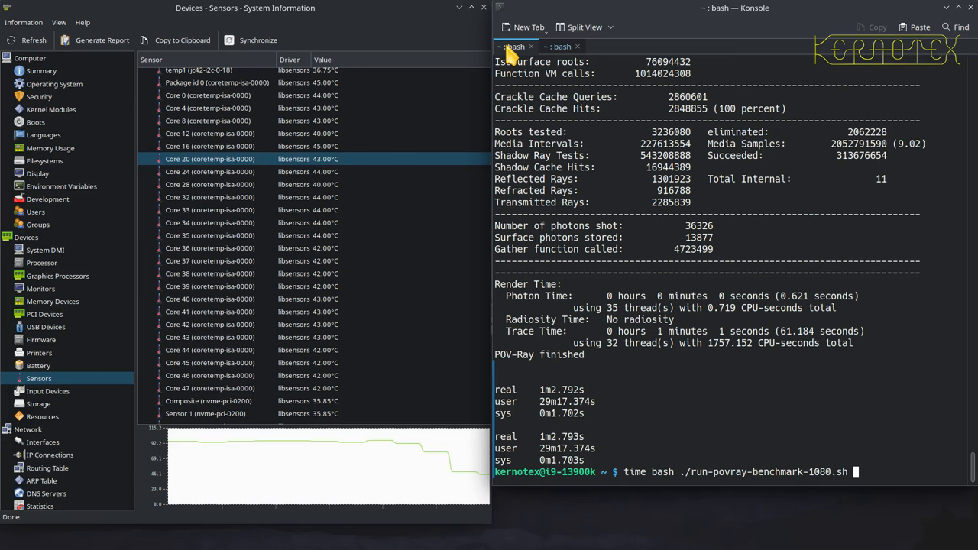
key("Return")
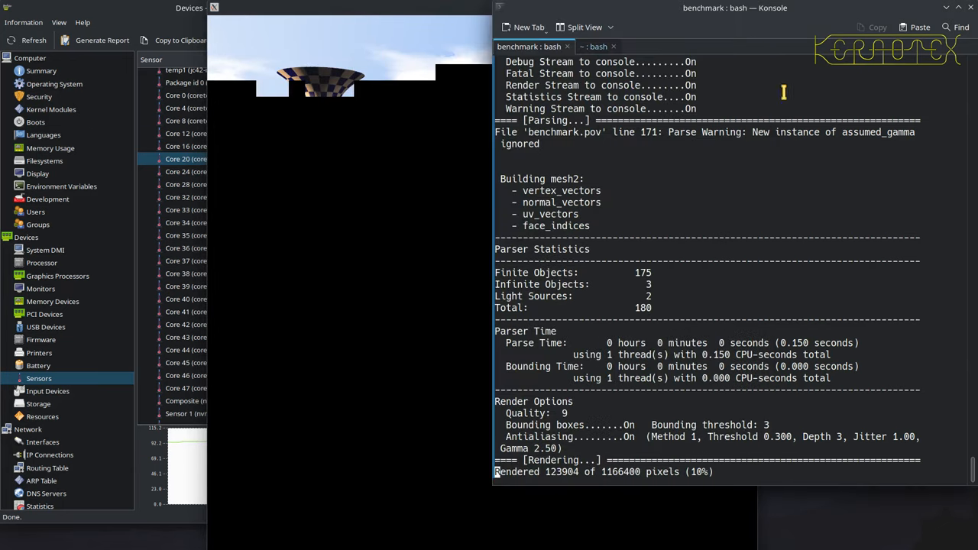
left_click(595, 46)
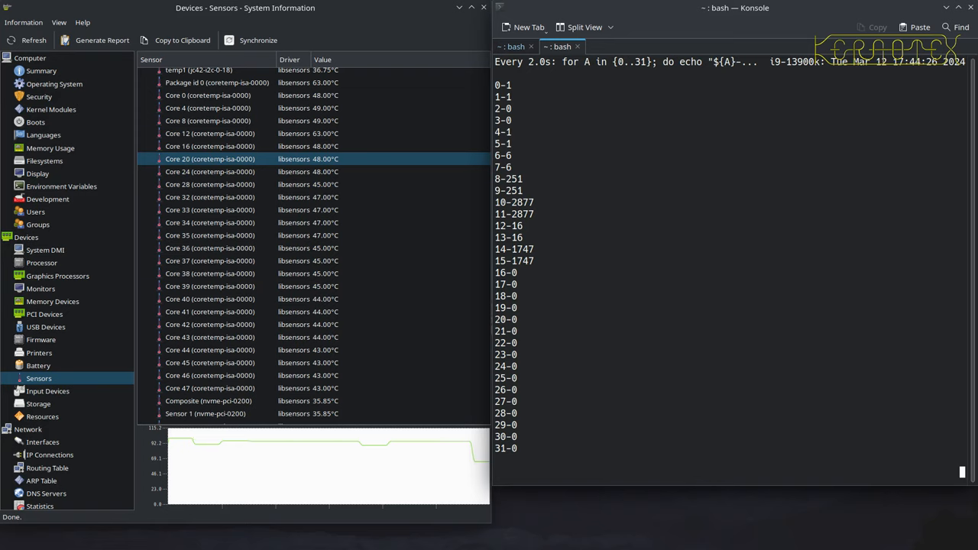
mouse_move(843, 193)
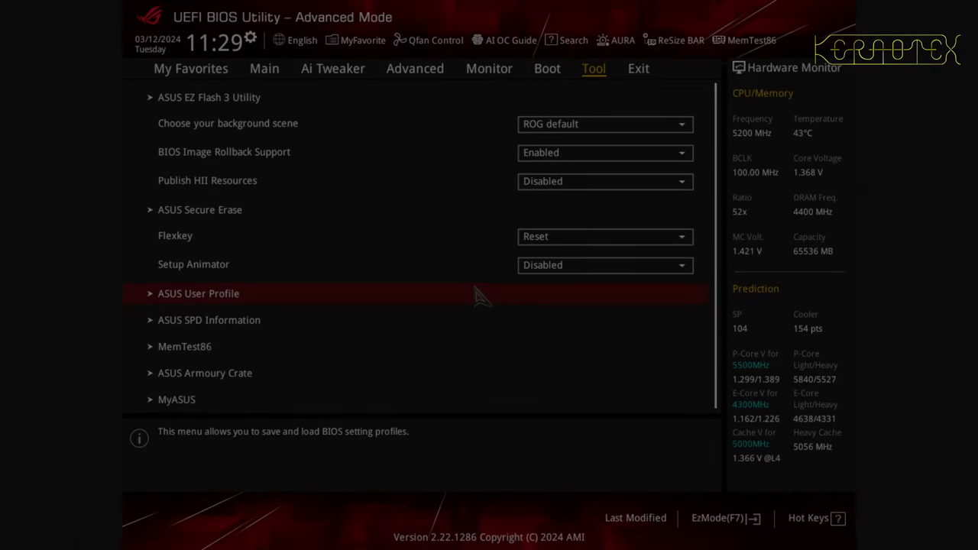
mouse_move(657, 223)
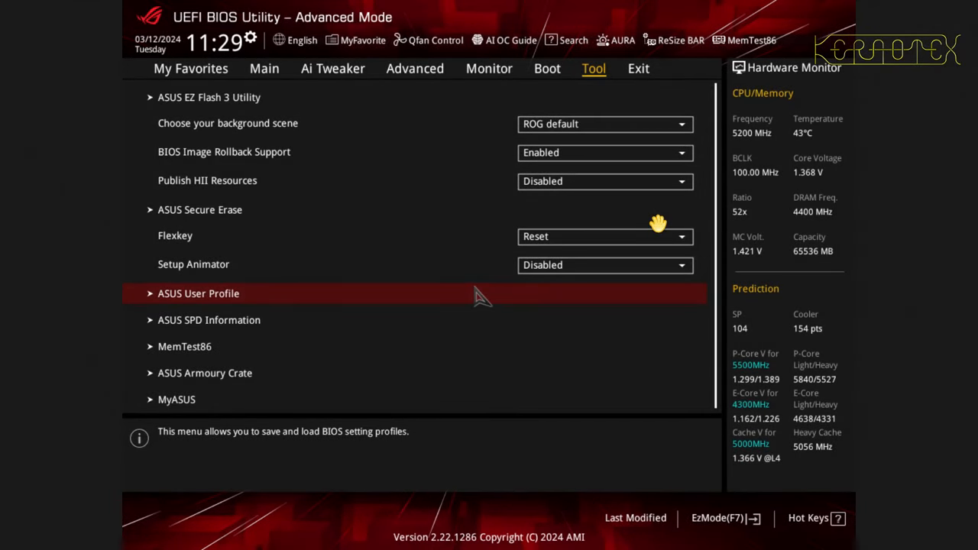
mouse_move(460, 100)
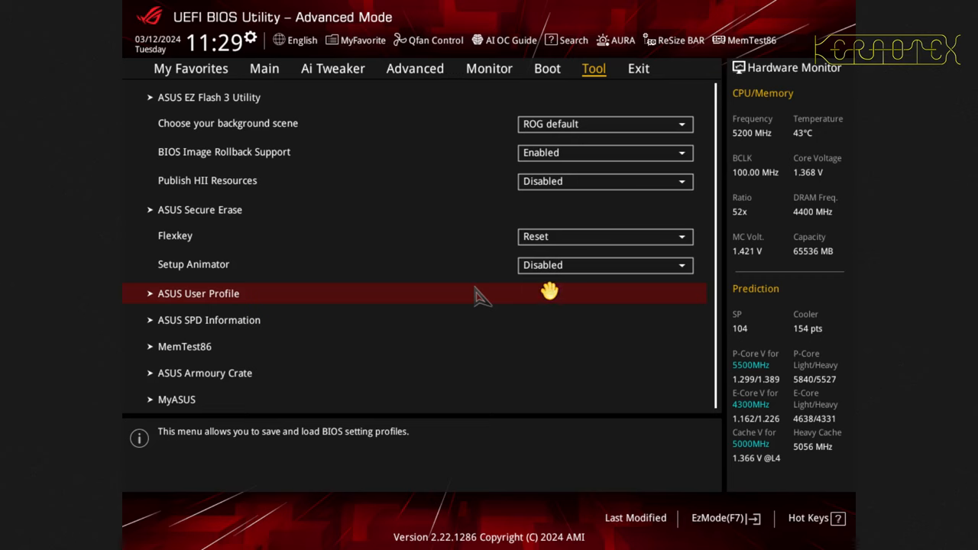
mouse_move(602, 67)
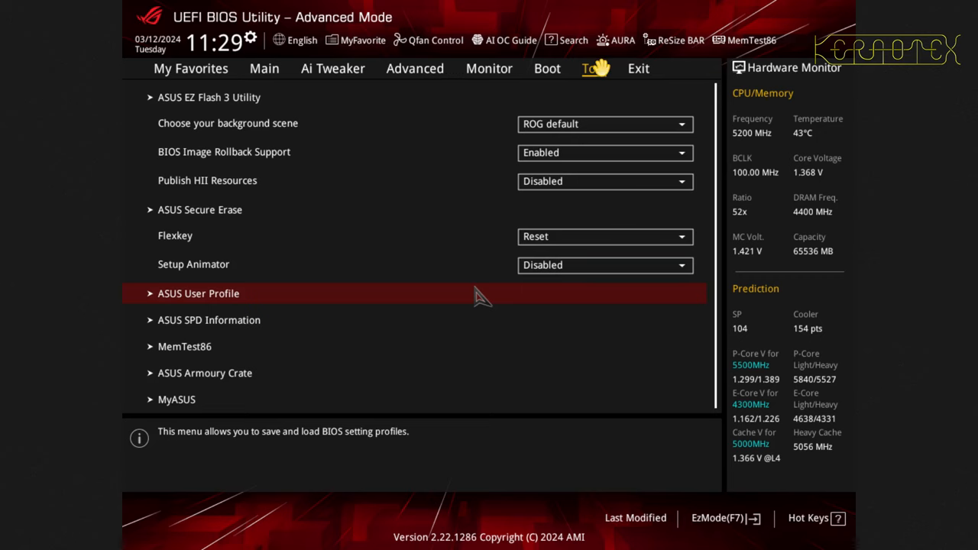
mouse_move(489, 152)
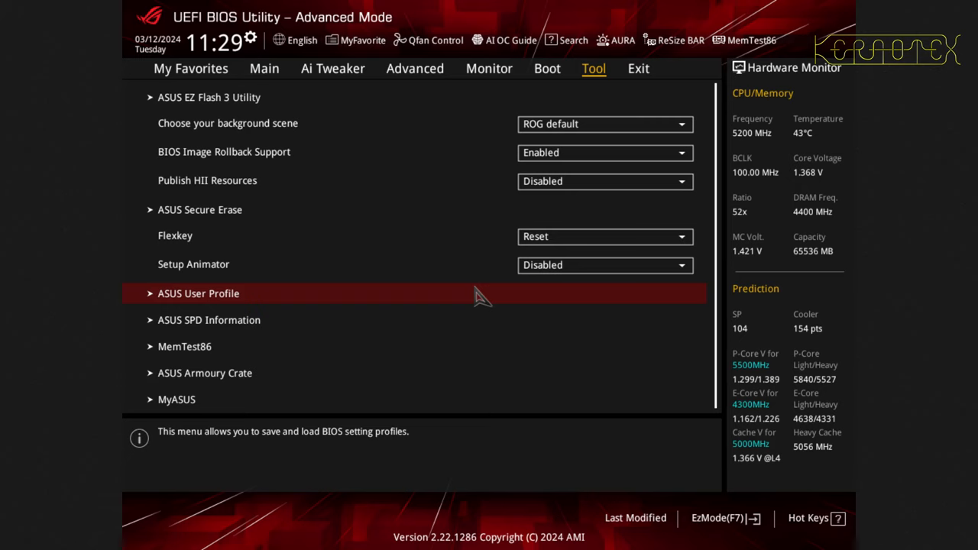
mouse_move(595, 74)
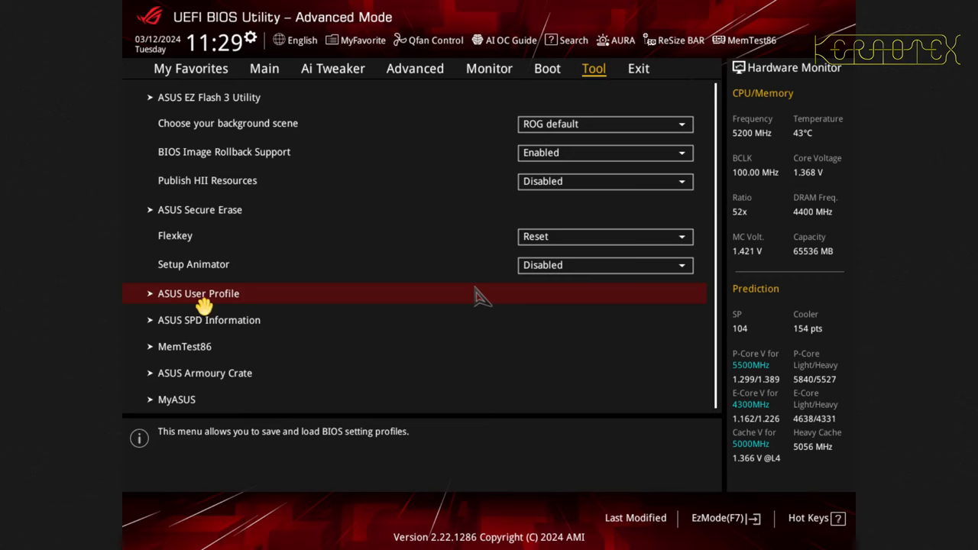
mouse_move(229, 320)
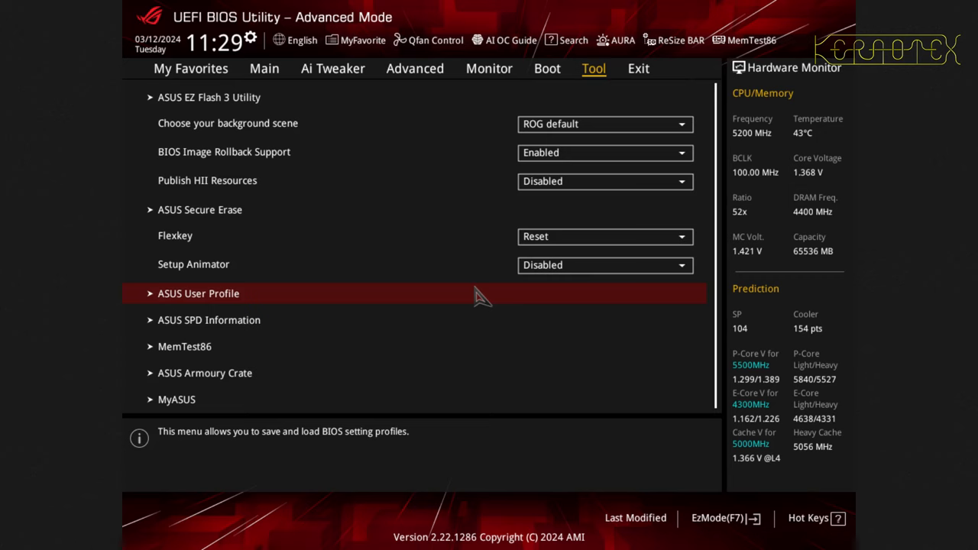
- In Tool > ASUS User Profile, save current settings as Profile 4 named 20240312_WKG
left_click(199, 293)
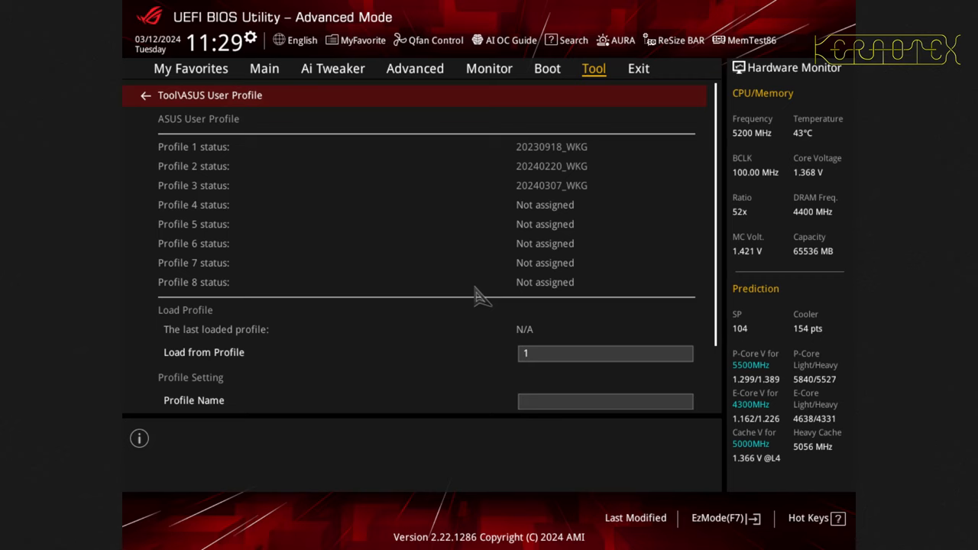
mouse_move(558, 187)
type("20240312_WKG")
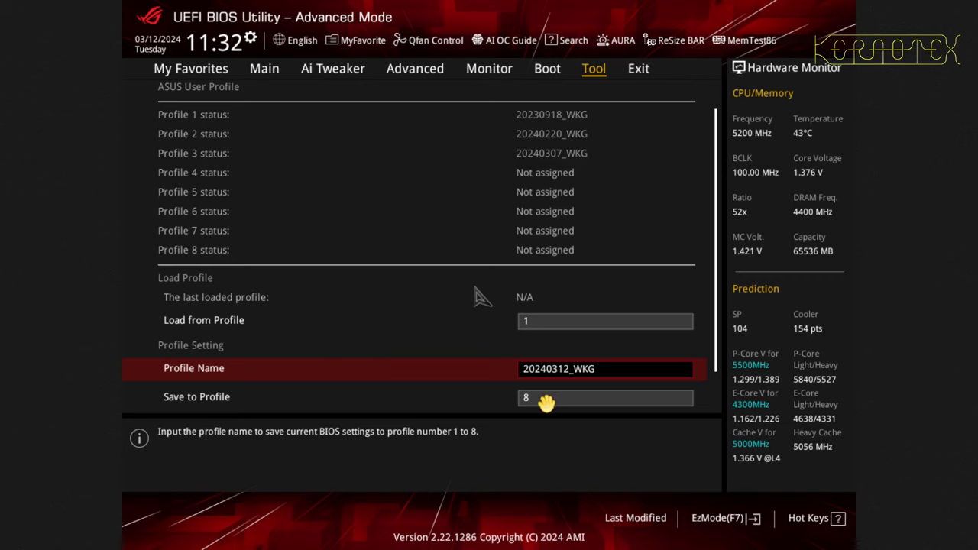
mouse_move(541, 404)
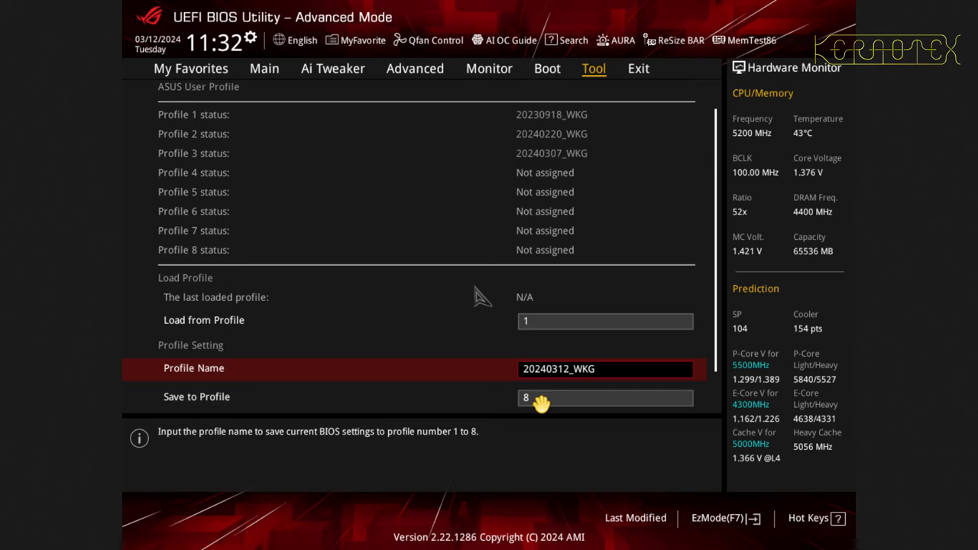
mouse_move(562, 267)
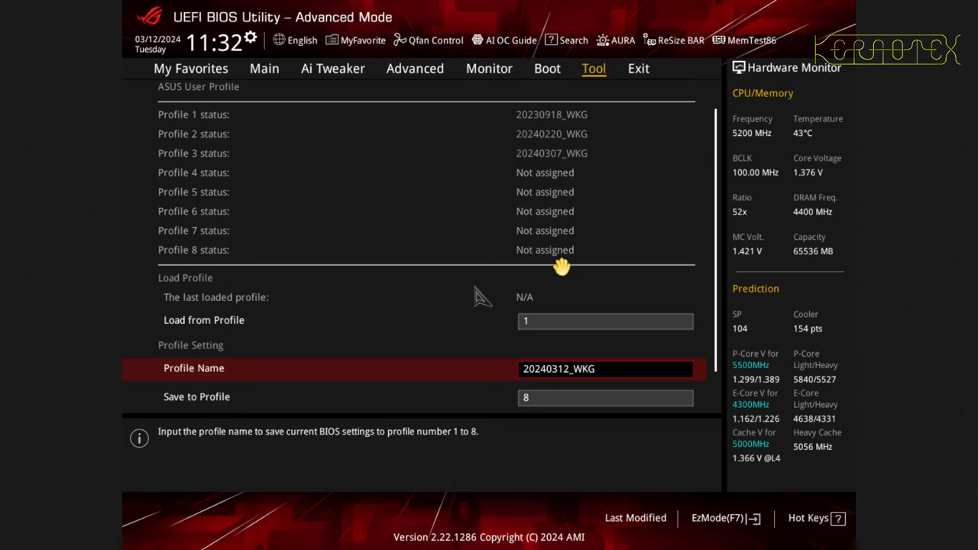
left_click(605, 397)
type("4")
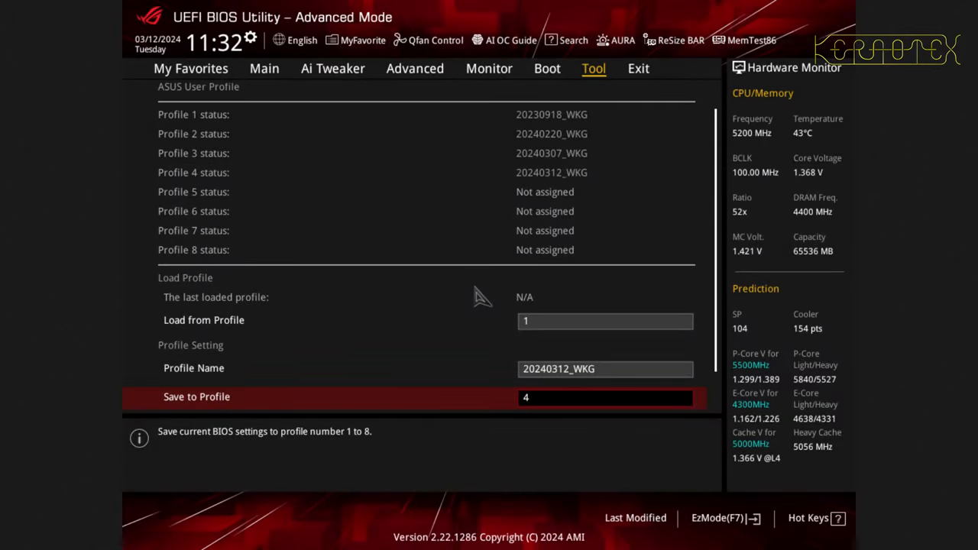
mouse_move(512, 174)
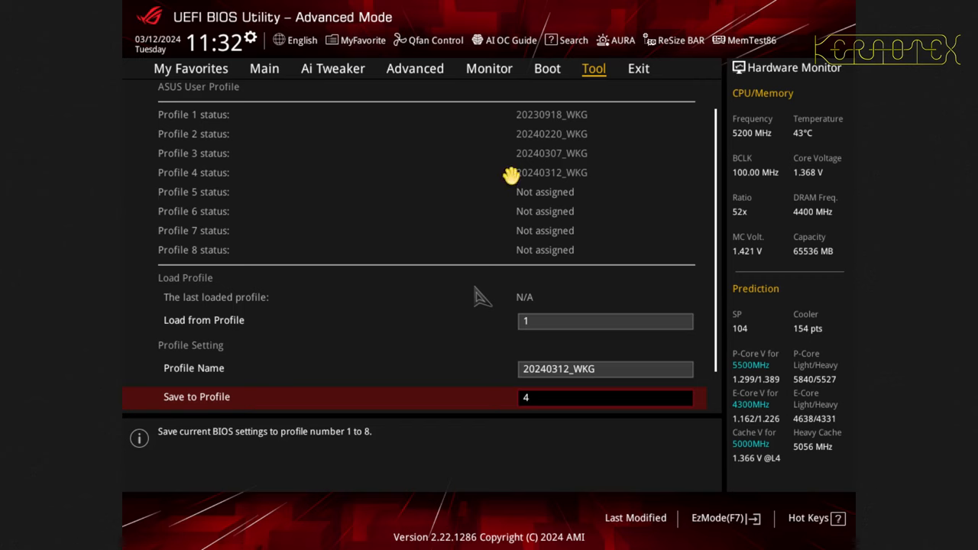
mouse_move(569, 183)
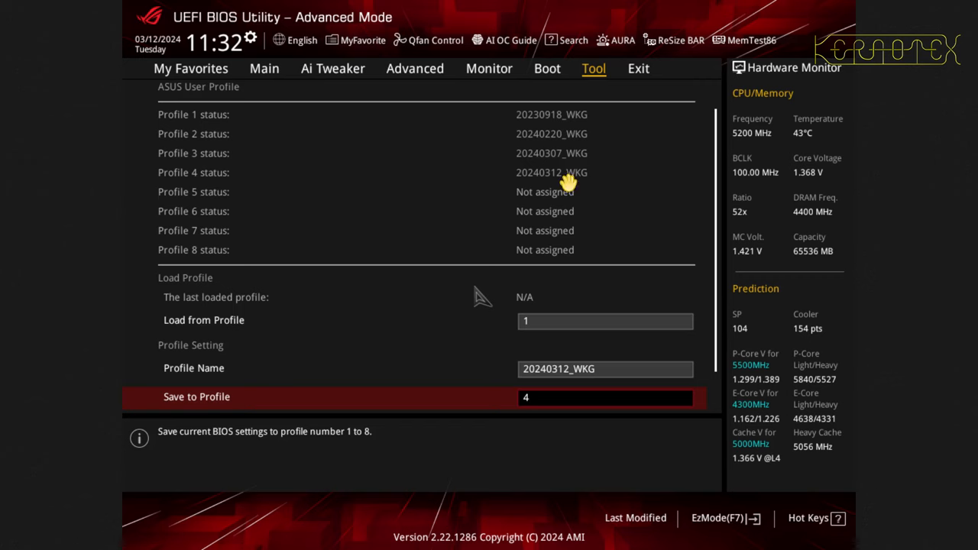
mouse_move(527, 189)
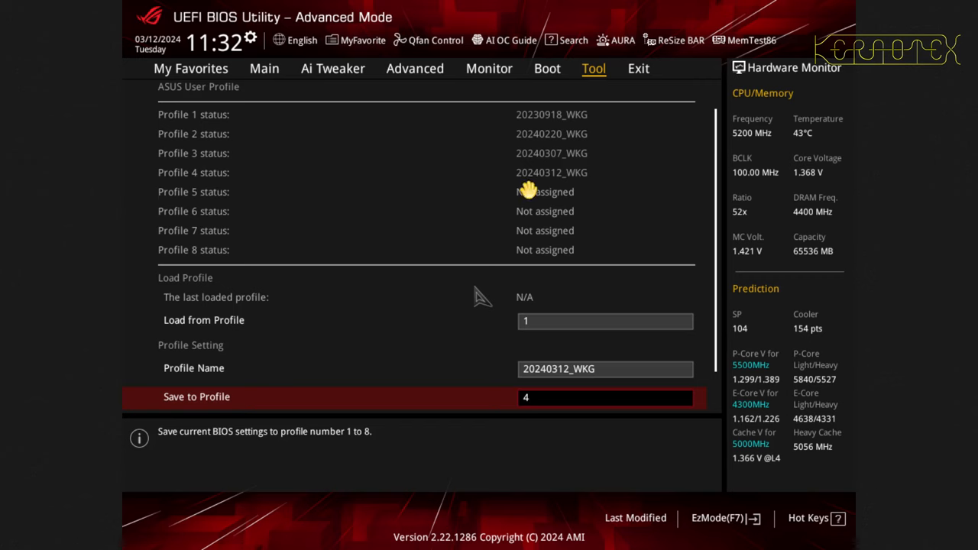
mouse_move(504, 304)
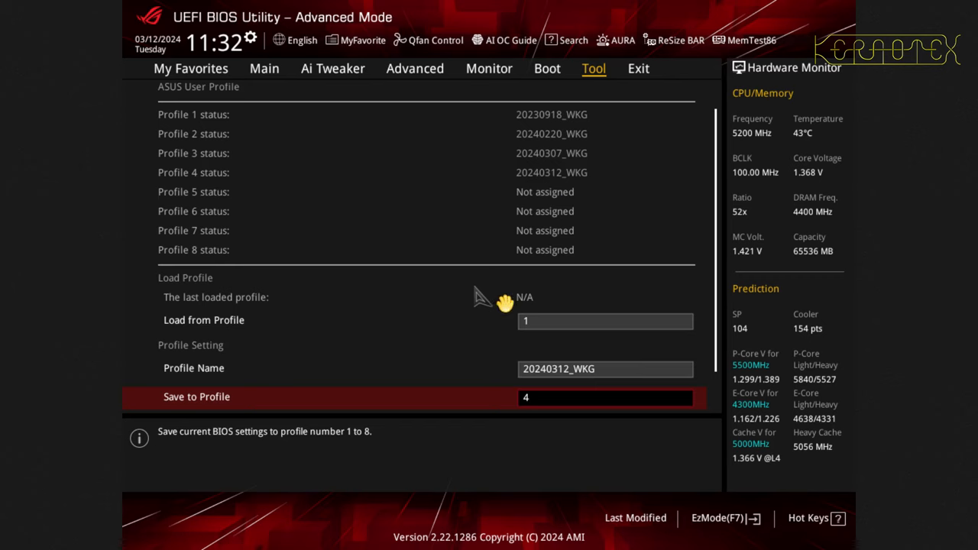
mouse_move(481, 298)
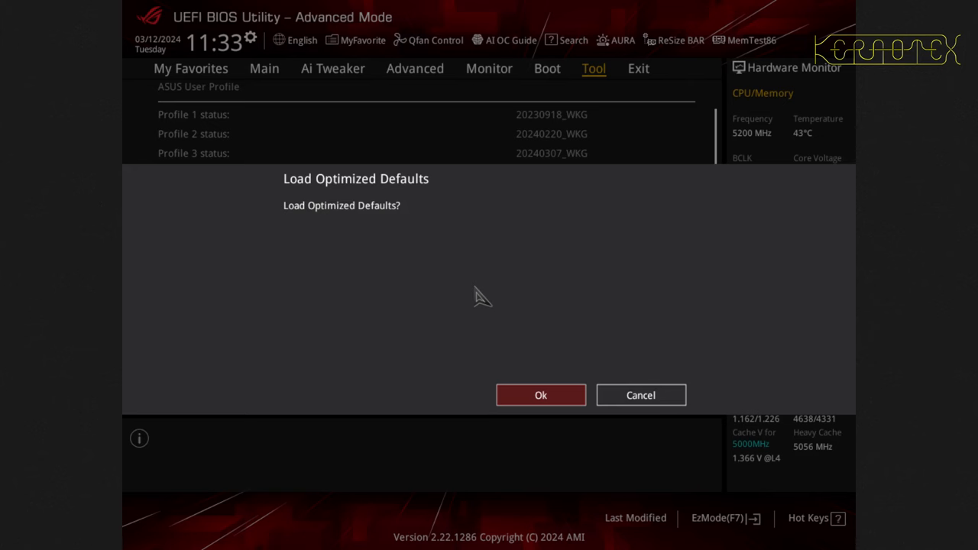
- Bring up the Load Optimized Defaults confirmation prompt
left_click(541, 395)
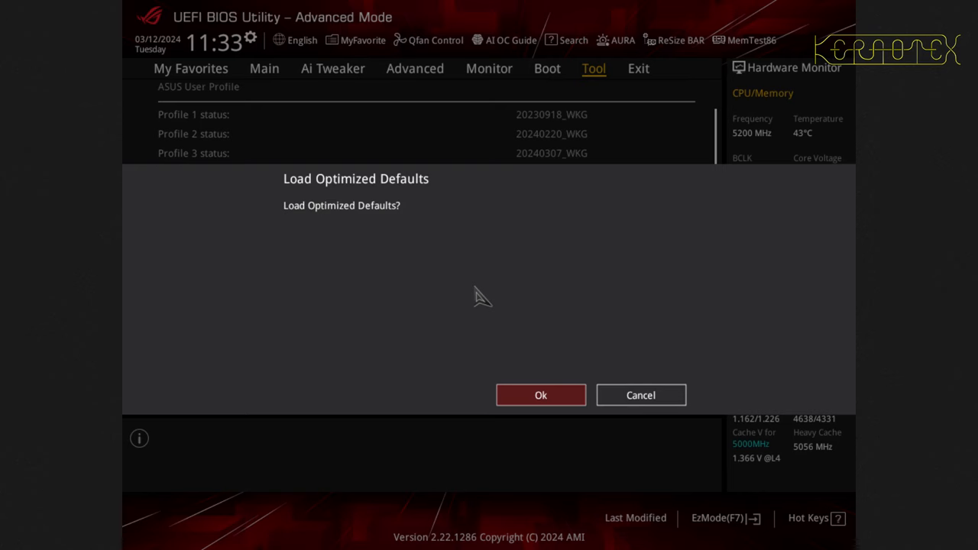
- Confirm loading the optimized defaults, reverting XMP and multicore settings to Auto
left_click(541, 395)
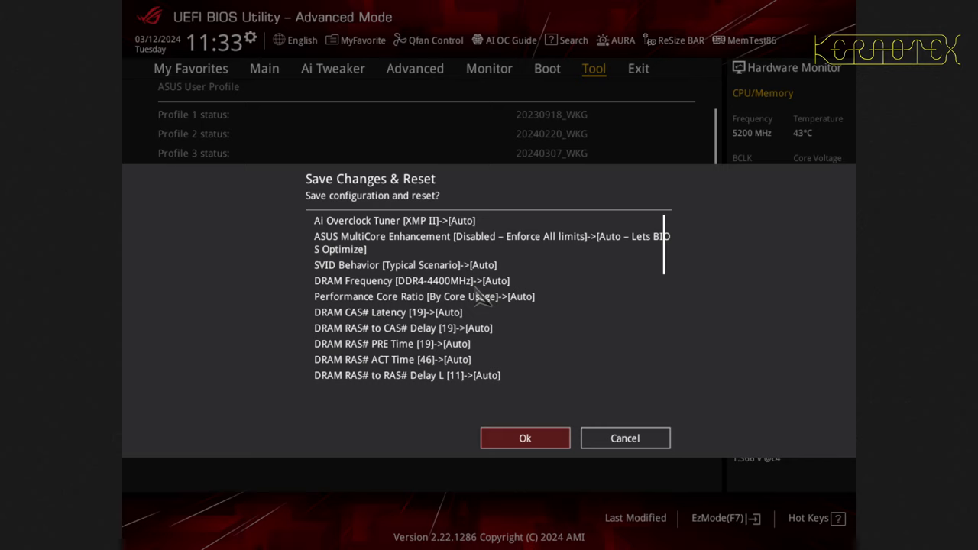
mouse_move(330, 333)
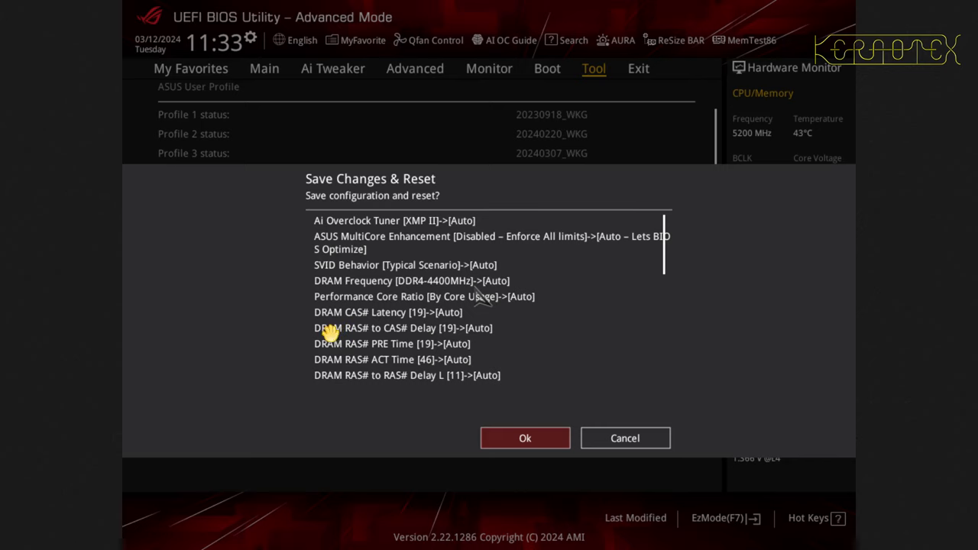
mouse_move(458, 372)
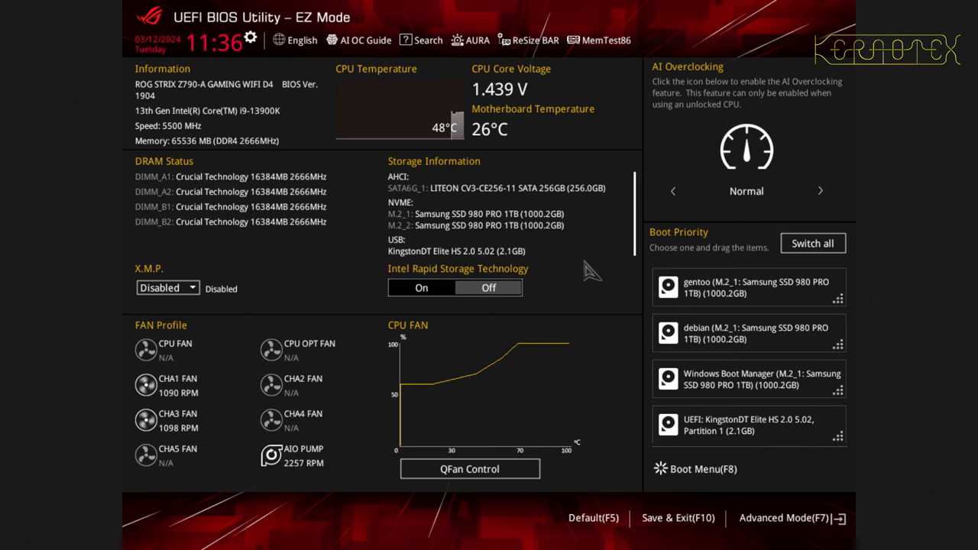
mouse_move(758, 431)
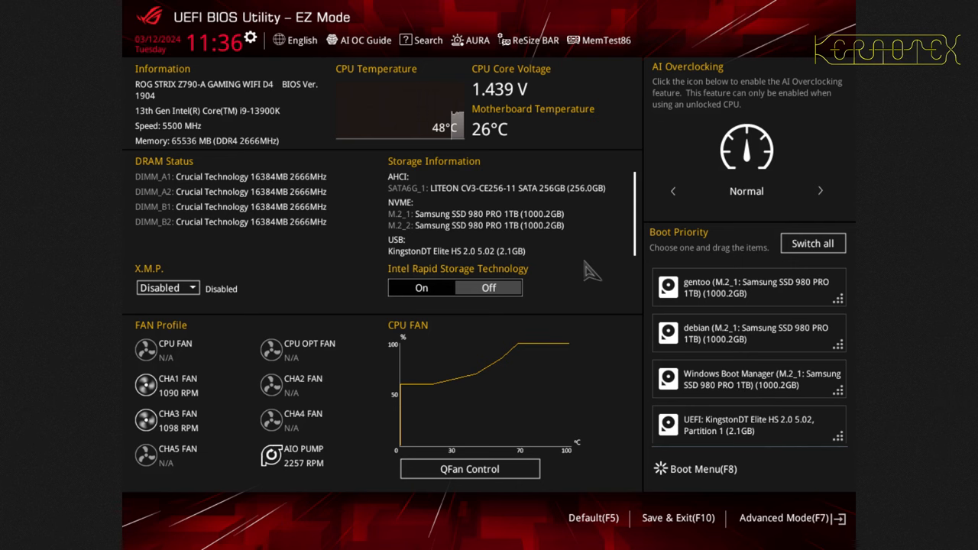
- Switch the BIOS from EZ Mode to Advanced Mode after the reset
left_click(782, 517)
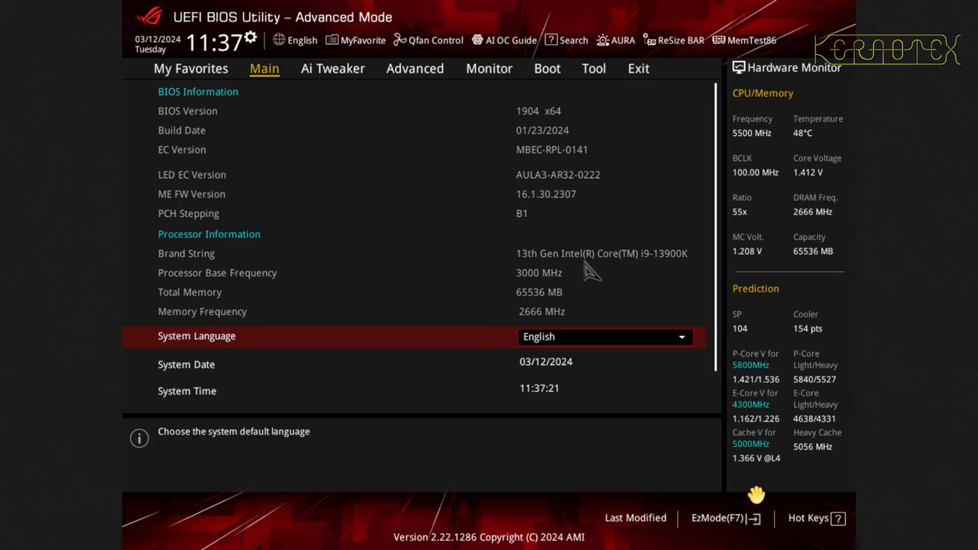
mouse_move(343, 77)
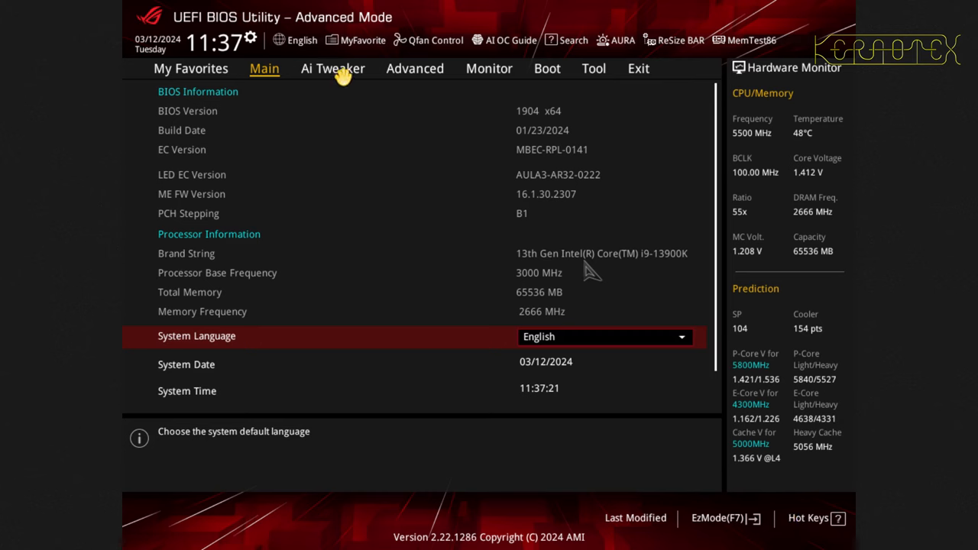
- Show the Ai Overclock Tuner choices (Auto, Manual, XMP I, XMP II) on the Ai Tweaker page
left_click(333, 67)
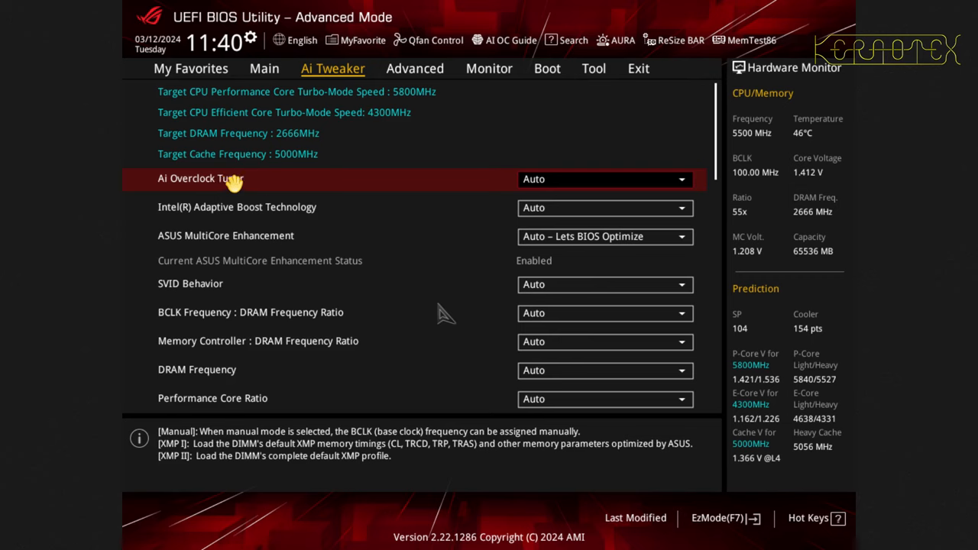
mouse_move(350, 186)
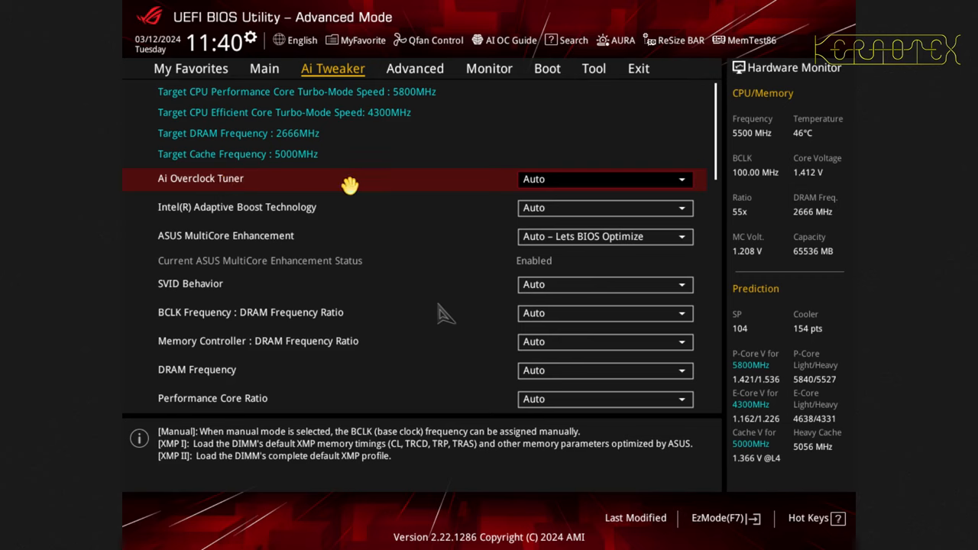
mouse_move(446, 313)
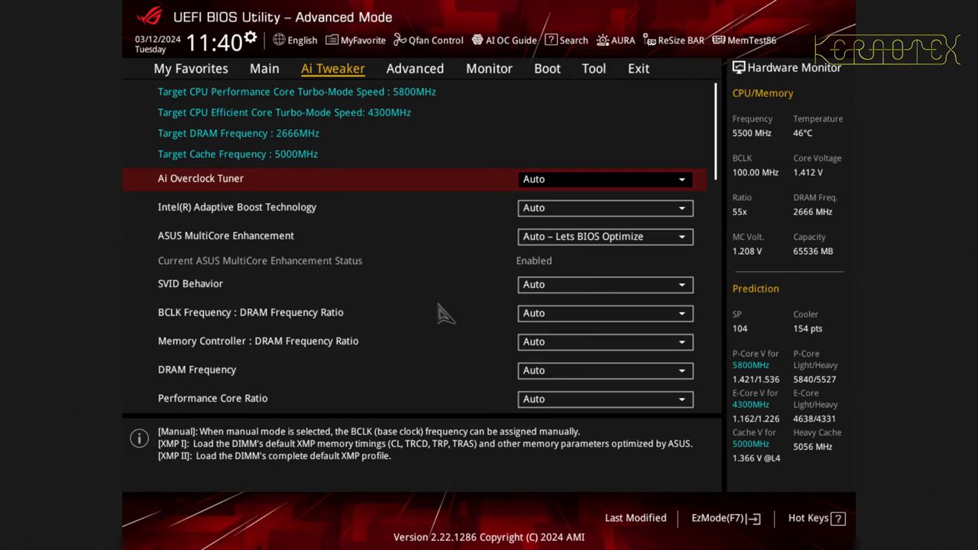
left_click(603, 179)
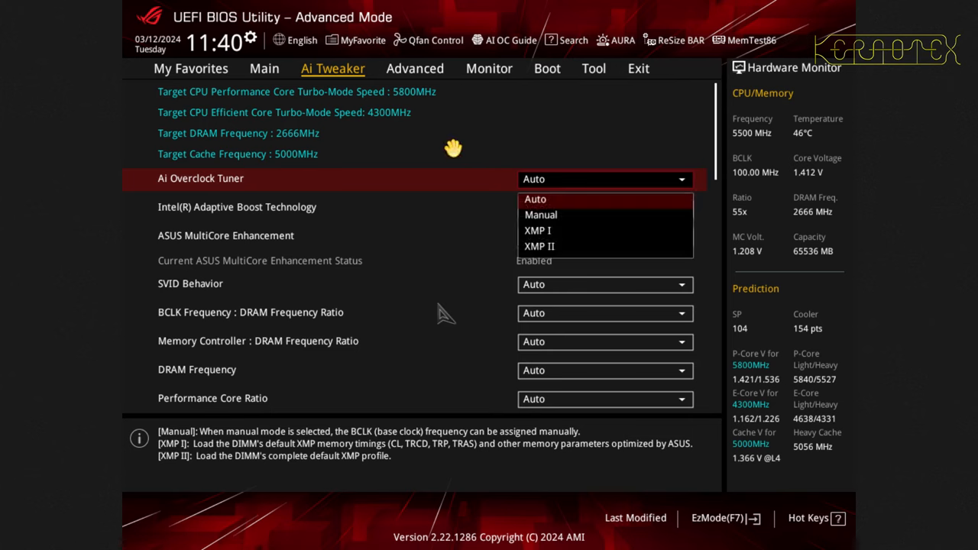
mouse_move(560, 252)
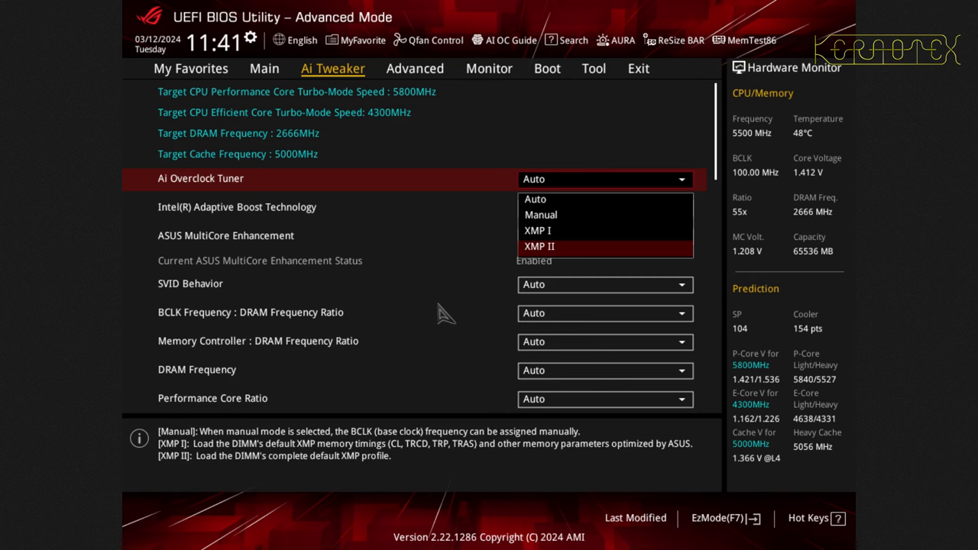
- Select the XMP II memory profile and set MultiCore Enhancement to Disabled – Enforce All limits
left_click(539, 246)
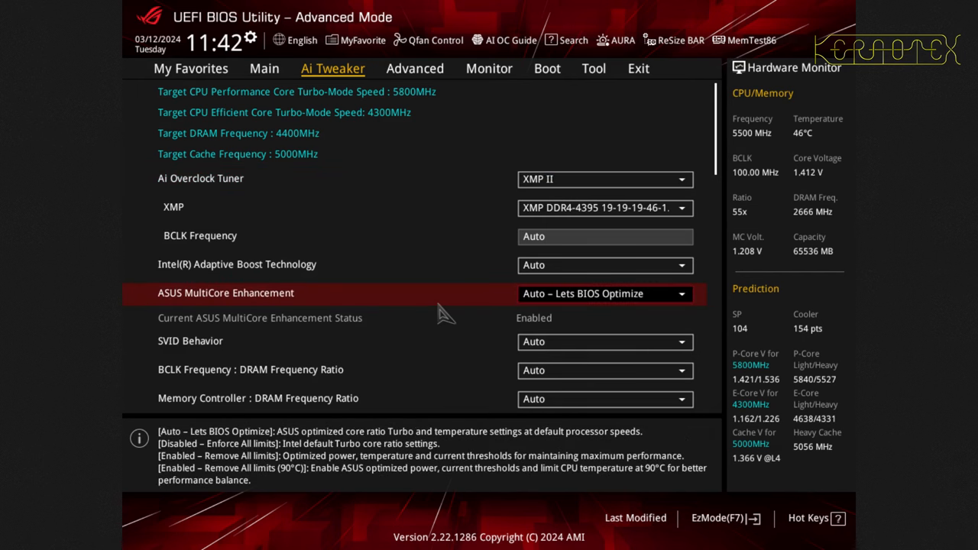
mouse_move(174, 480)
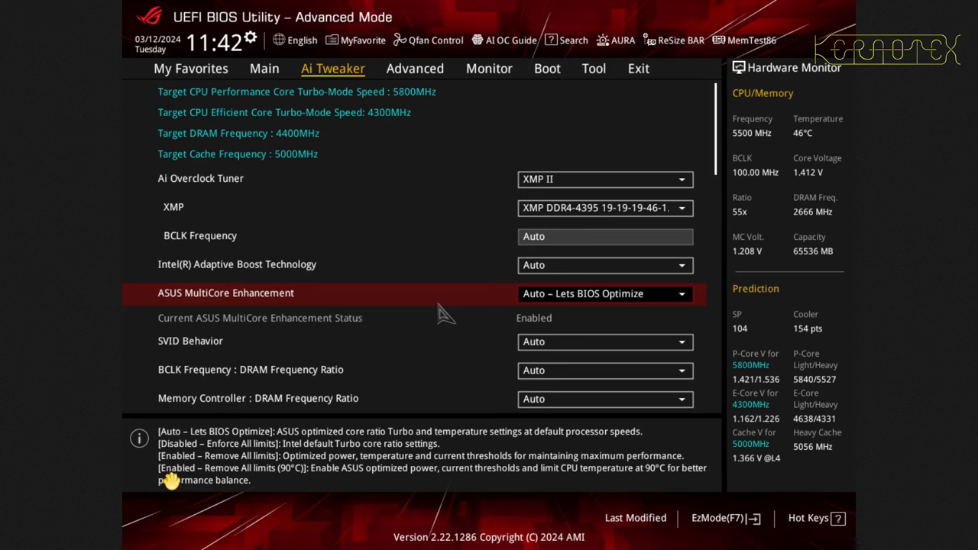
mouse_move(313, 446)
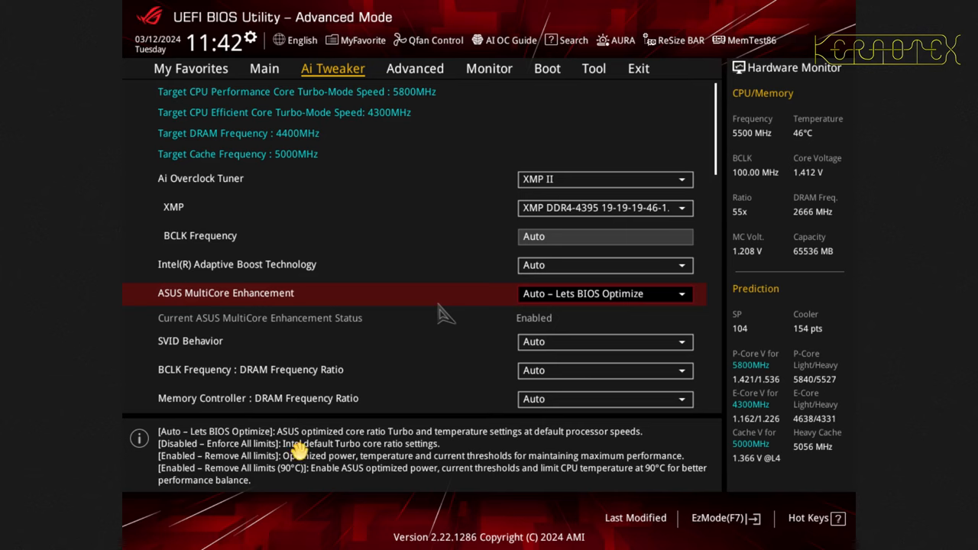
mouse_move(379, 449)
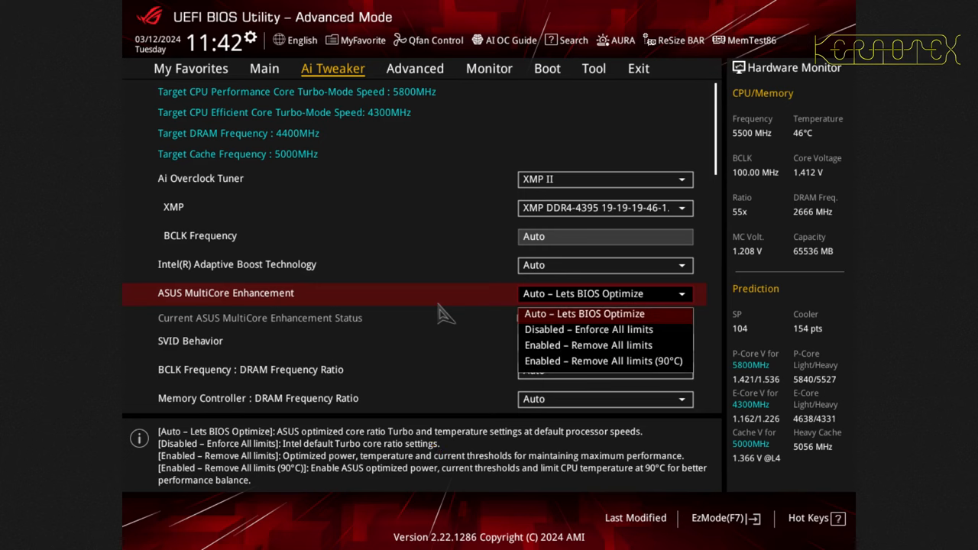
mouse_move(554, 340)
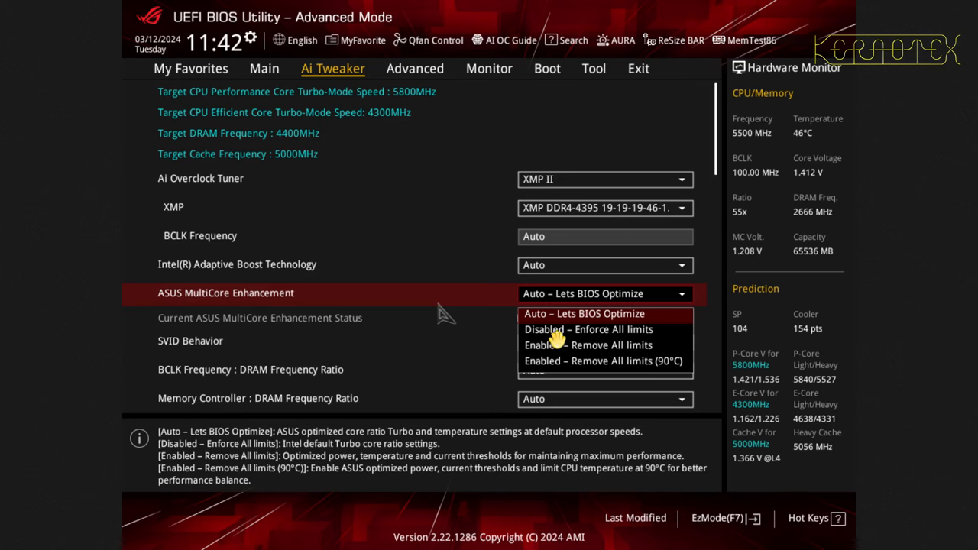
left_click(588, 330)
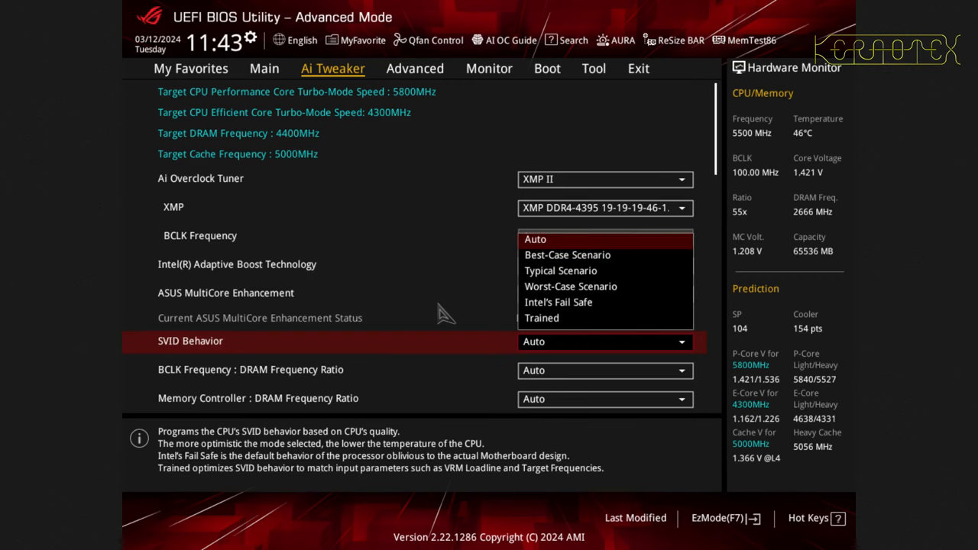
mouse_move(577, 273)
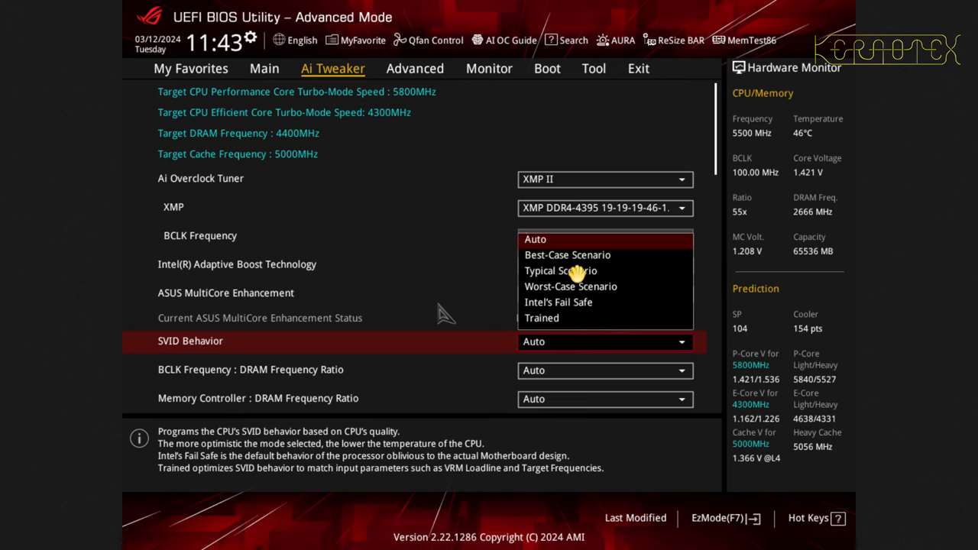
mouse_move(544, 302)
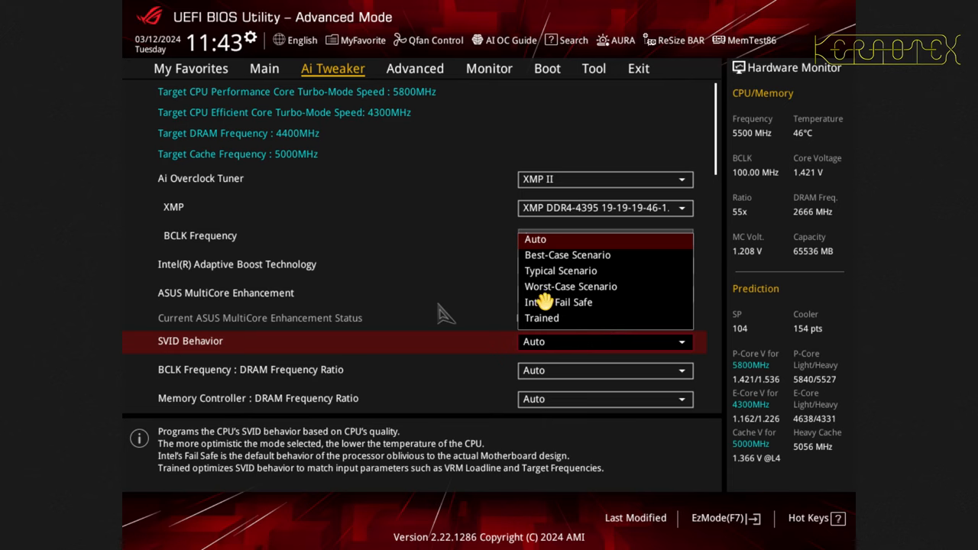
mouse_move(550, 303)
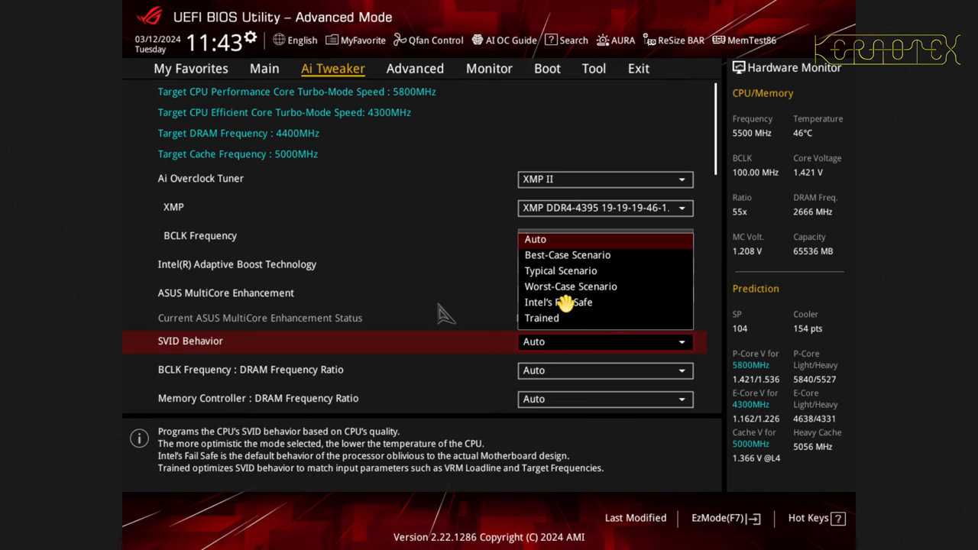
mouse_move(589, 304)
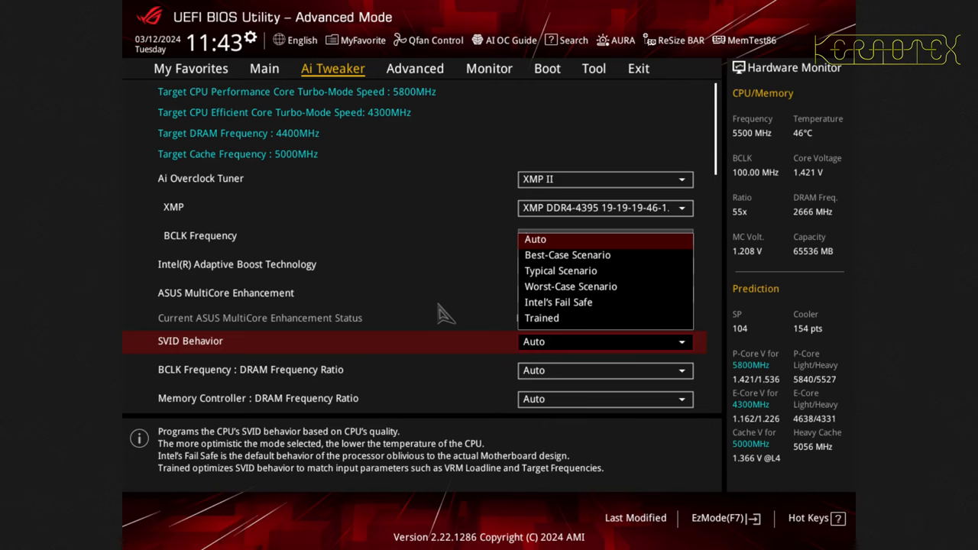
mouse_move(213, 477)
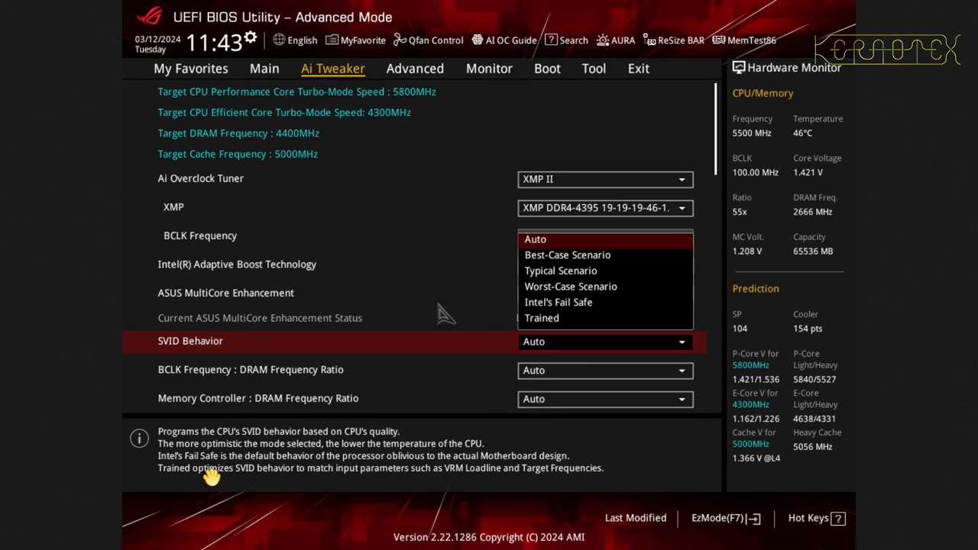
mouse_move(229, 479)
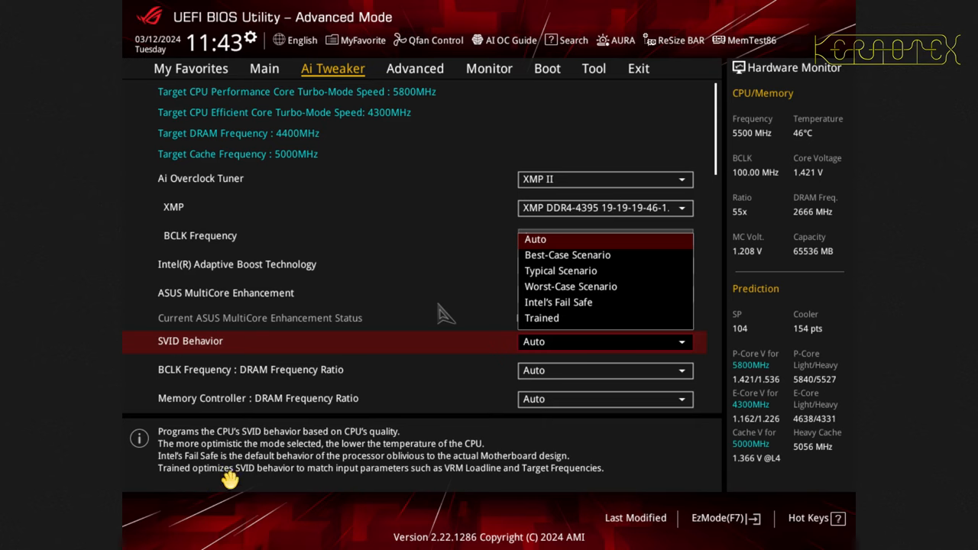
mouse_move(434, 475)
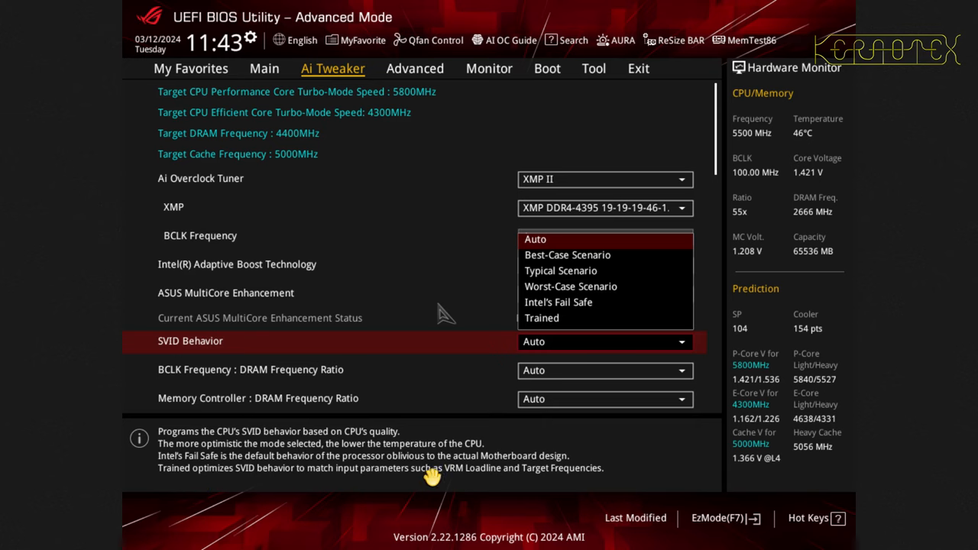
mouse_move(529, 475)
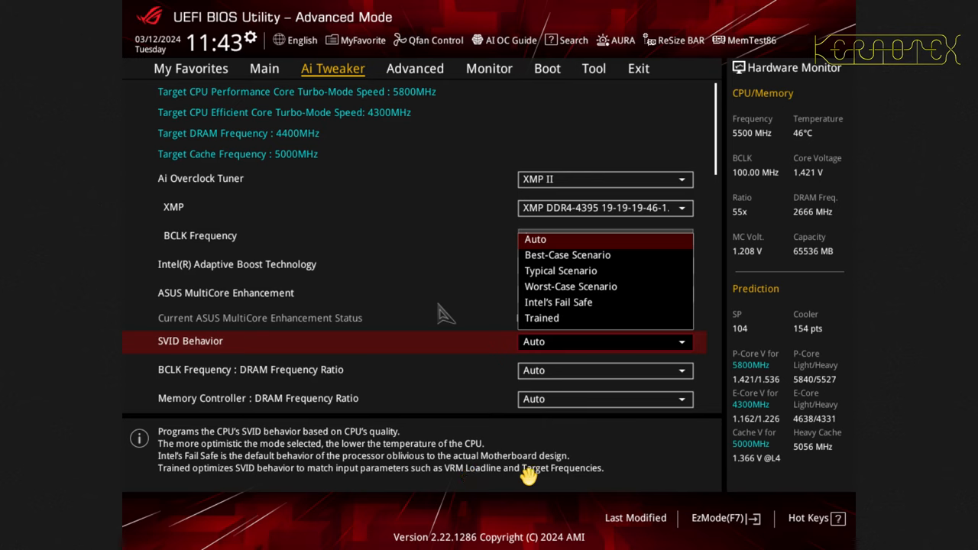
mouse_move(603, 480)
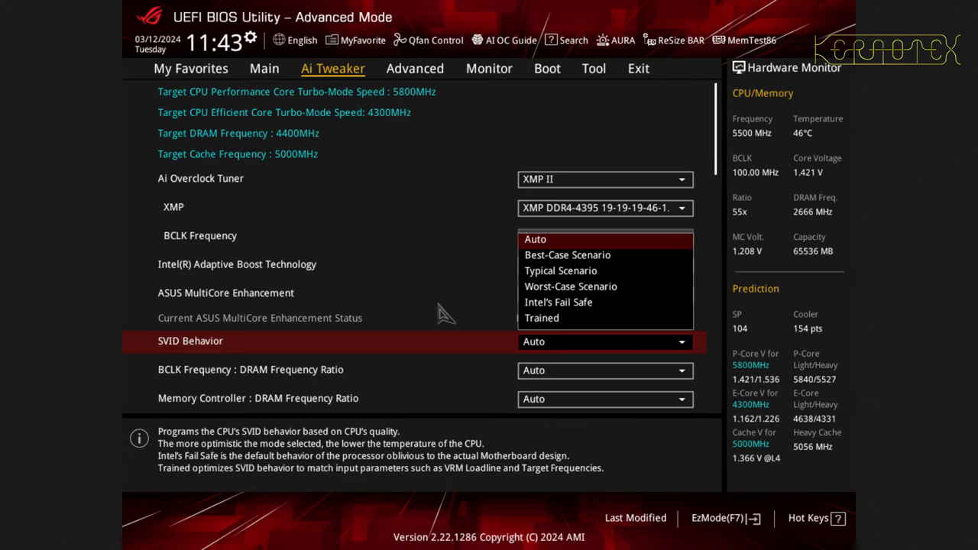
mouse_move(578, 319)
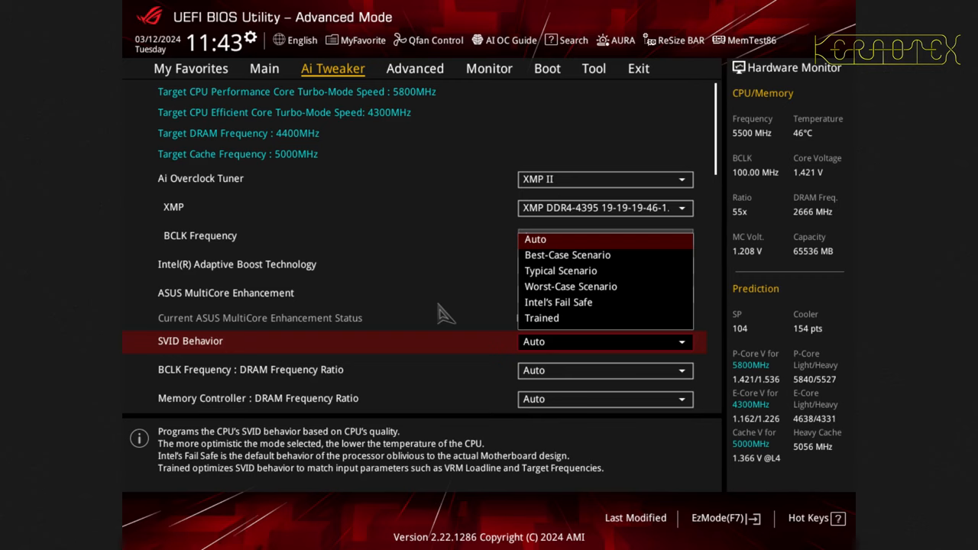
- Set SVID Behavior to Typical Scenario
left_click(559, 270)
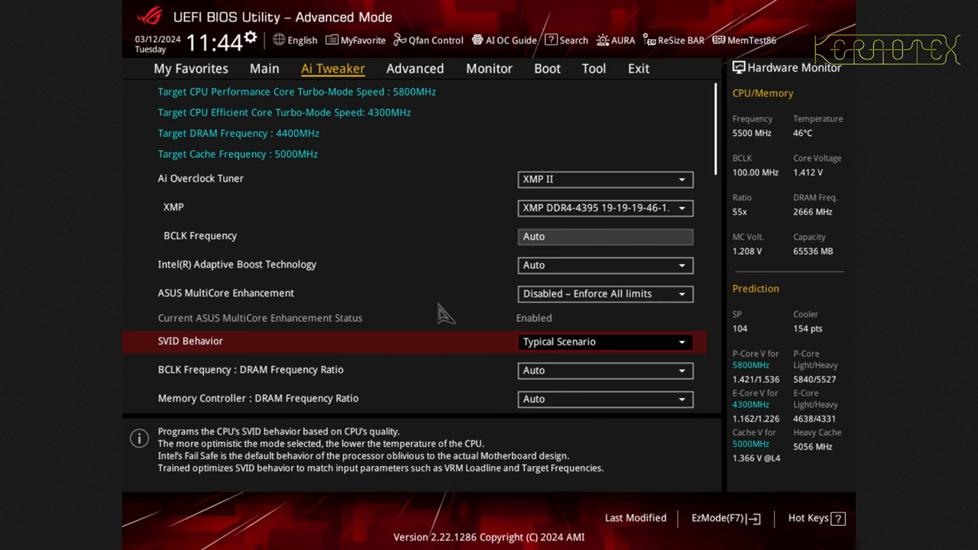
- Bring up the Internal CPU Power Management page from the Ai Tweaker list
scroll("down", 3)
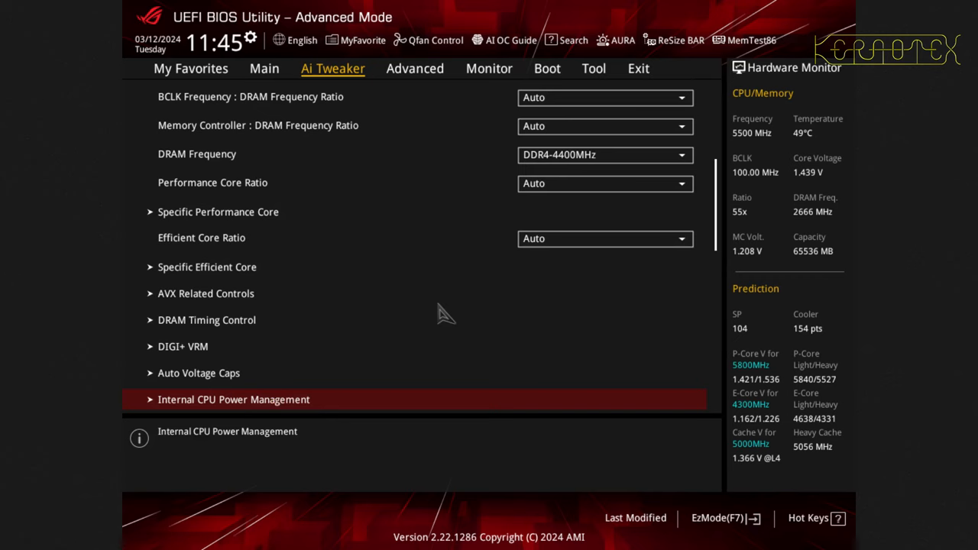
mouse_move(232, 151)
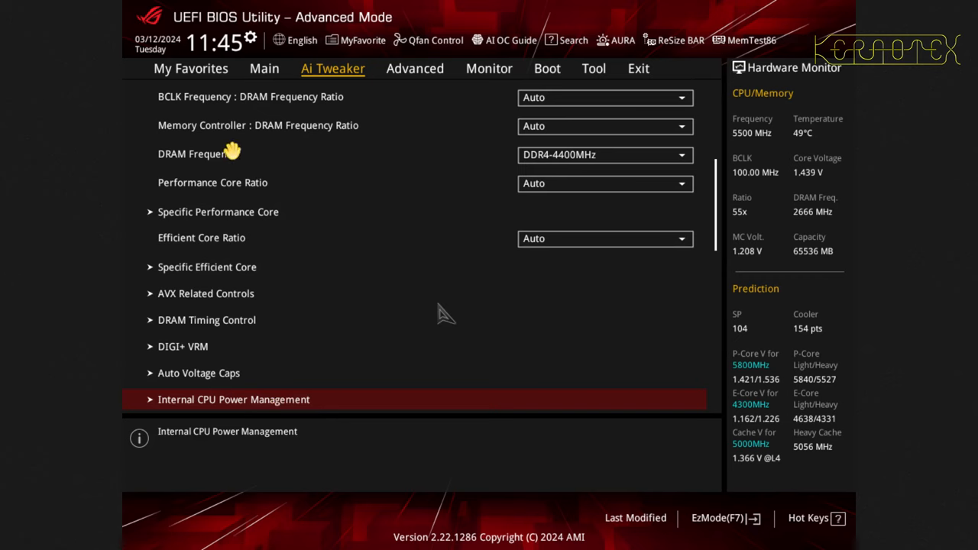
mouse_move(572, 160)
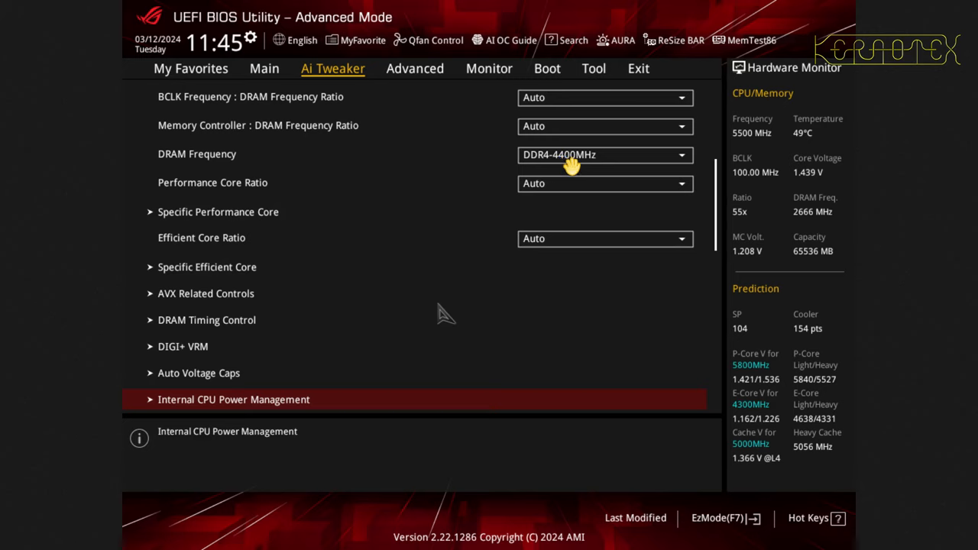
mouse_move(563, 235)
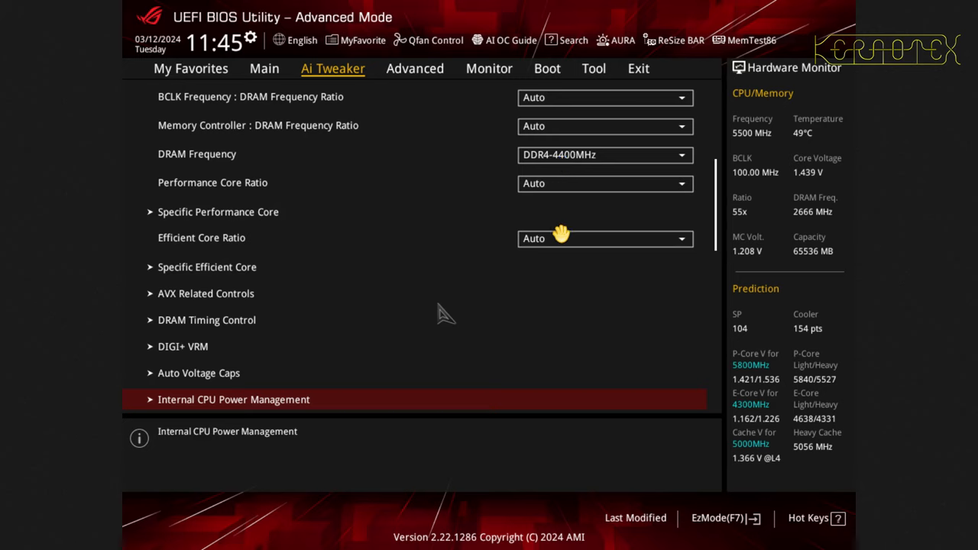
mouse_move(321, 400)
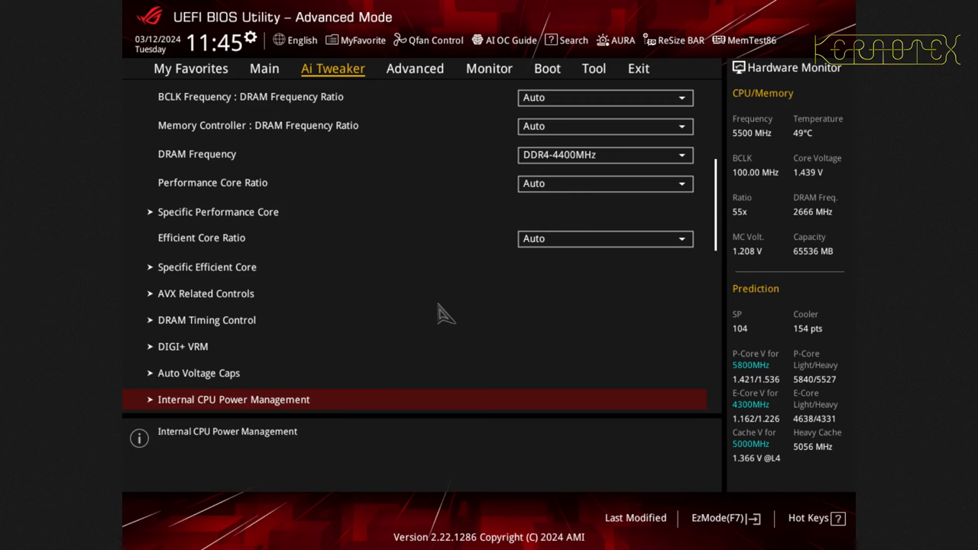
left_click(232, 399)
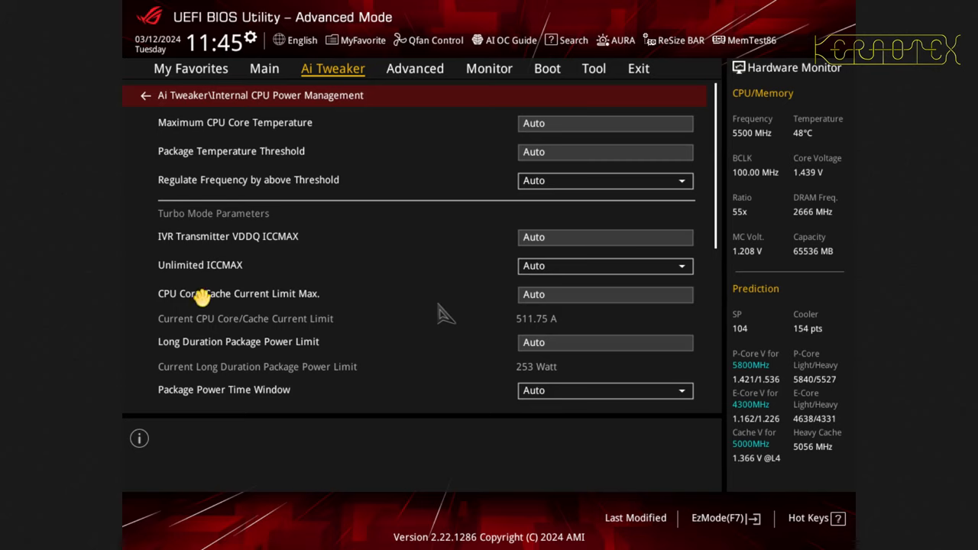
- Change CPU Core/Cache Current Limit Max. from Auto to 307
left_click(238, 293)
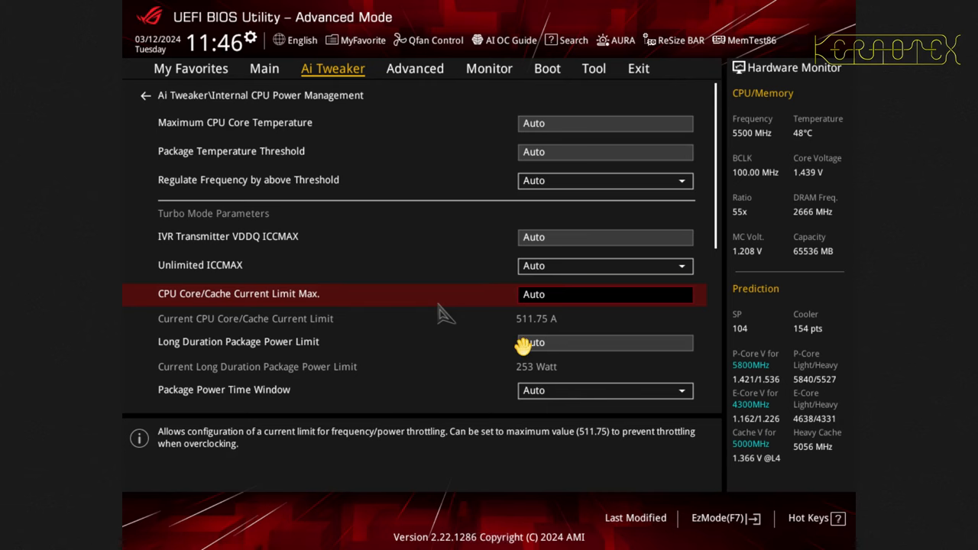
type("307.00")
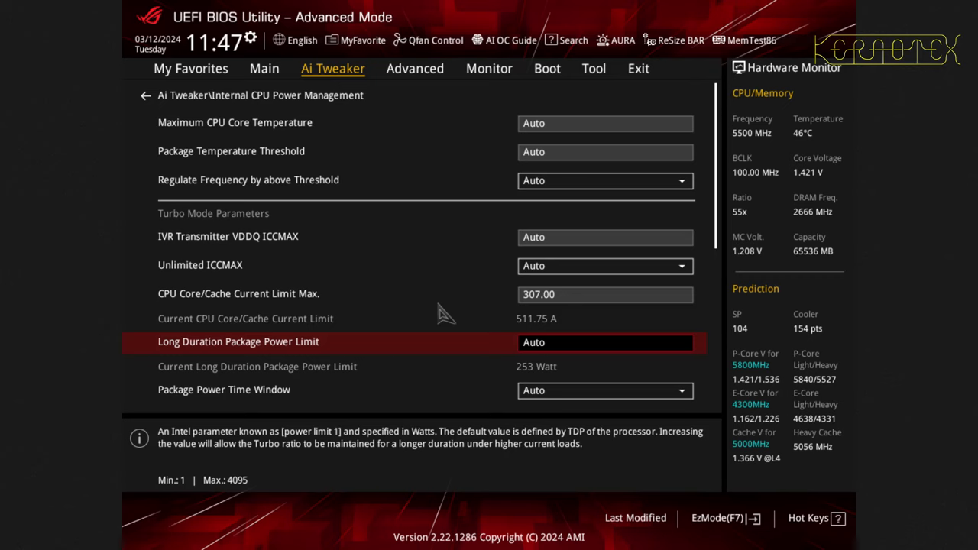
- Set the Long and Short Duration Package Power Limits to 253 with a 56 time window
type("253")
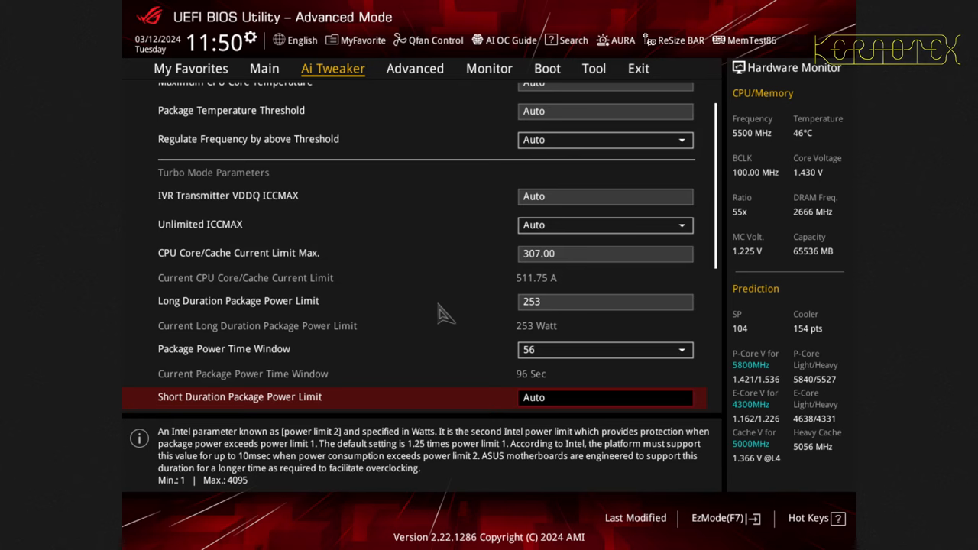
type("253")
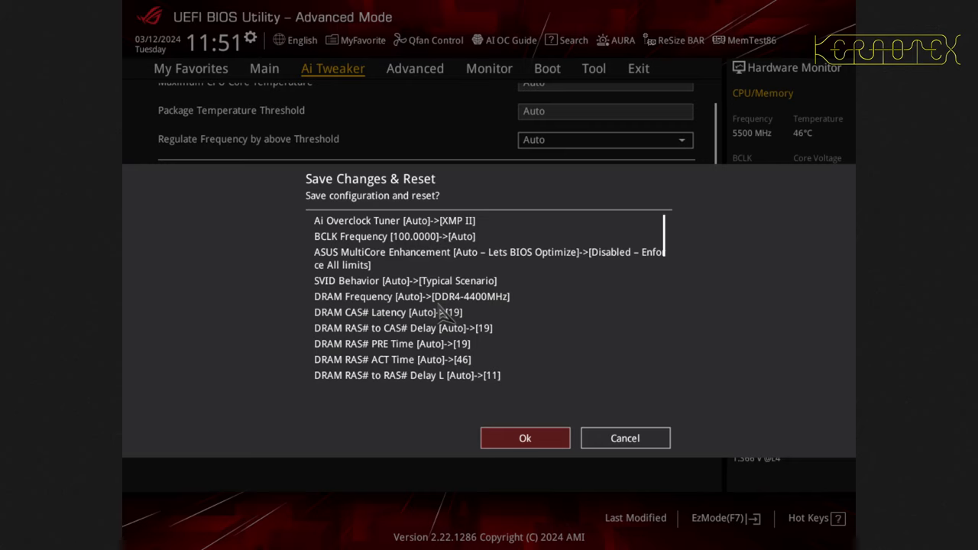
mouse_move(382, 269)
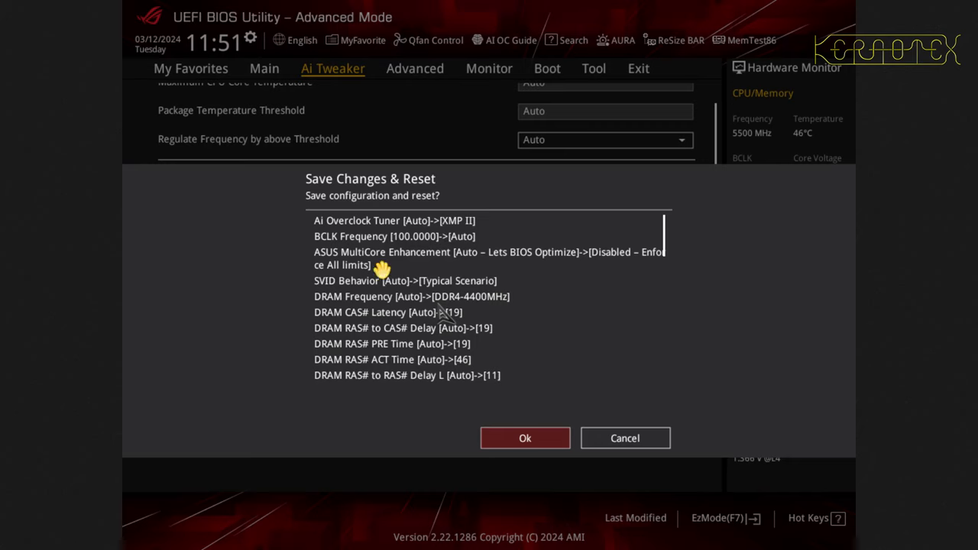
mouse_move(446, 348)
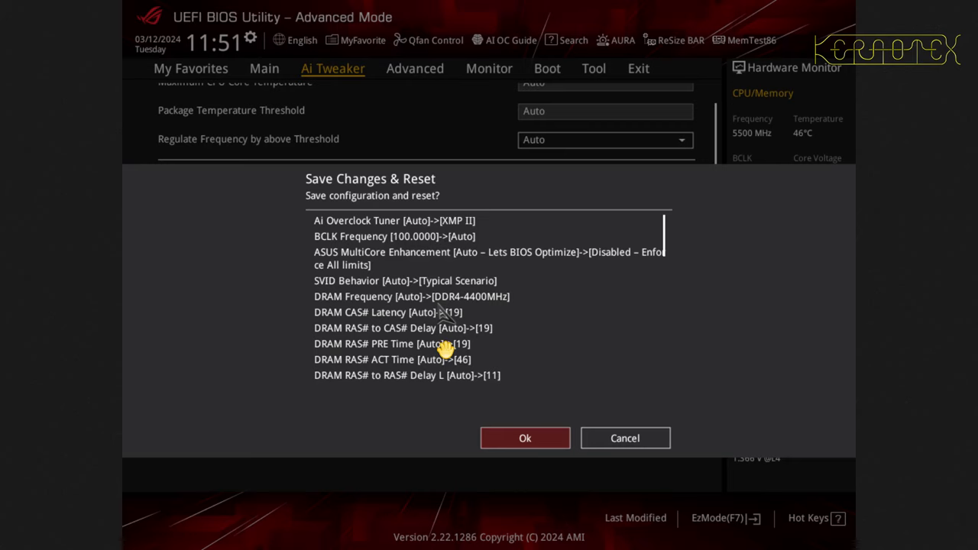
mouse_move(475, 307)
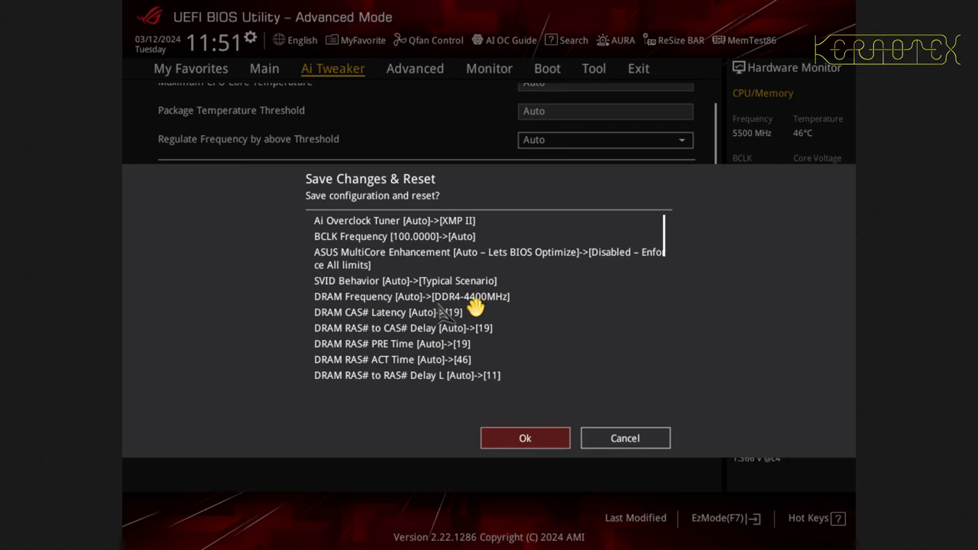
mouse_move(482, 312)
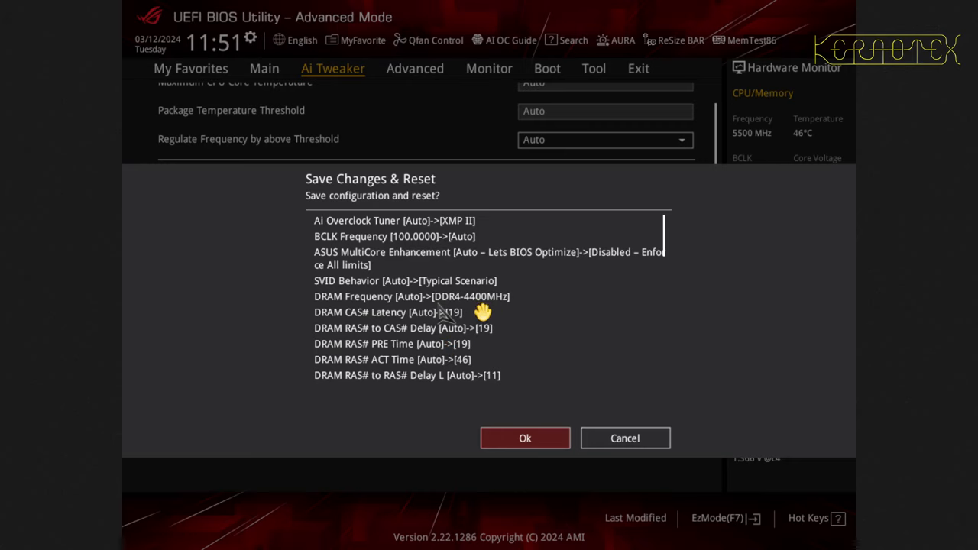
mouse_move(514, 327)
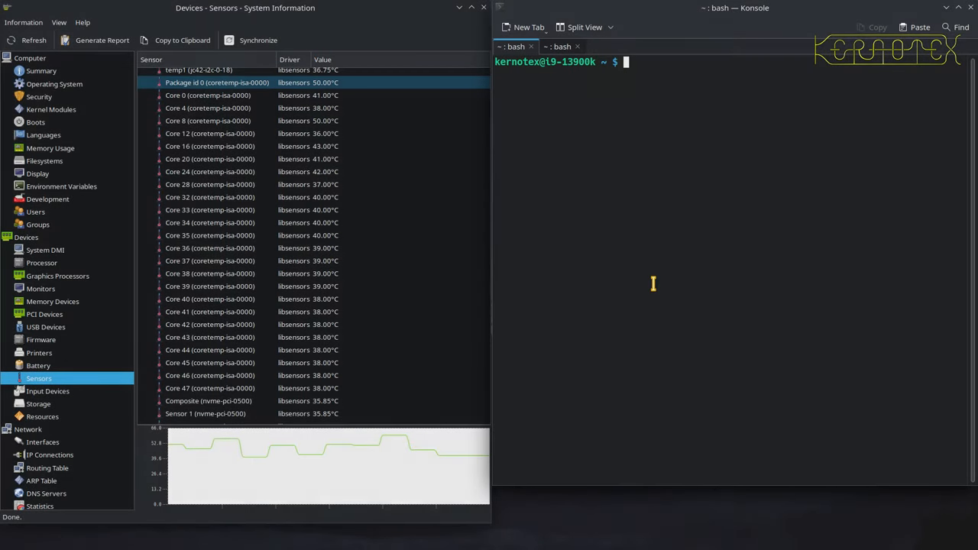
- Mount /home/billo/kdenlive/ and run ./watch-throttle-count.sh, showing zero throttle events on cores 0–31
type("sudo mount /home/billo/kdenlive/")
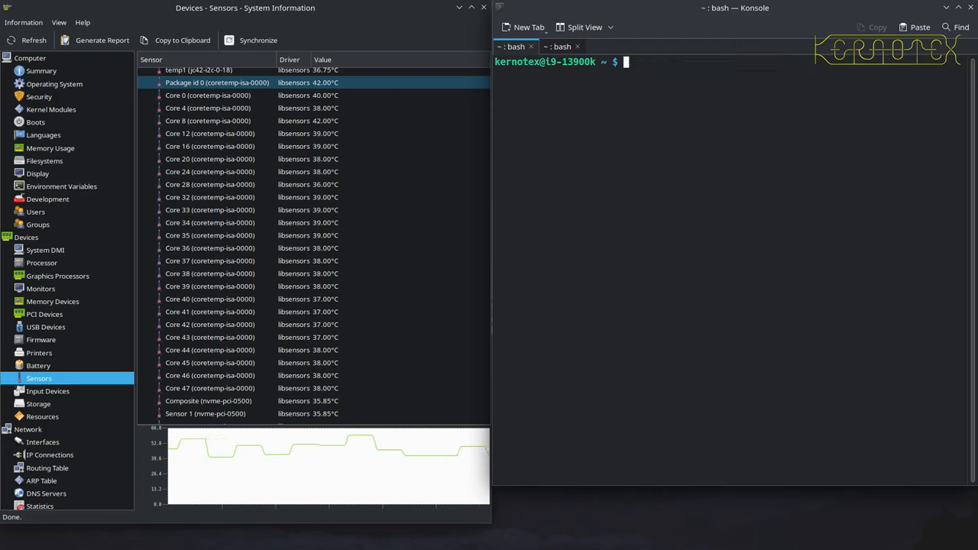
type("ti")
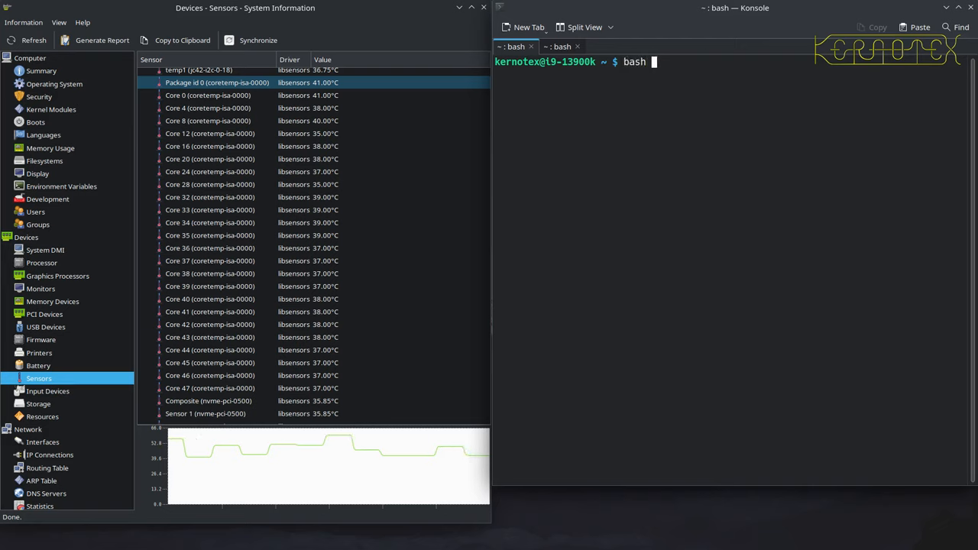
type("./watch-")
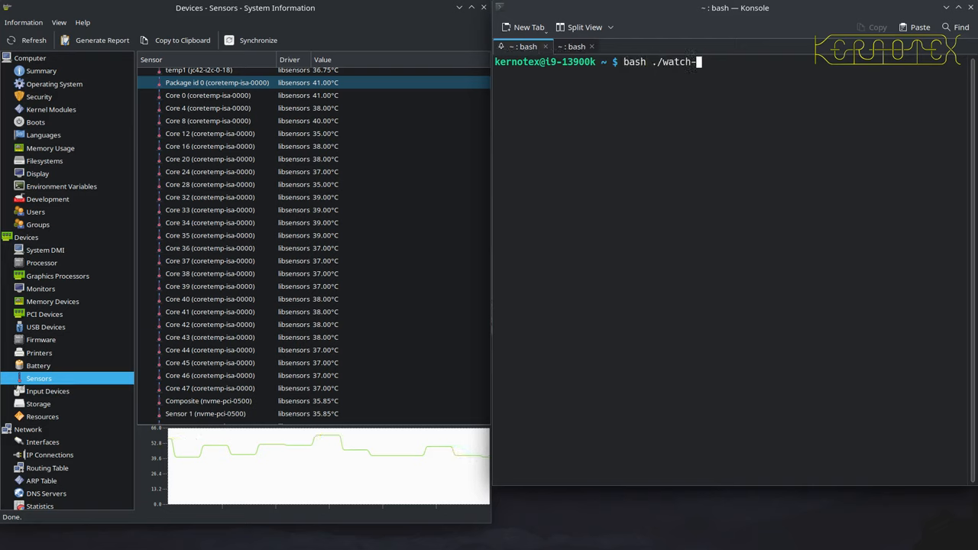
type("throttle-count.sh")
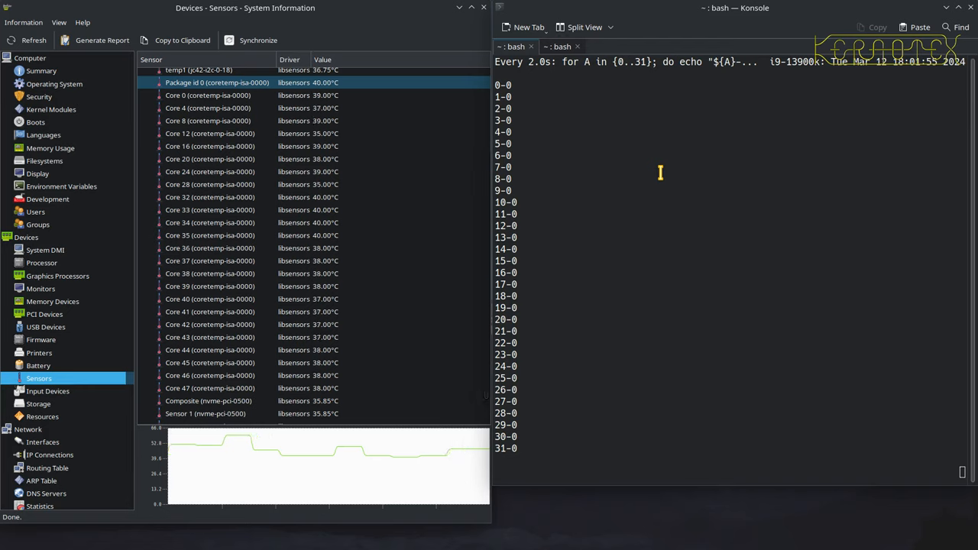
- Leave the throttle counter running and switch to the second Konsole session
left_click(229, 107)
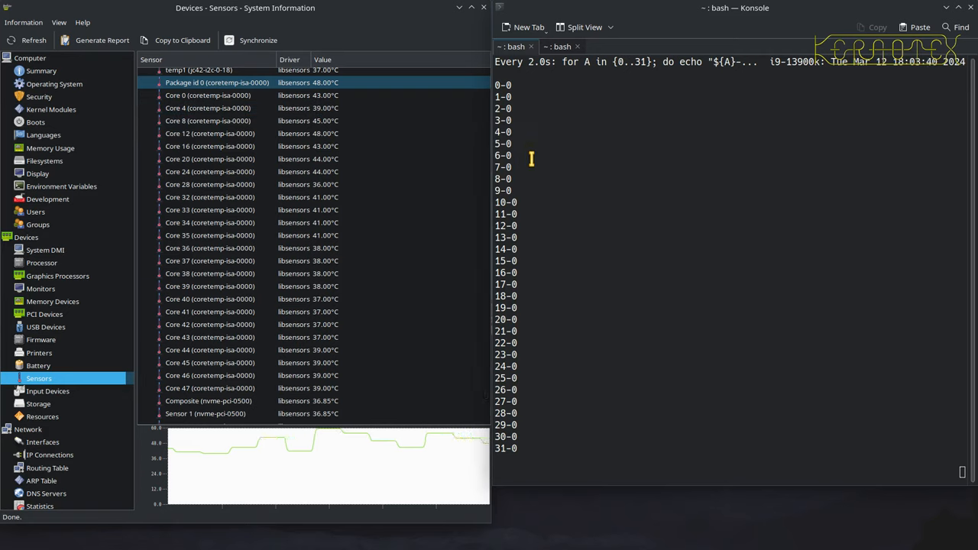
left_click(562, 45)
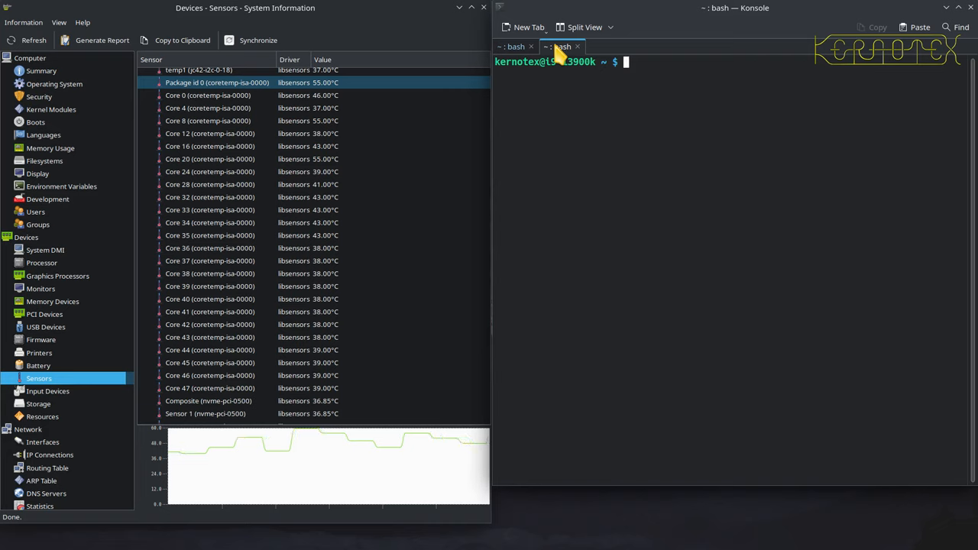
- Run bash ./run-povray-benchmark-1080.sh to start the 1080p POV-Ray render
type("bash ./r")
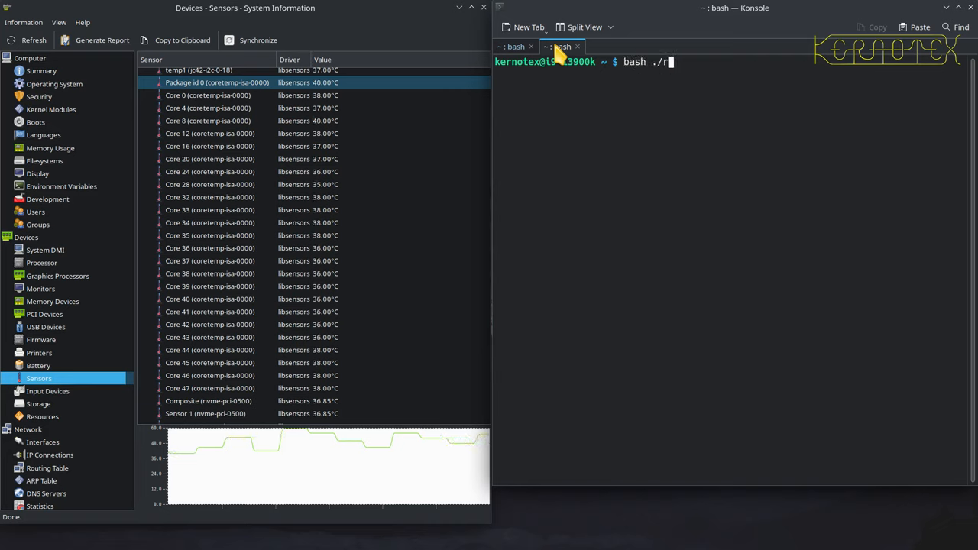
type("un-povray-benchmark-1080.sh")
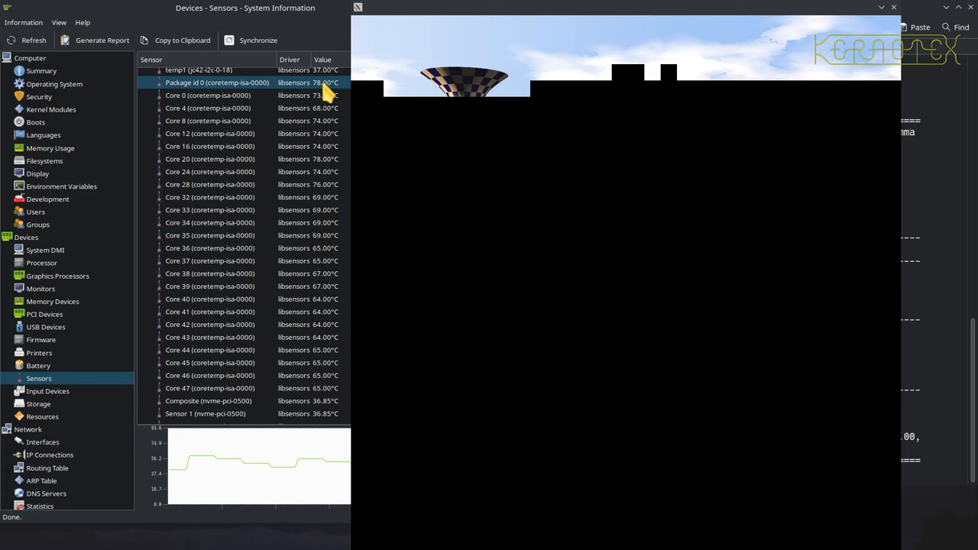
- Check Core 32, 28, 20, 42 and 39 temperatures in HardInfo, then return to the zero throttle counter
left_click(211, 198)
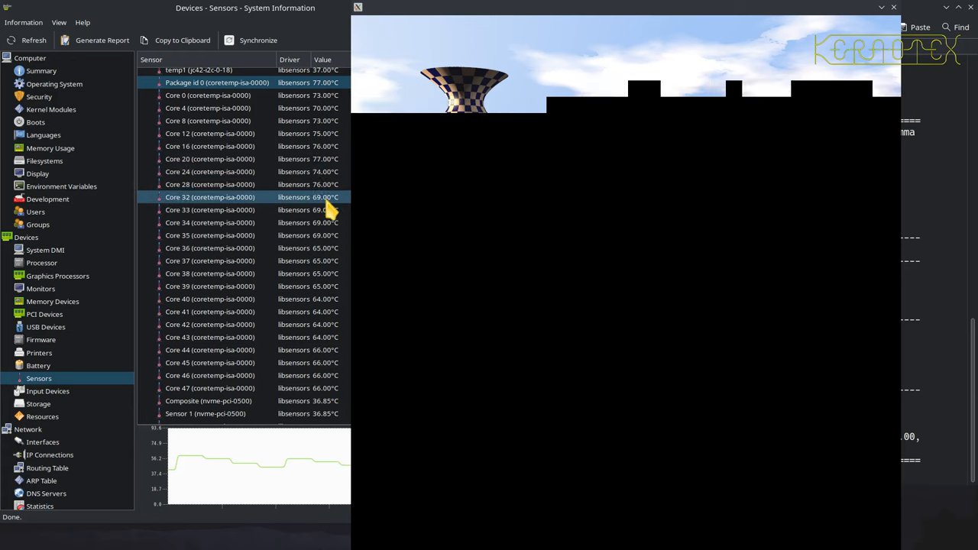
left_click(211, 183)
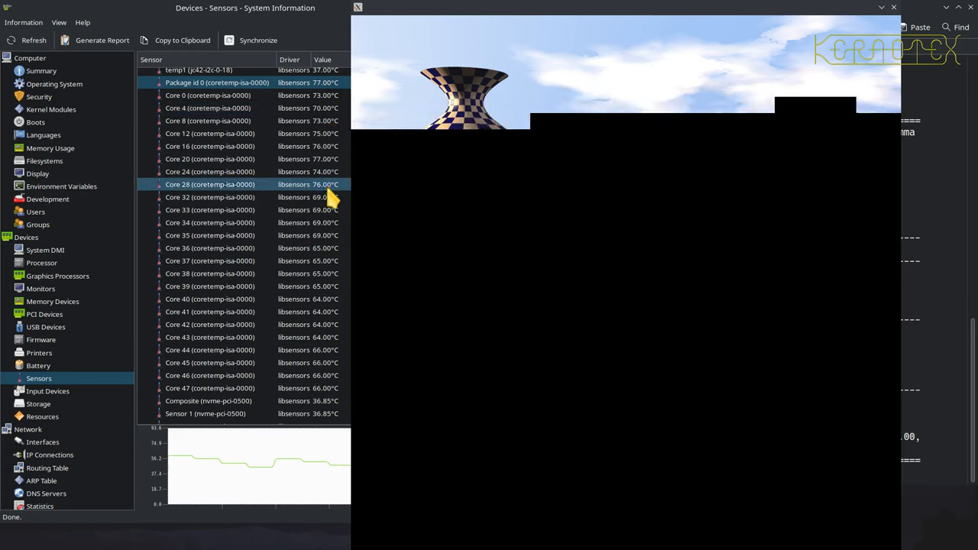
left_click(210, 157)
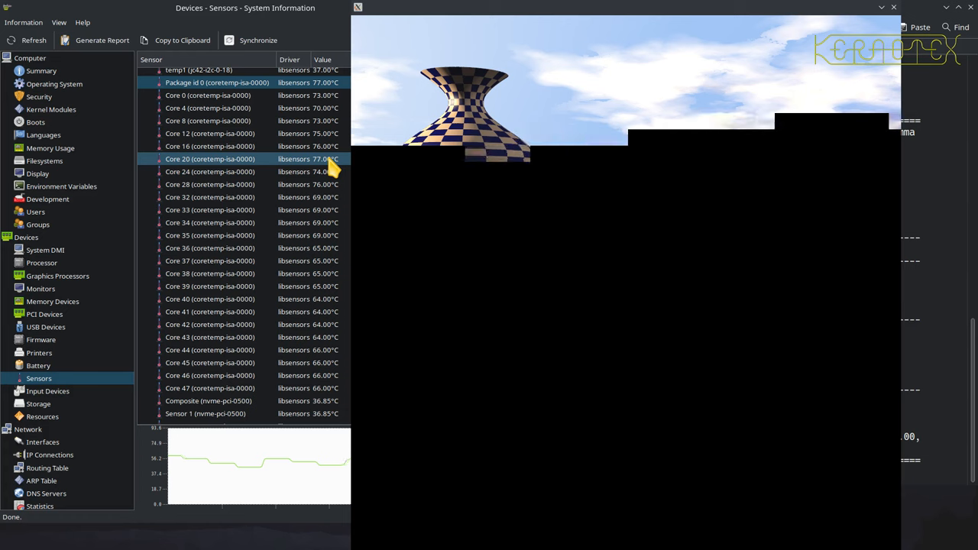
left_click(211, 324)
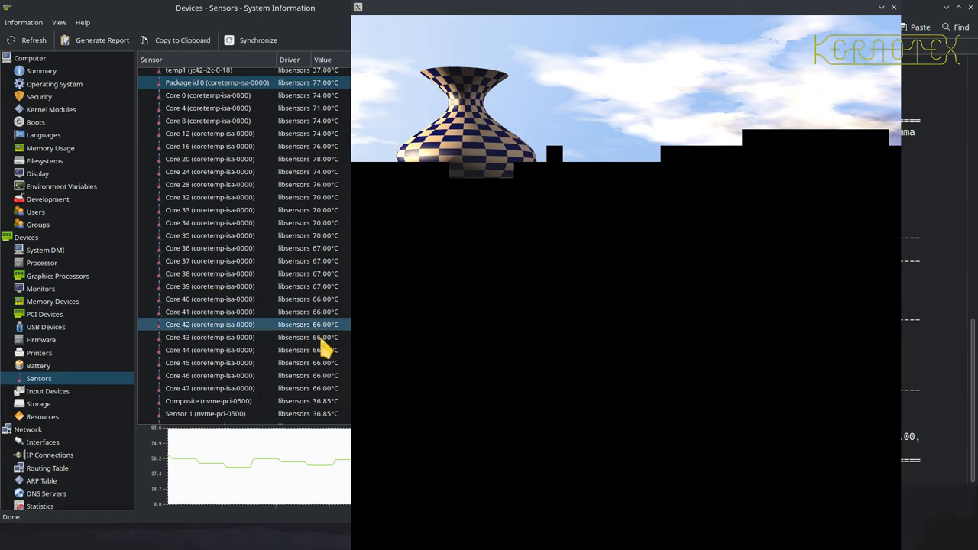
left_click(211, 286)
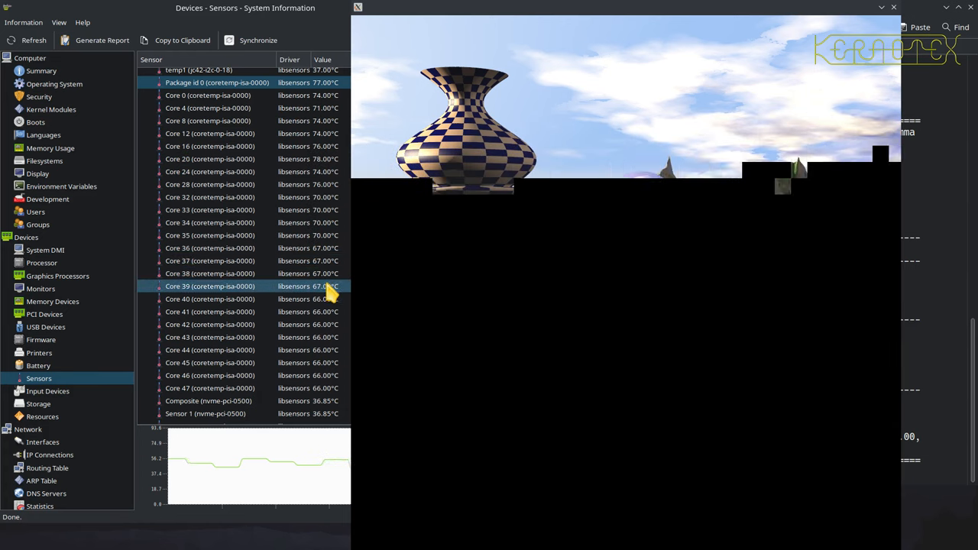
left_click(211, 197)
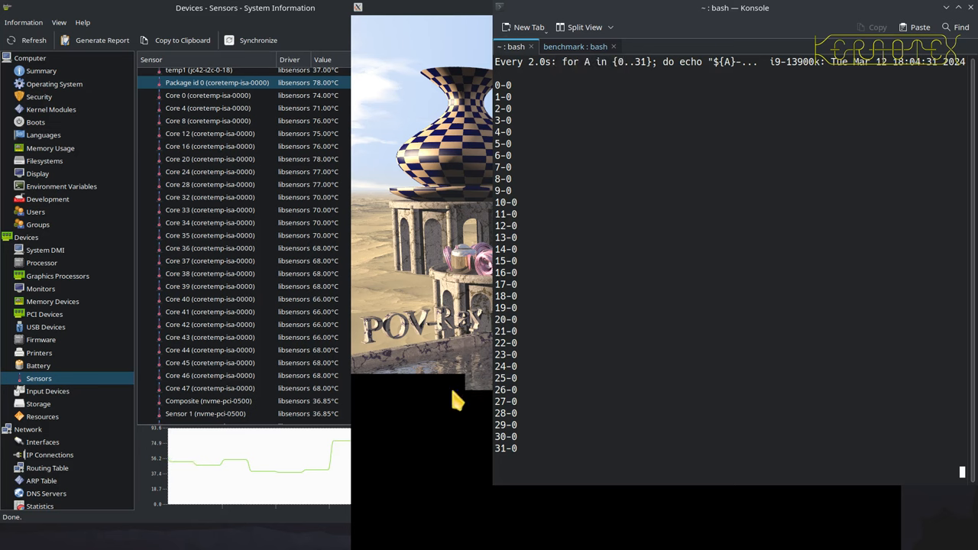
mouse_move(458, 385)
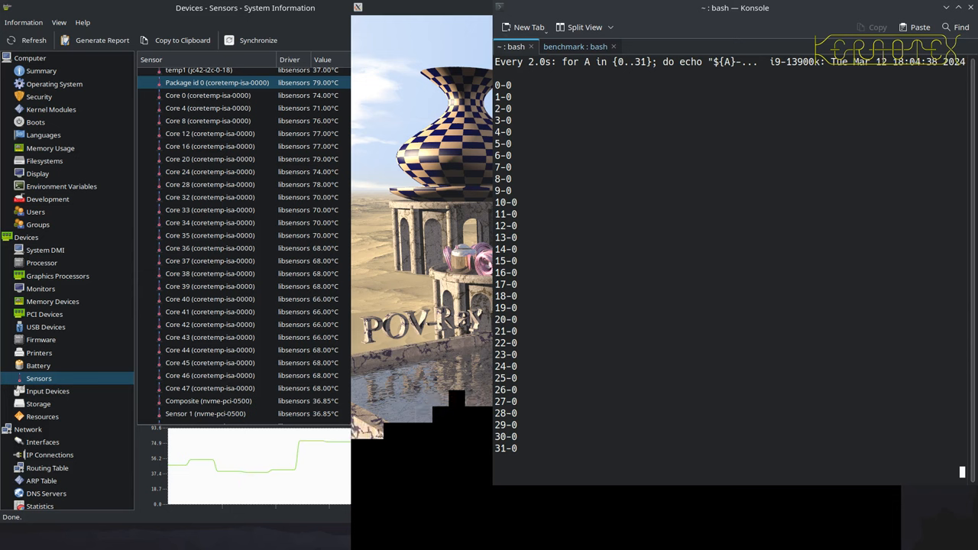
- Check the Package id 0 temperature near 80°C and show the render log at 45%
left_click(208, 95)
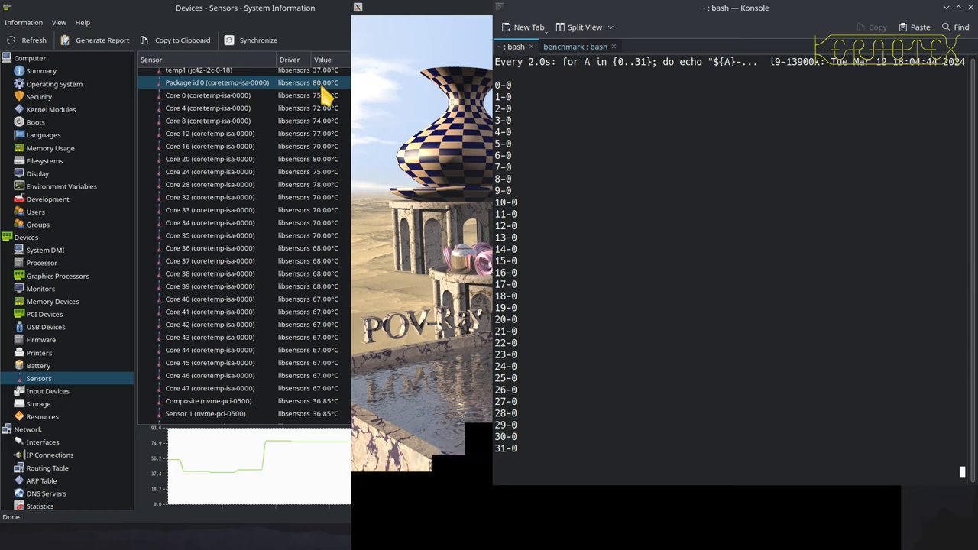
left_click(211, 159)
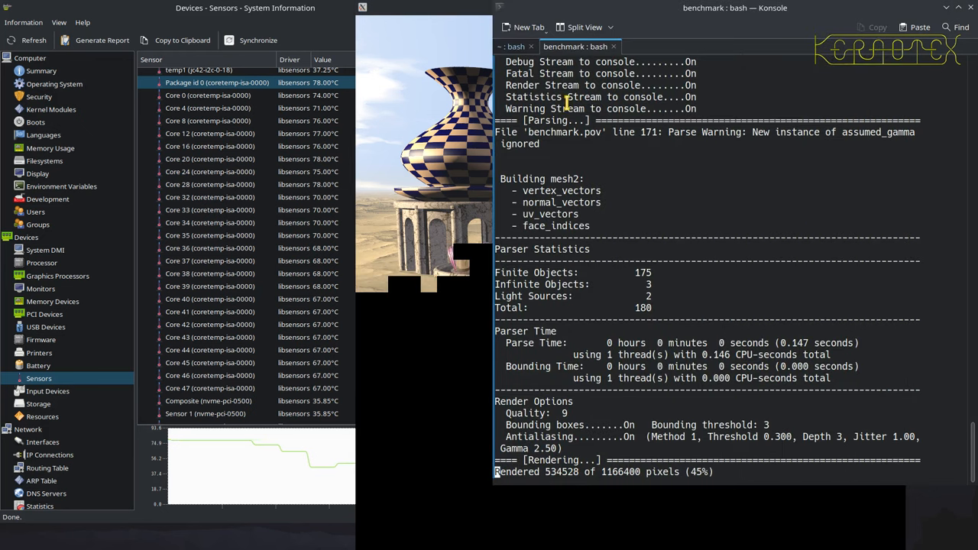
- Confirm zero throttling, check Core 0 and package temperatures, and view the ~1m5s benchmark result
left_click(512, 46)
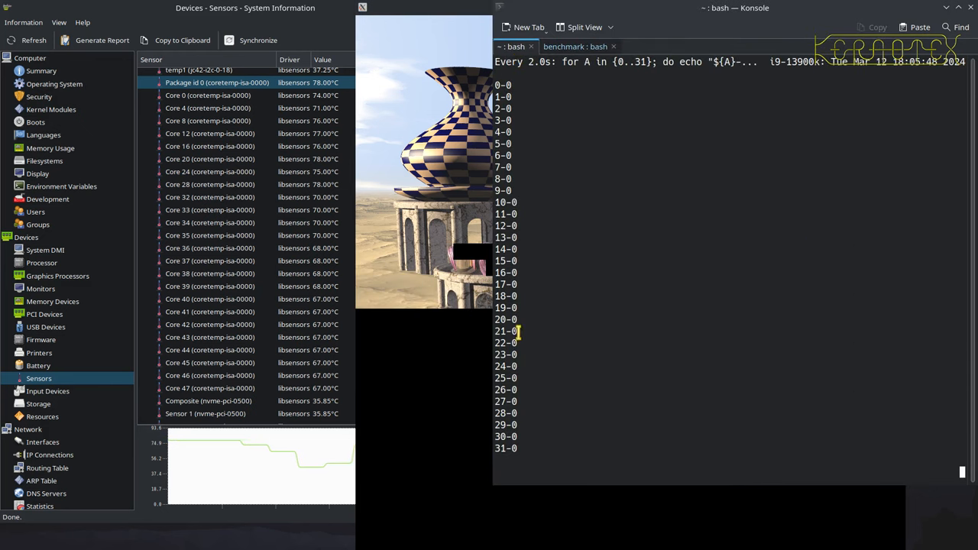
left_click(206, 95)
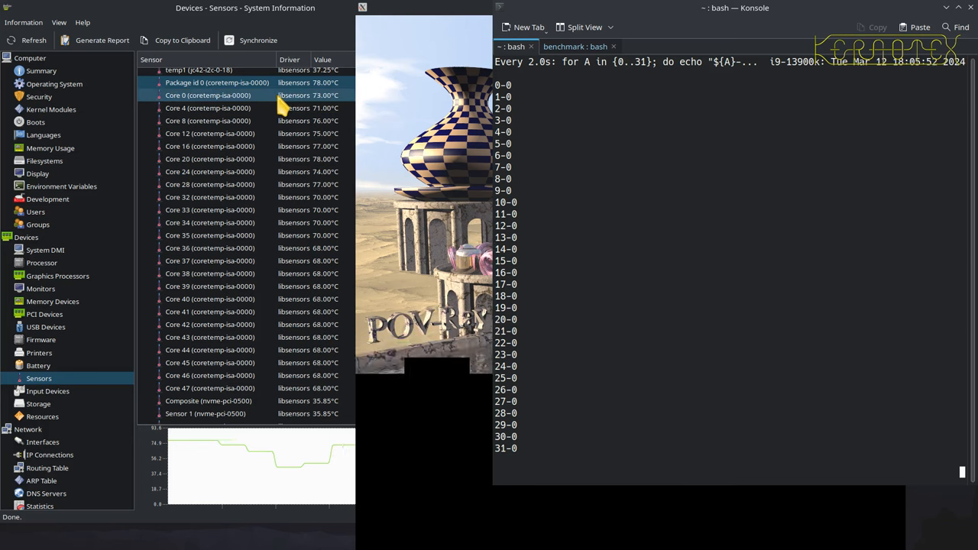
left_click(211, 197)
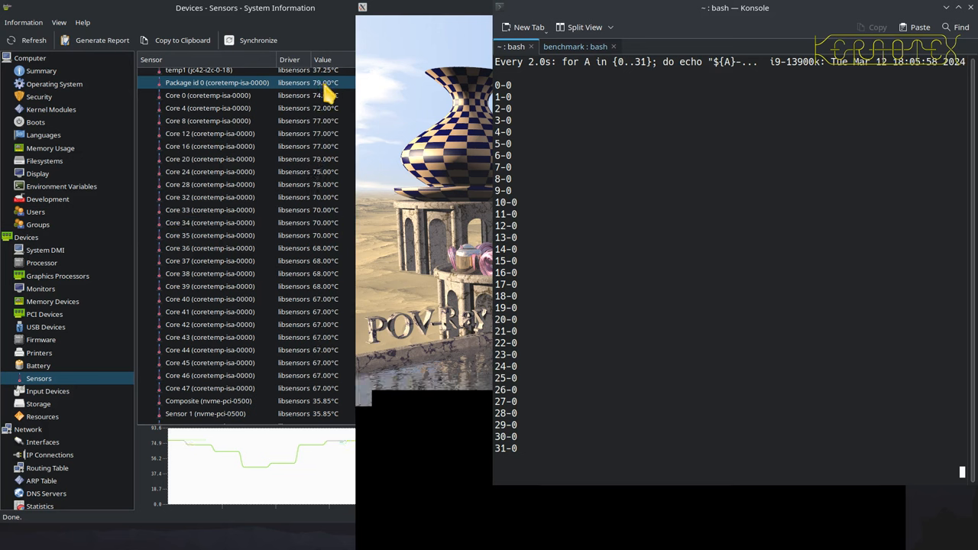
left_click(211, 157)
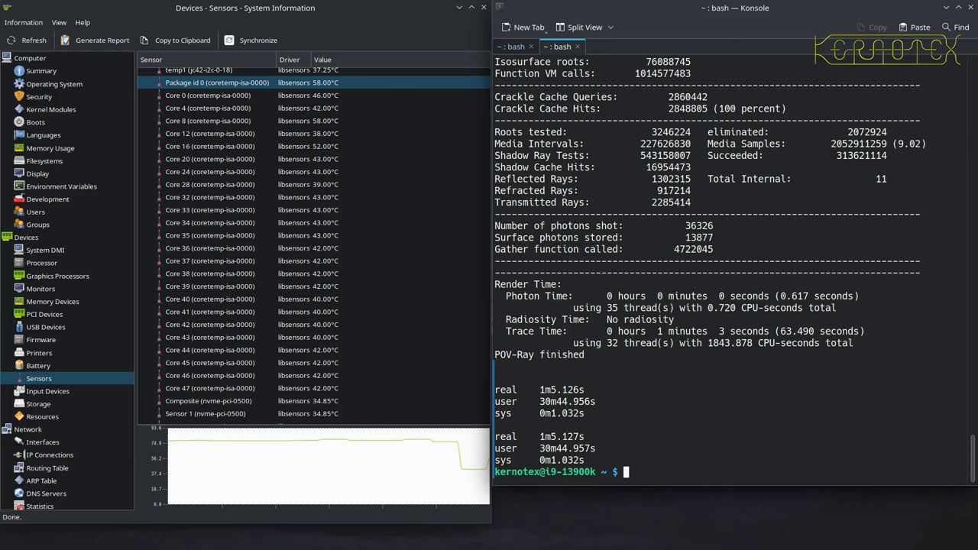
- Rerun the 1080p benchmark with time bash ./run-povray-benchmark-1080.sh to measure its duration
type("time bash ./run-povray-benchmark-1080.sh")
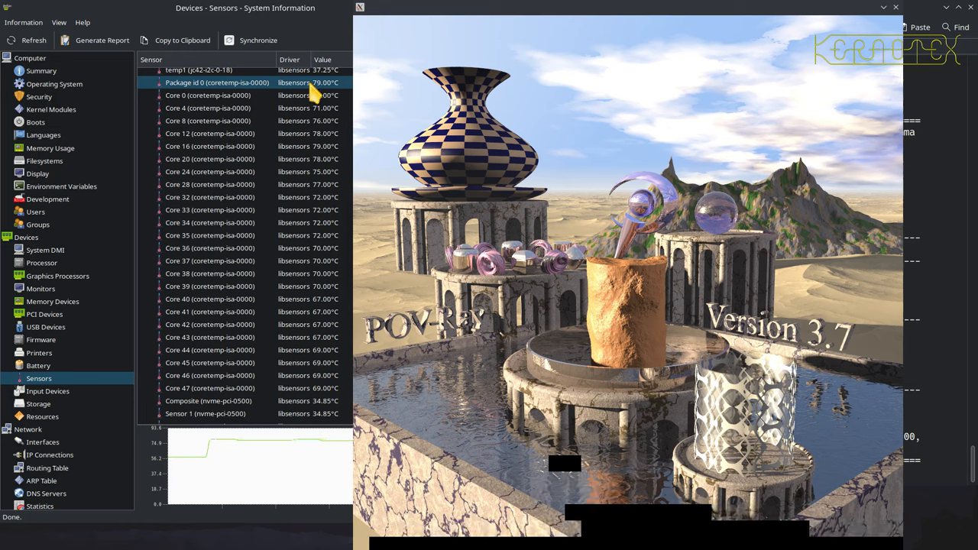
- Select a core row in HardInfo's Sensors list to watch temperatures during the render
left_click(210, 235)
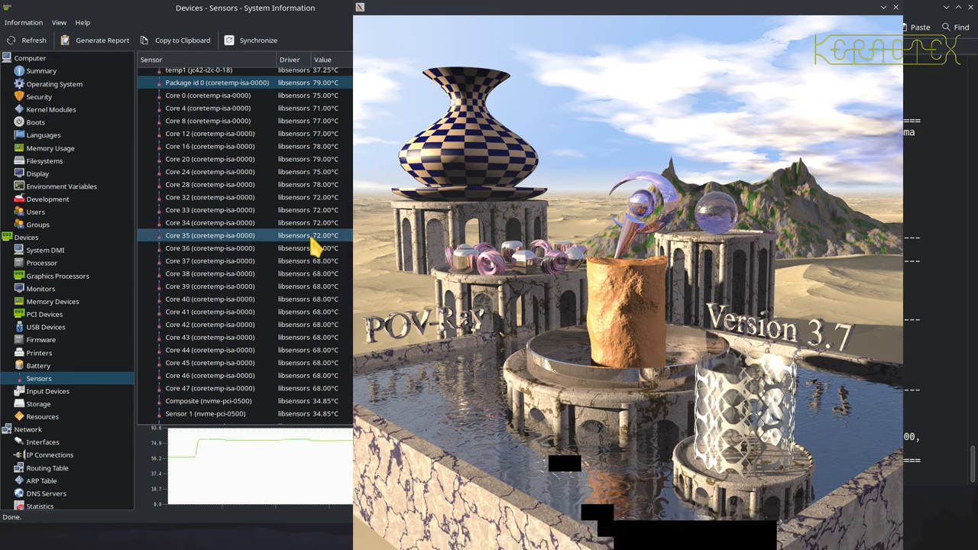